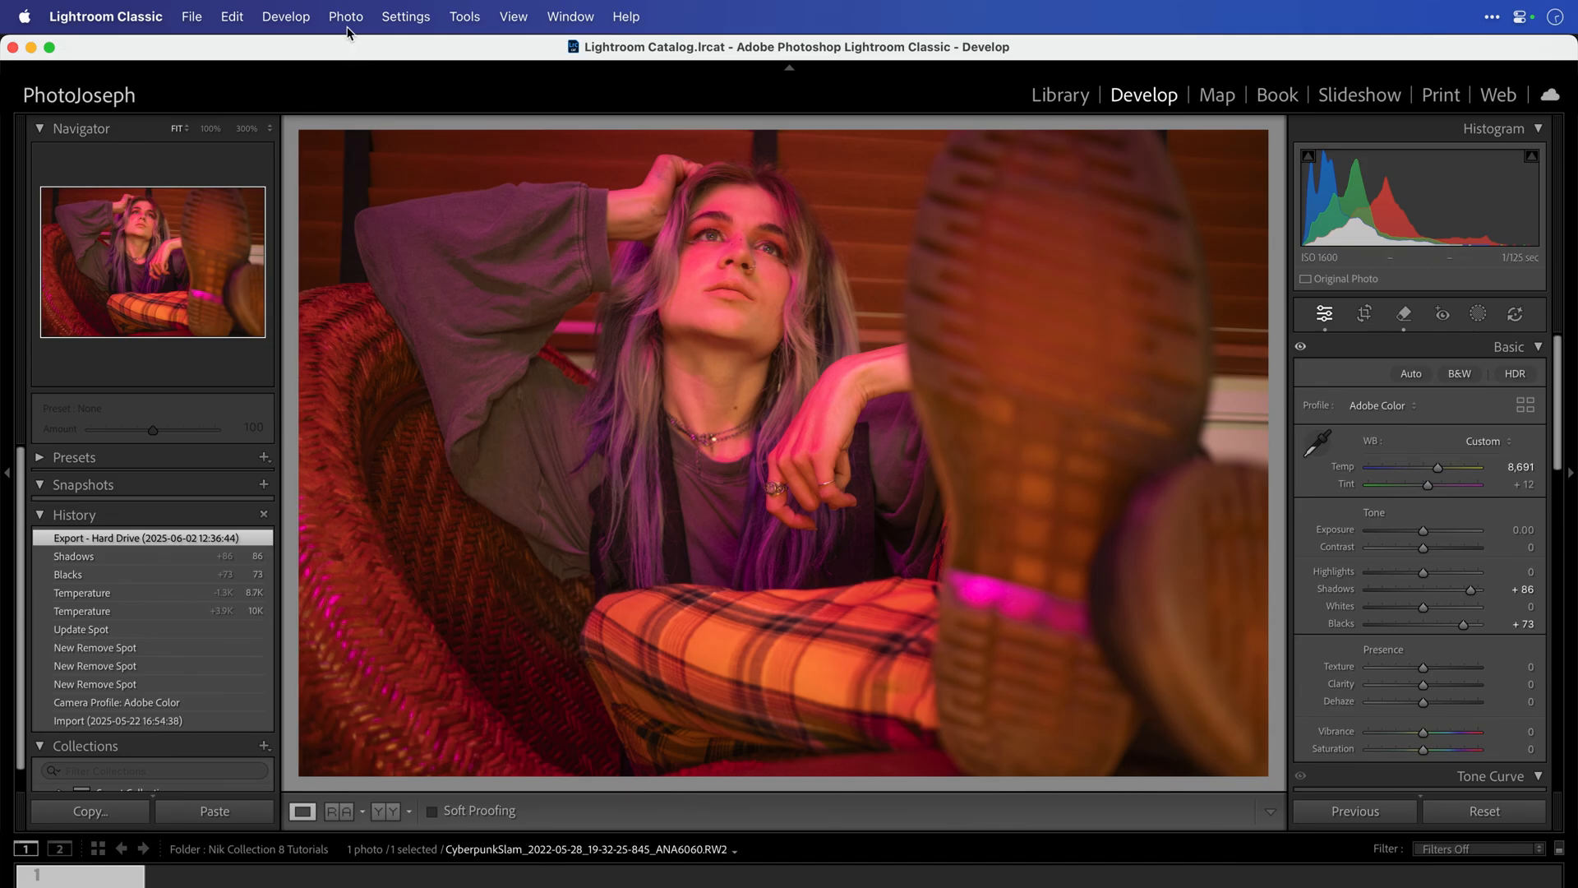
Show the Photo menu's external editor list for the portrait, including Nik 8 plugins.
click(345, 16)
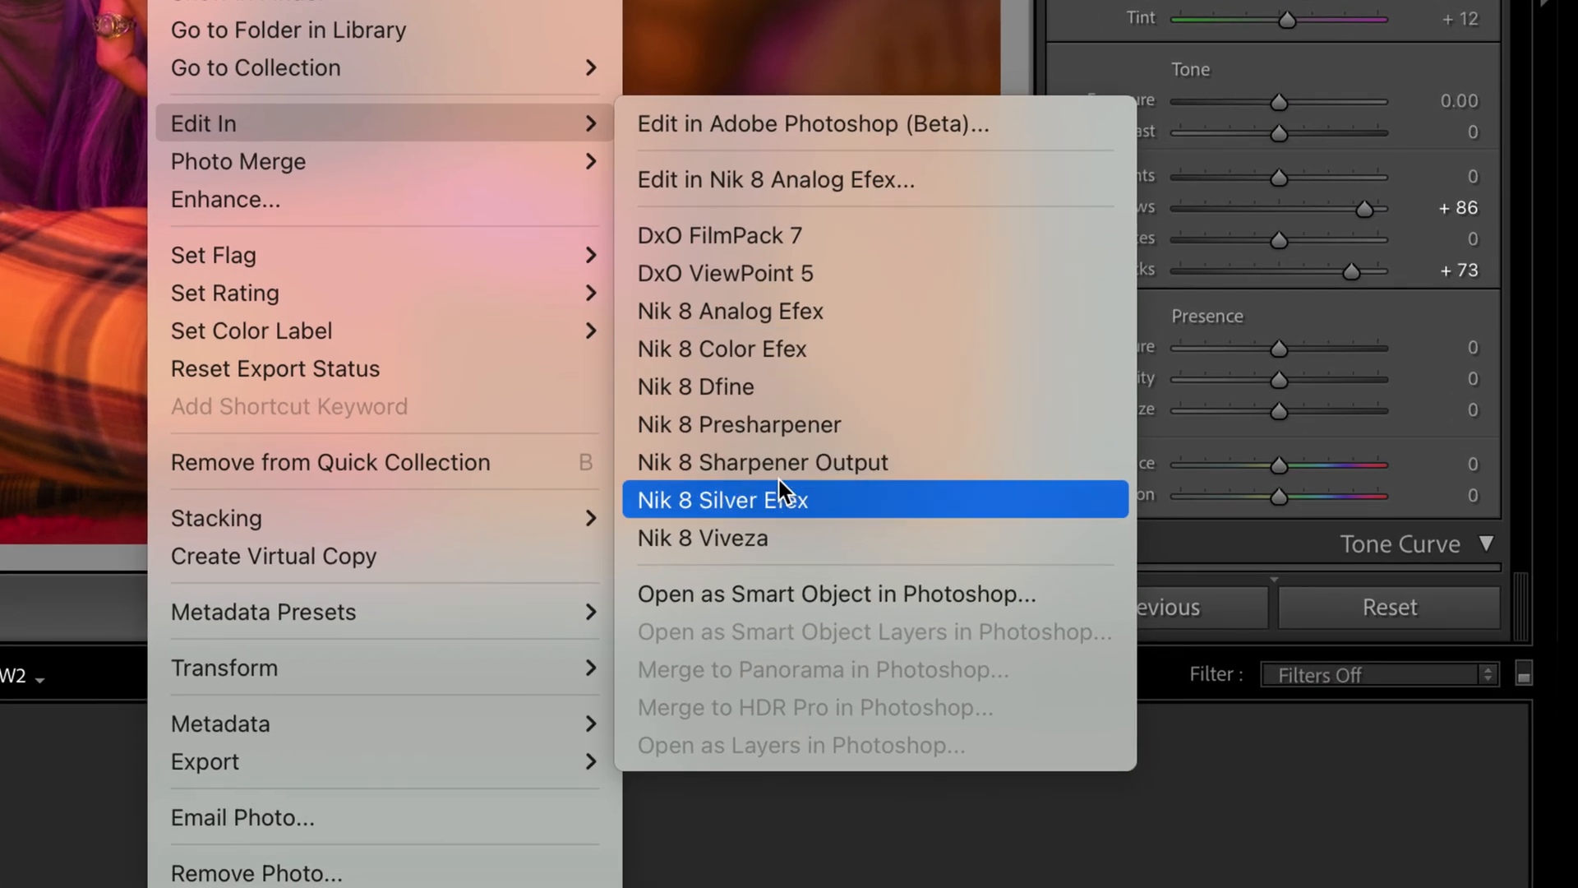
mouse_move(718, 593)
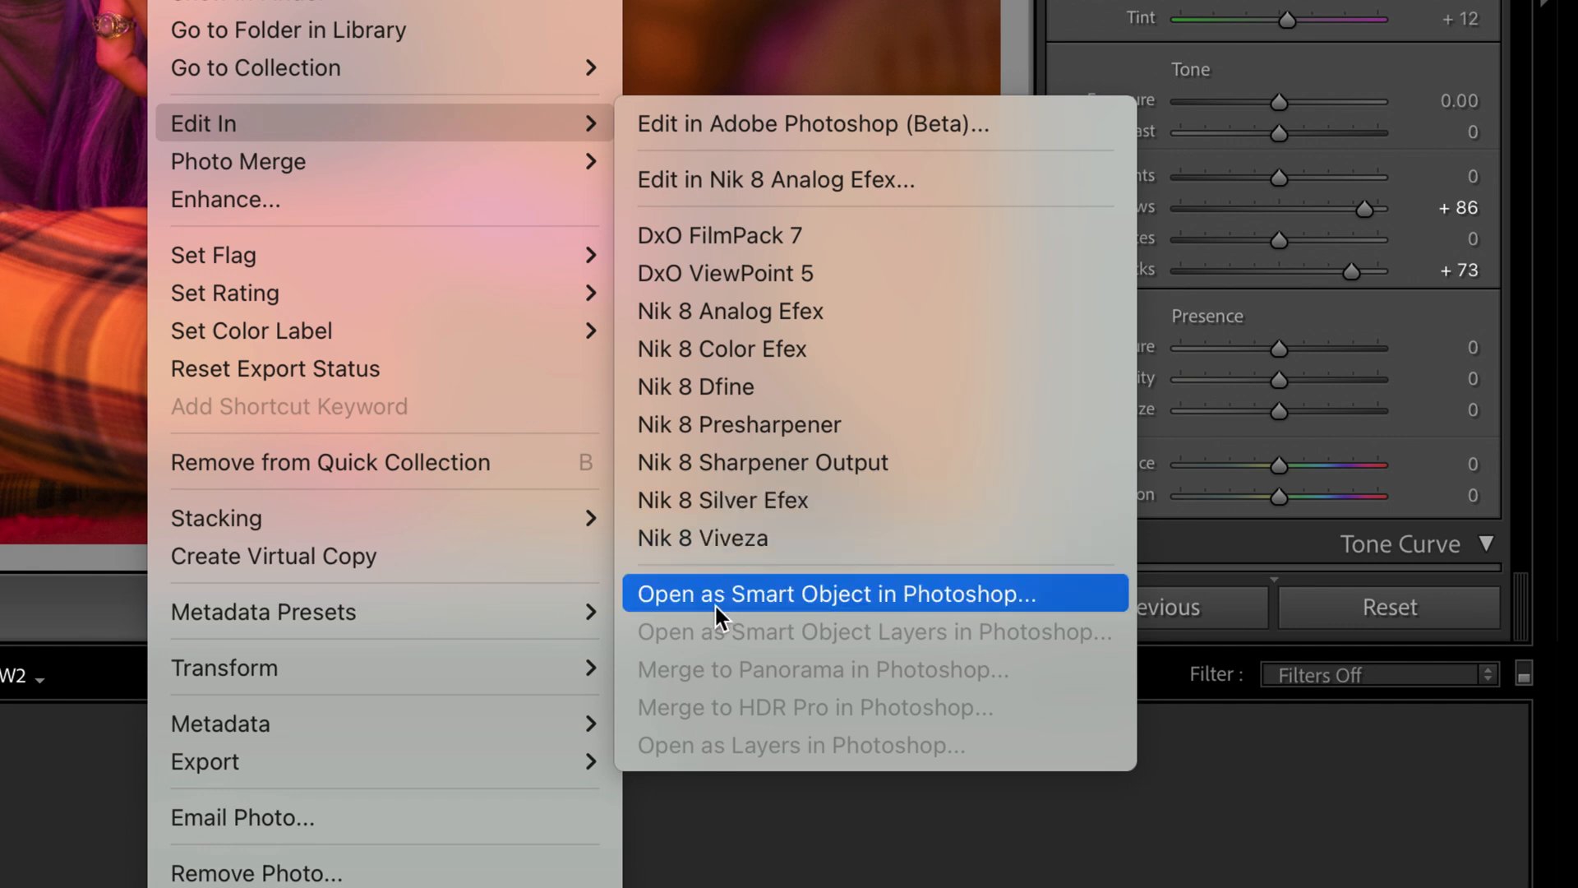
mouse_move(933, 602)
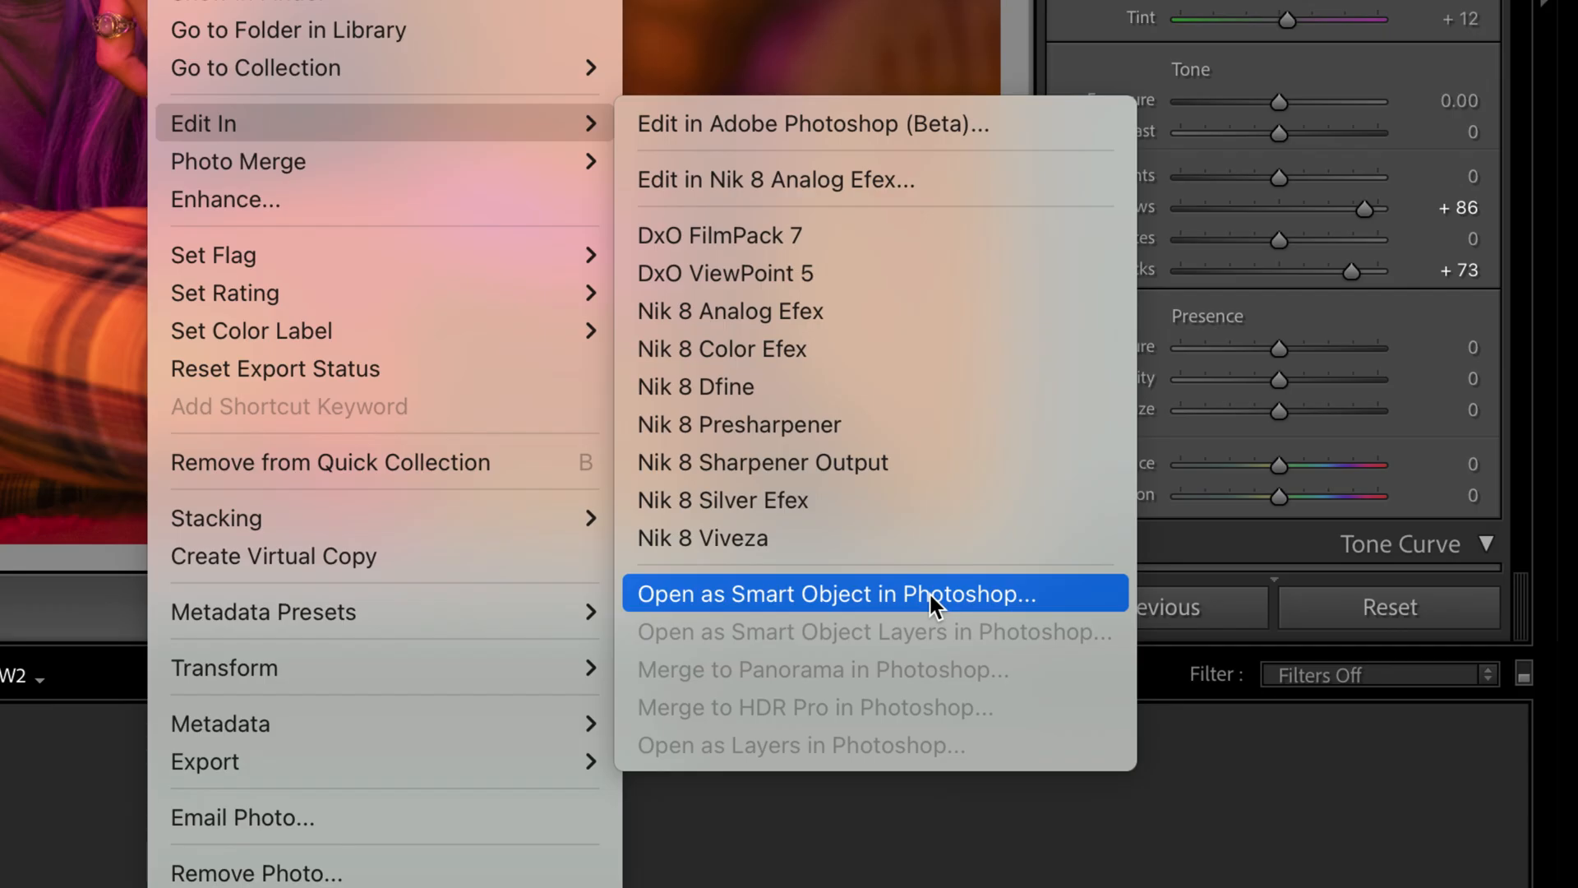
Send the portrait to Nik 8 Analog Efex as a 16-bit TIFF copy with Lightroom adjustments.
click(775, 179)
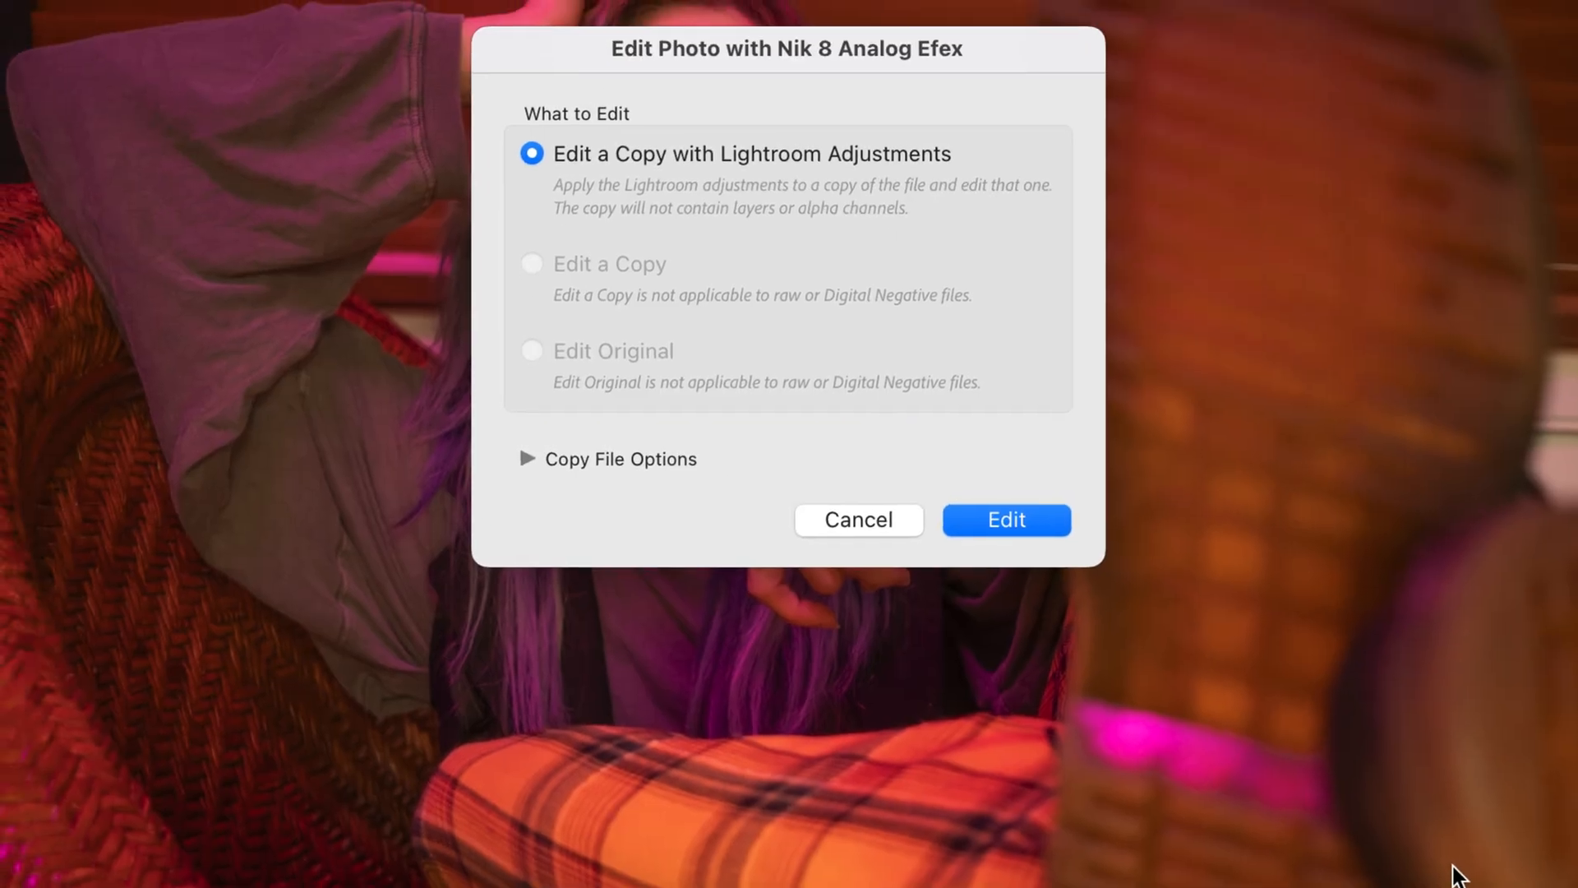
mouse_move(1104, 414)
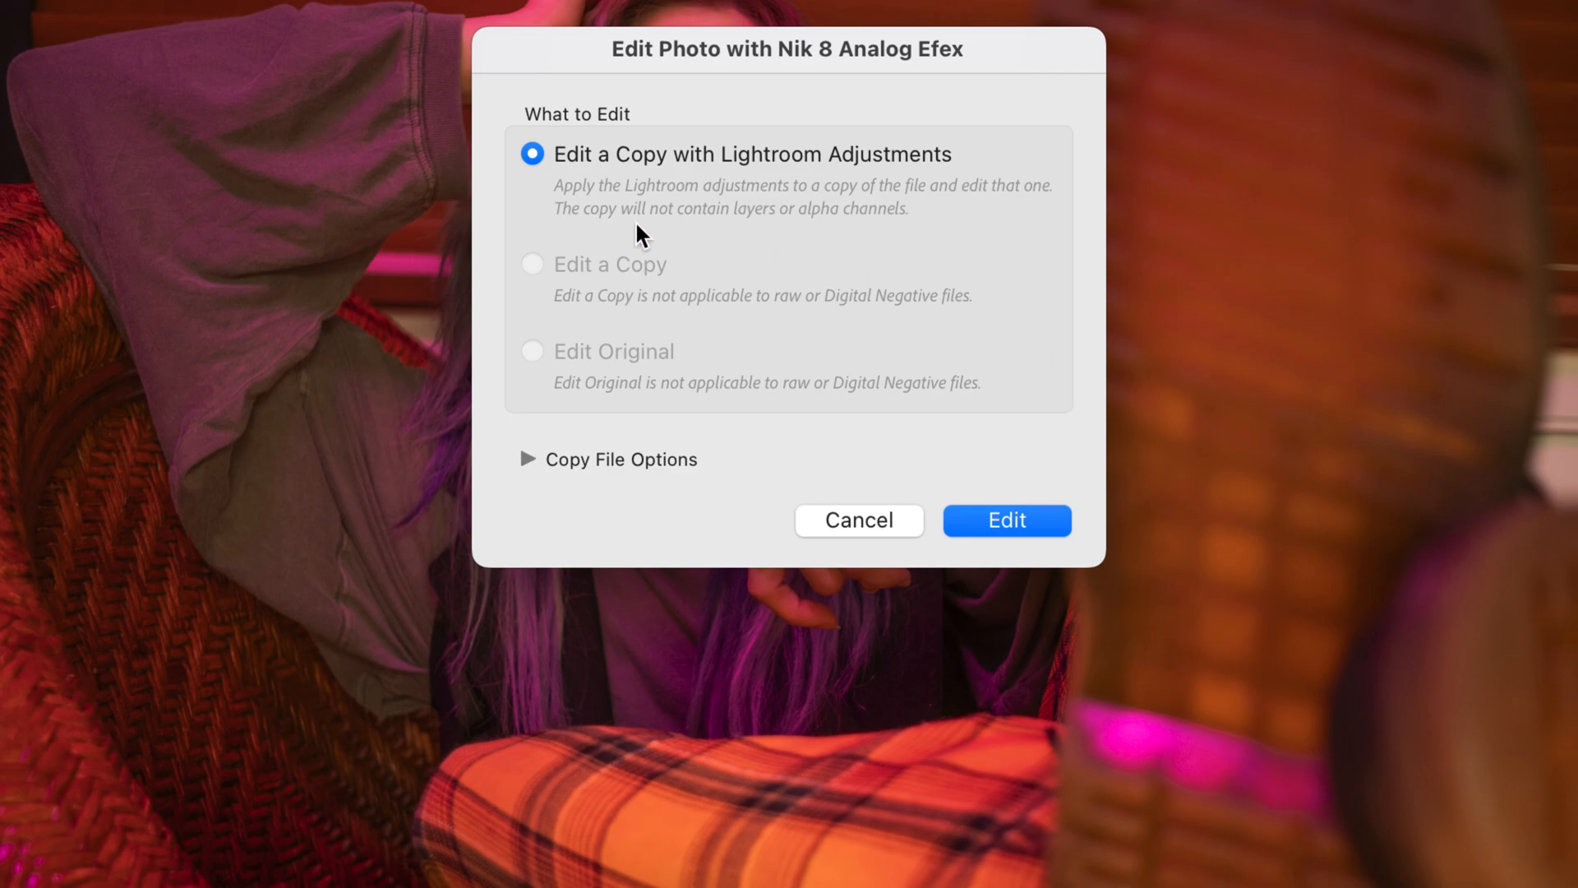
mouse_move(590, 219)
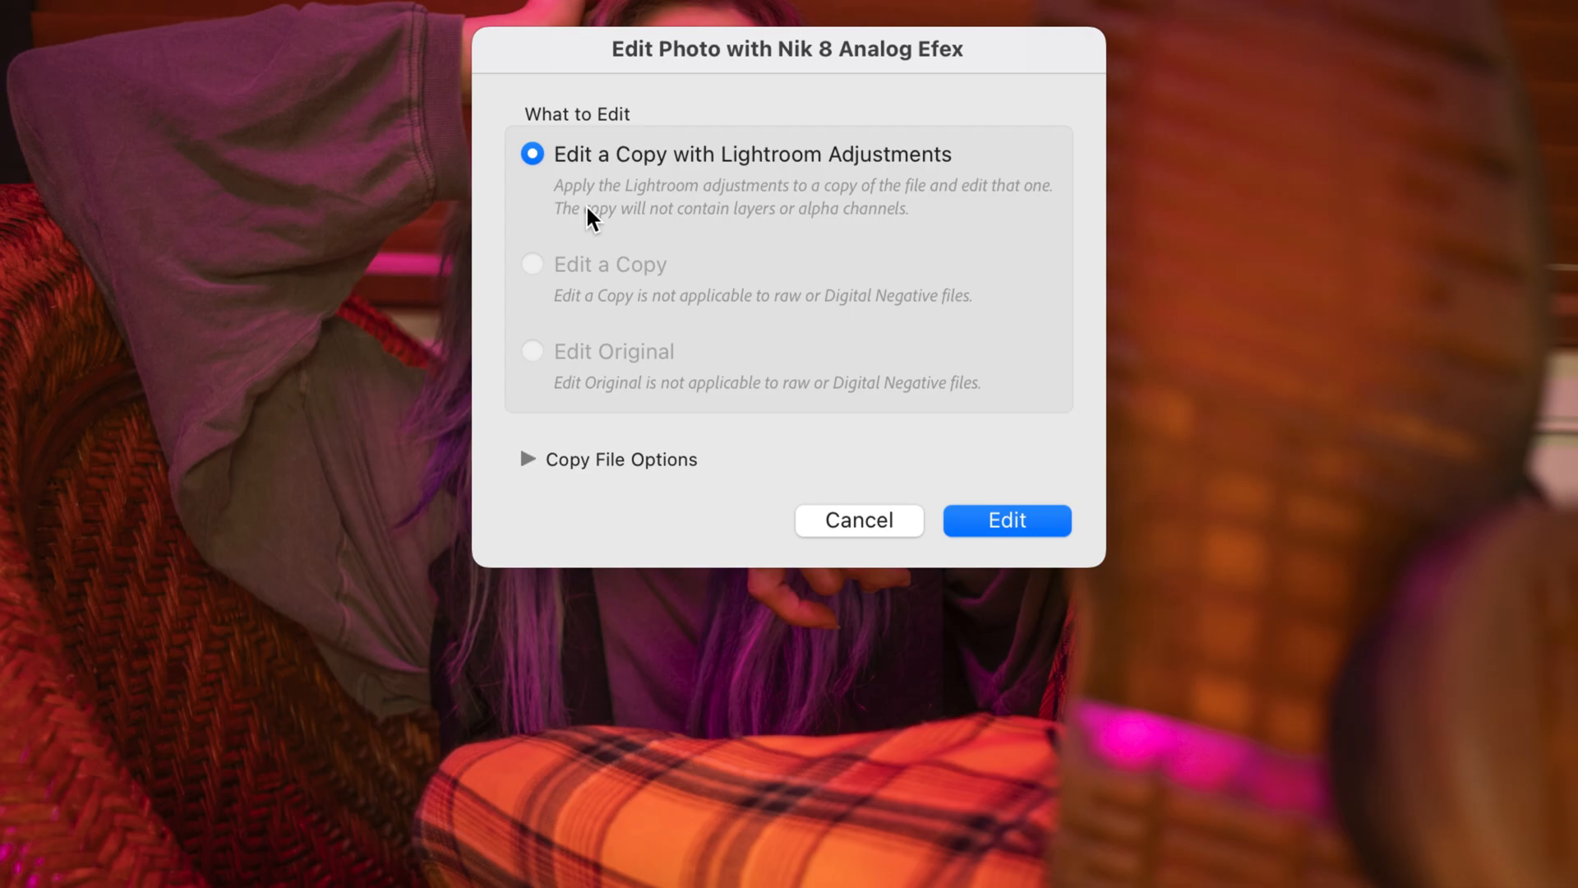
mouse_move(930, 219)
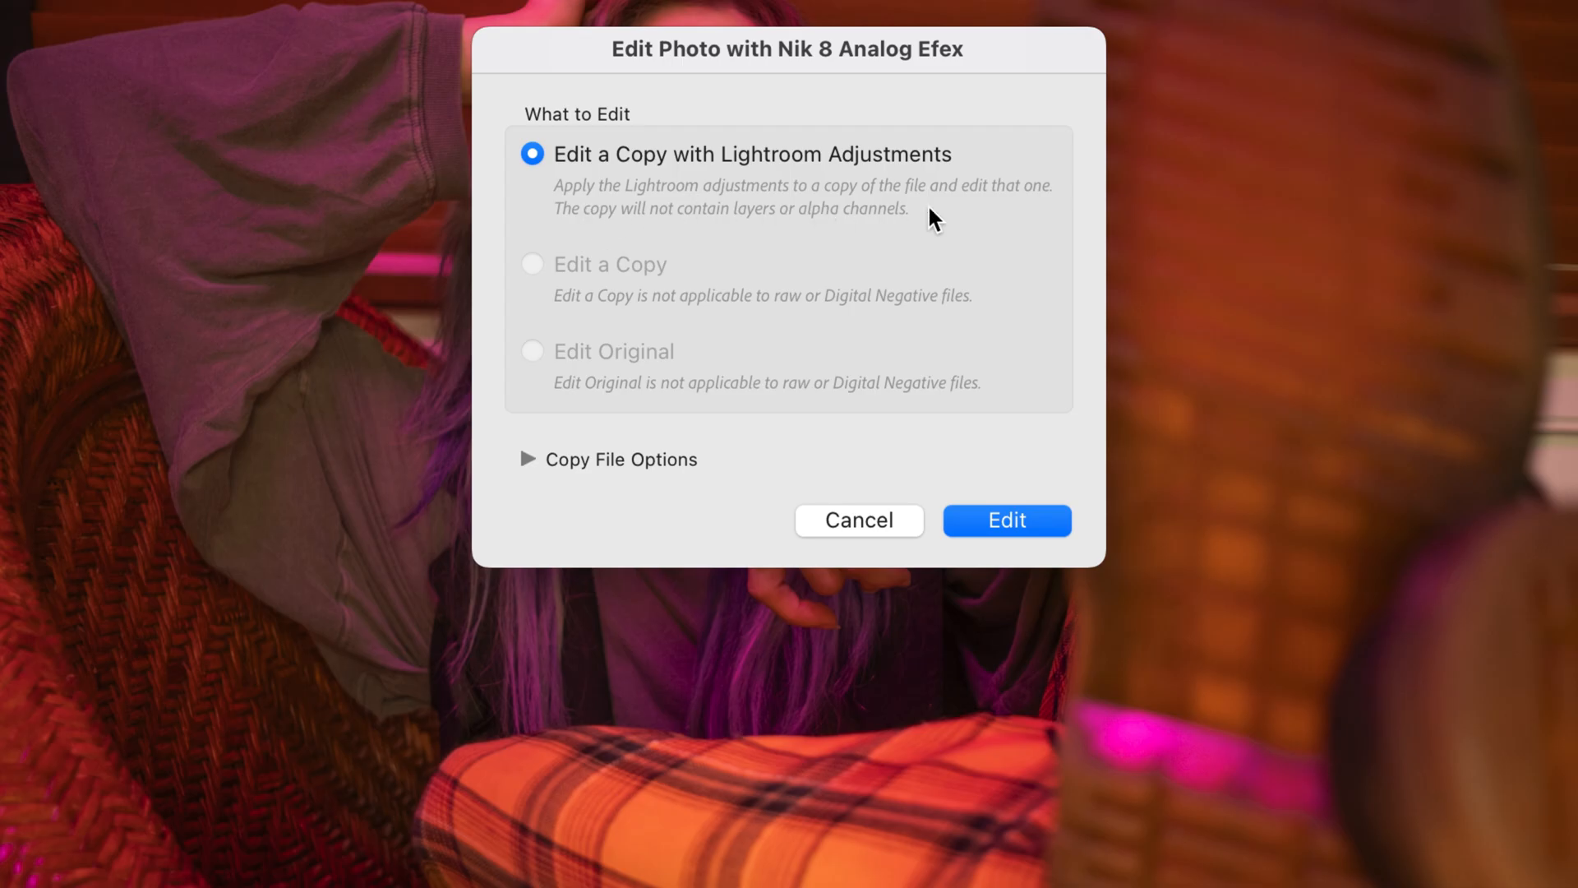
mouse_move(258, 539)
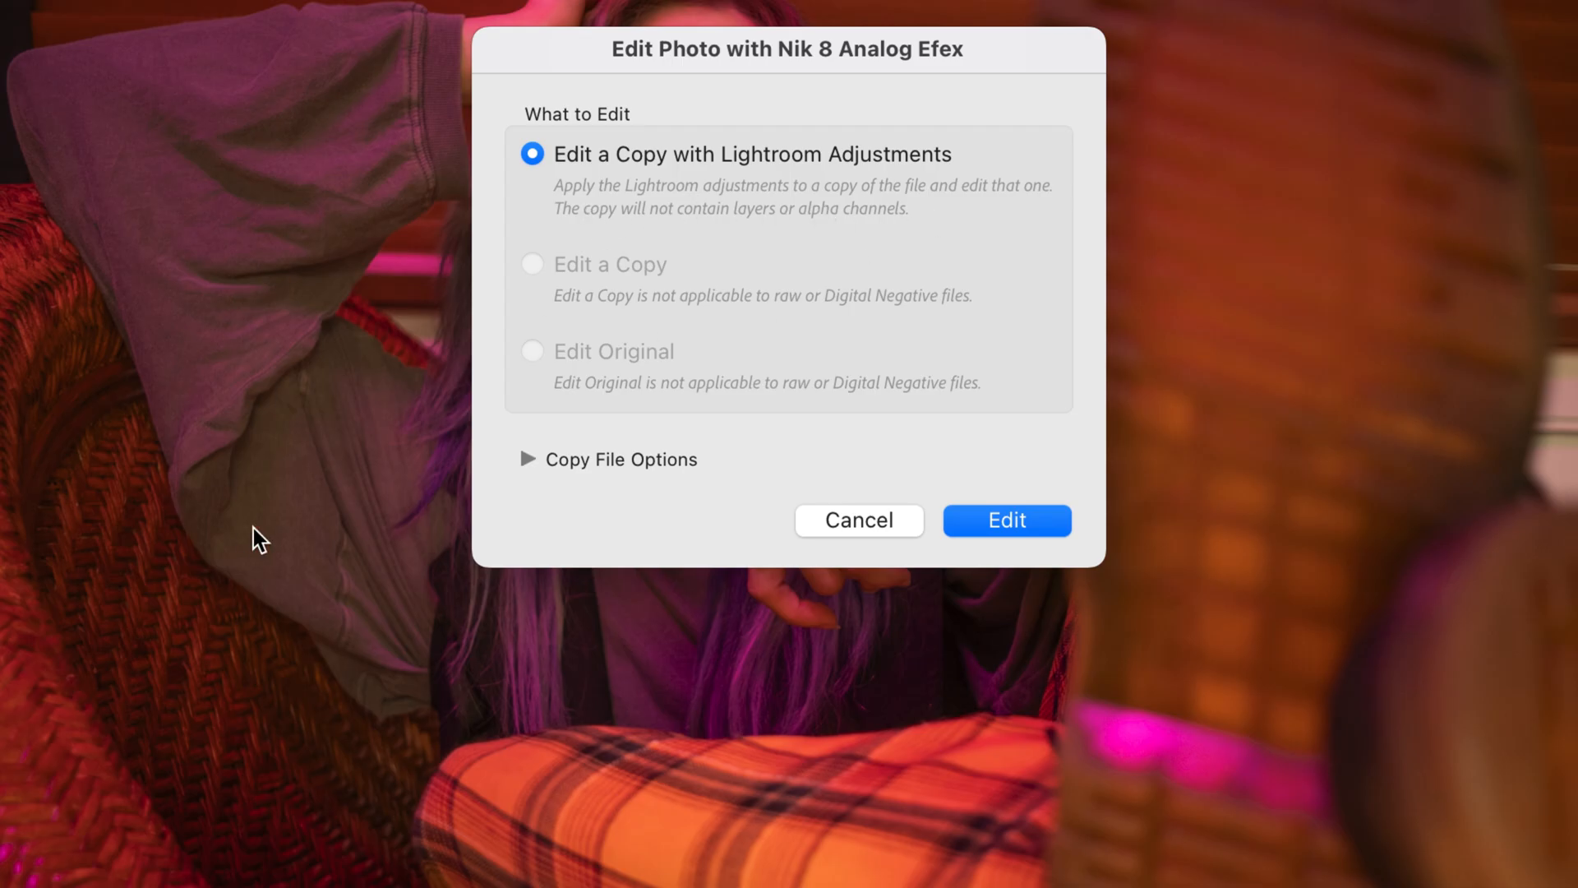
mouse_move(423, 413)
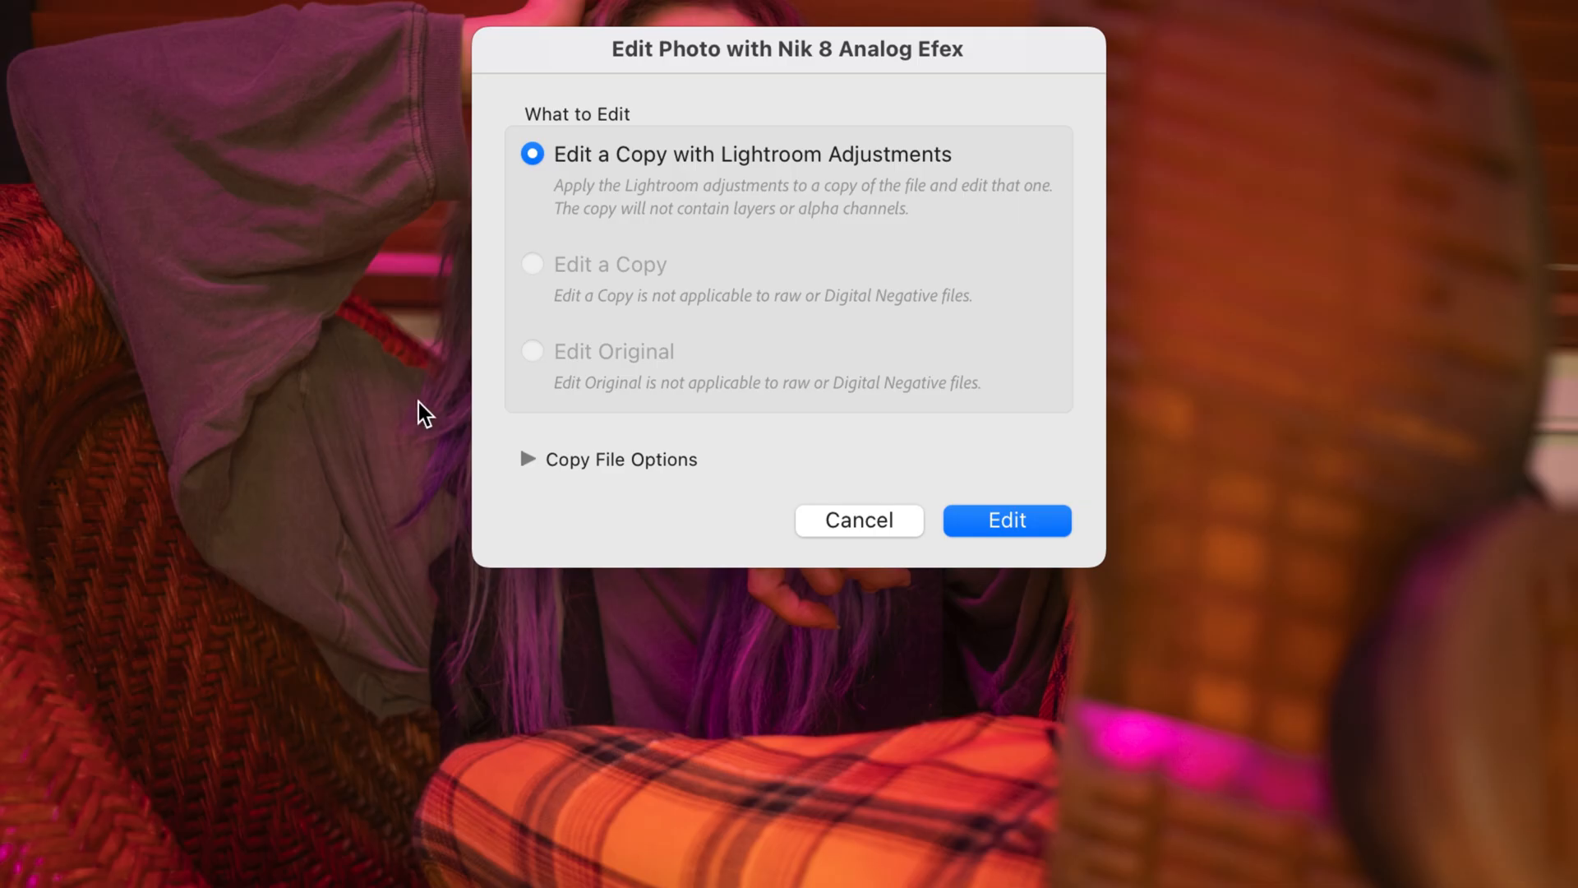
mouse_move(783, 245)
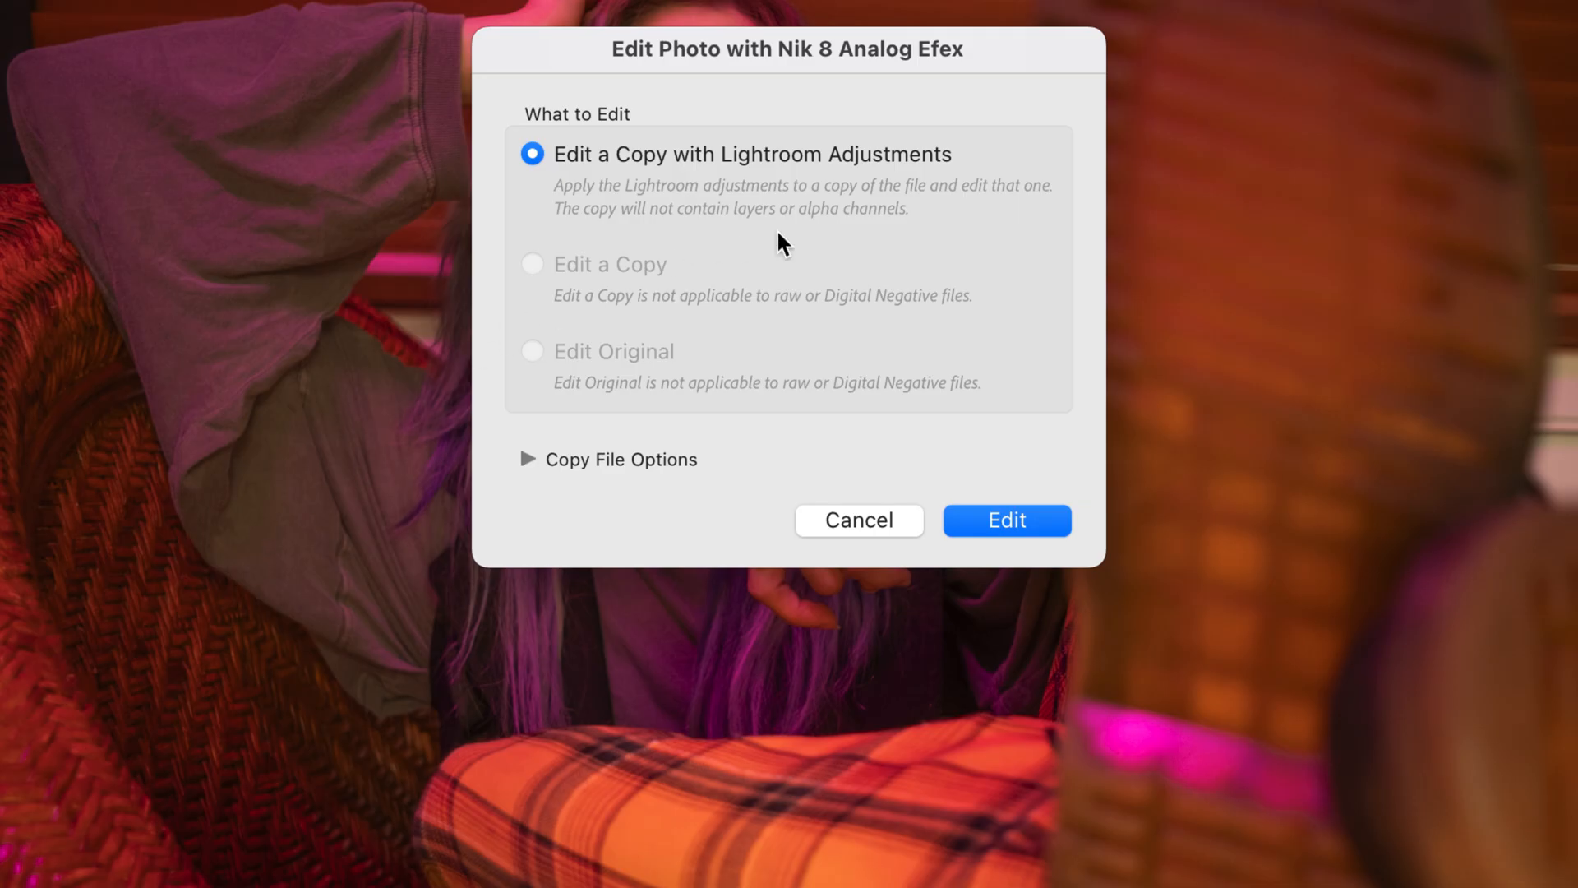
mouse_move(699, 217)
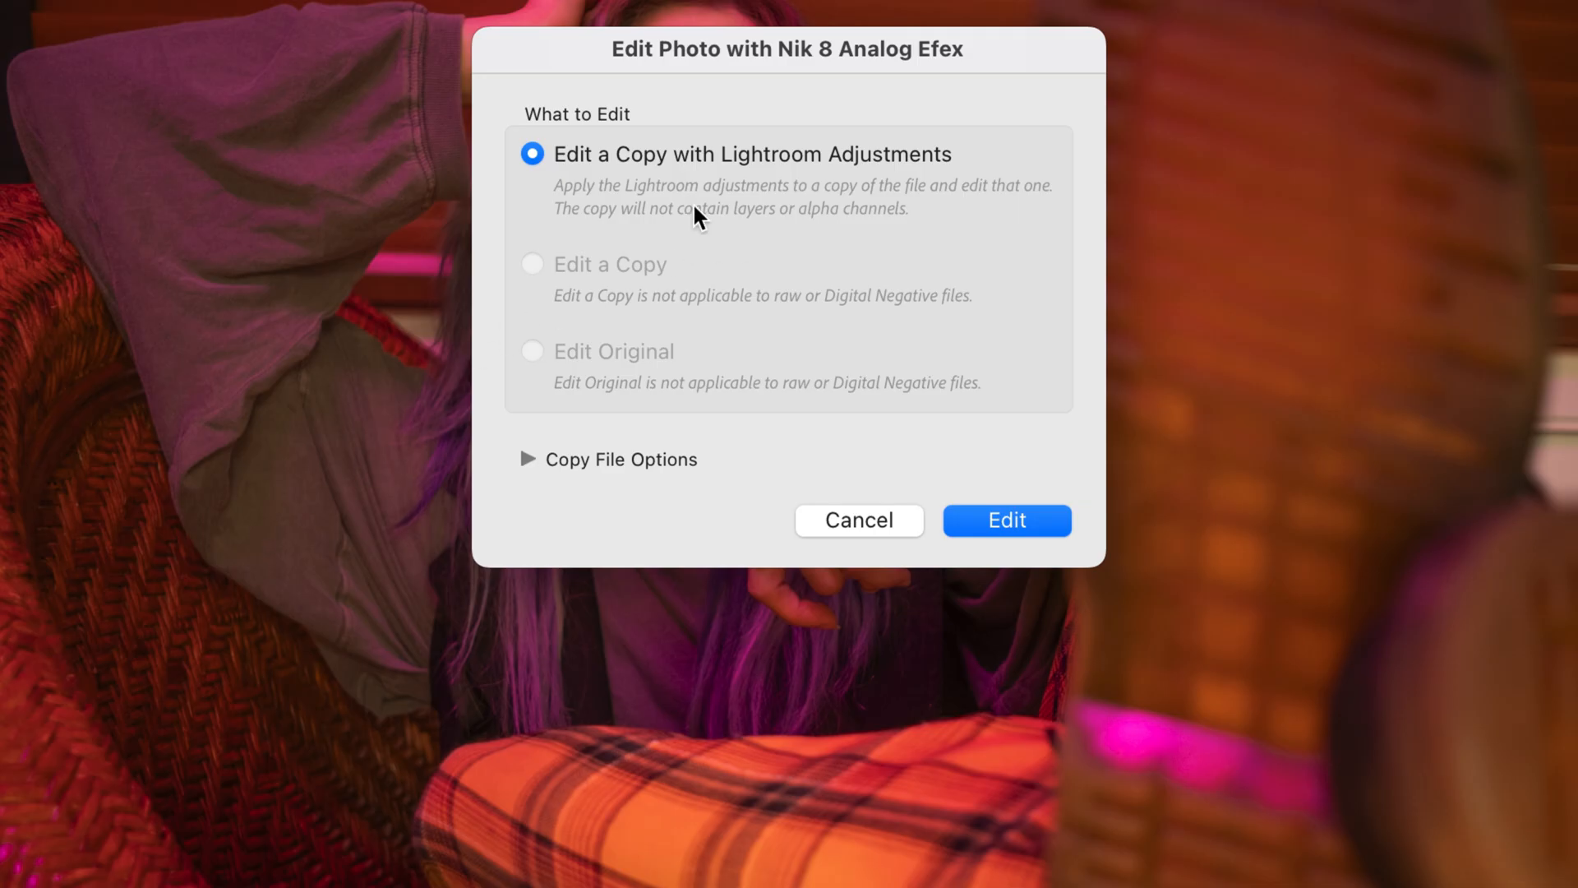
mouse_move(526, 362)
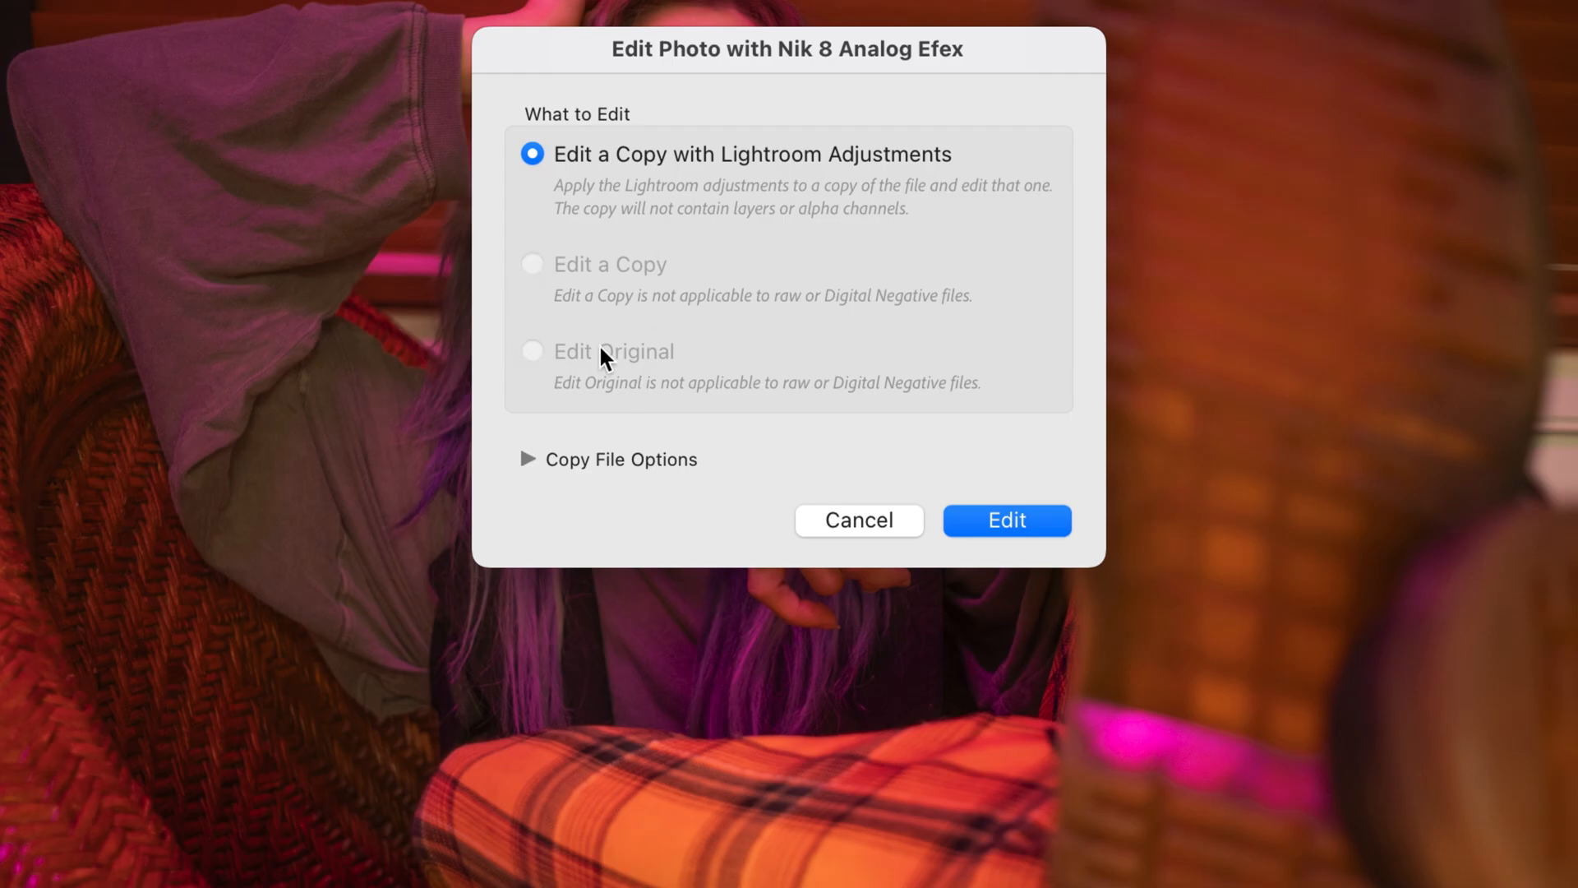
mouse_move(605, 413)
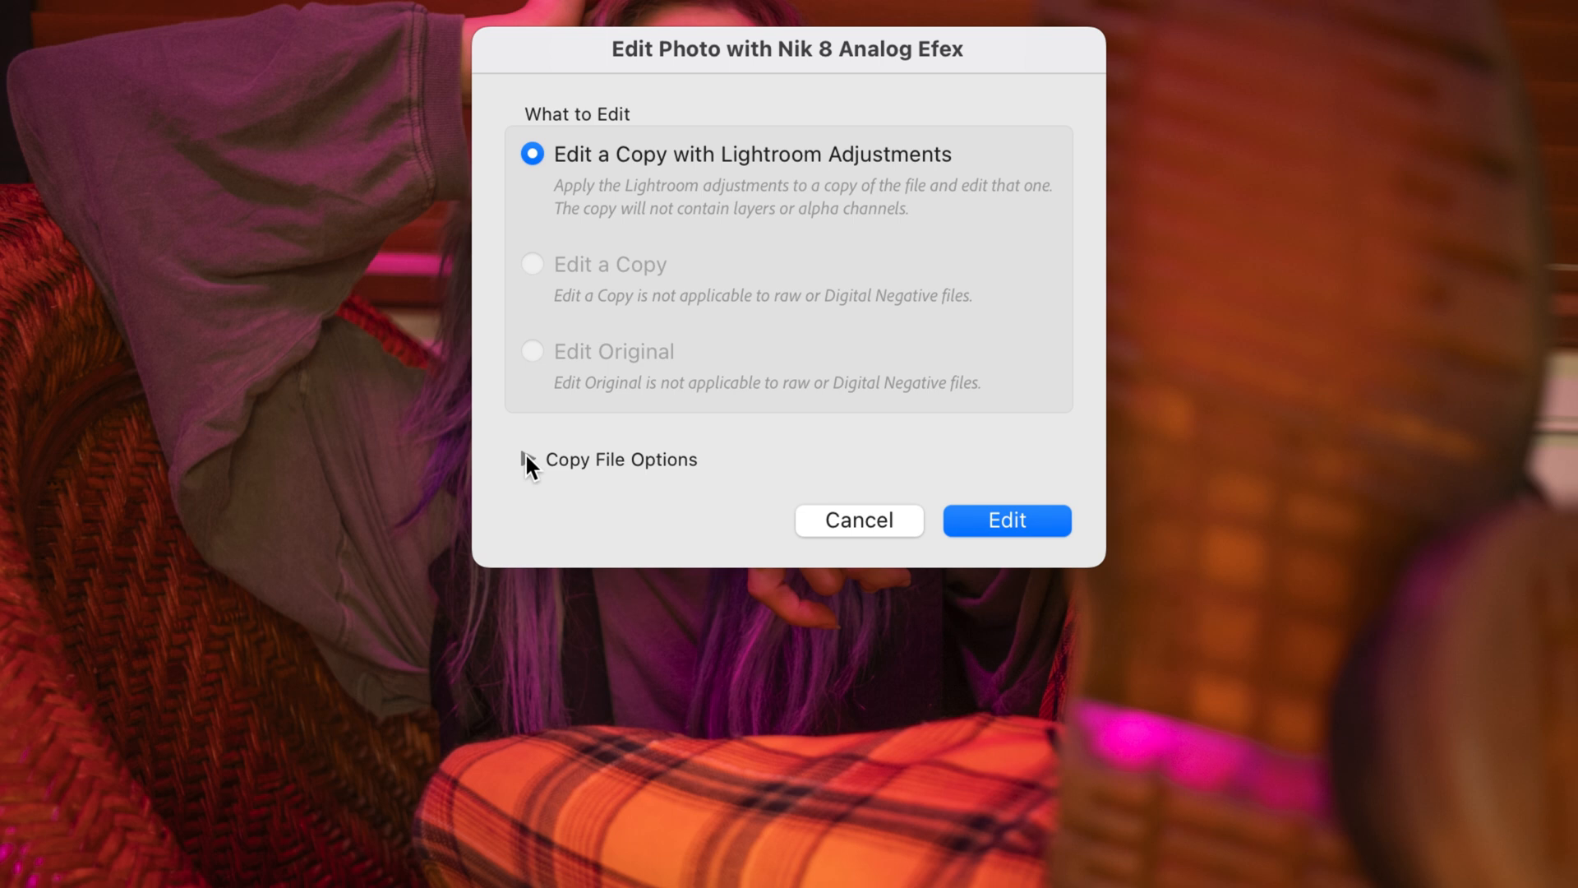
click(529, 459)
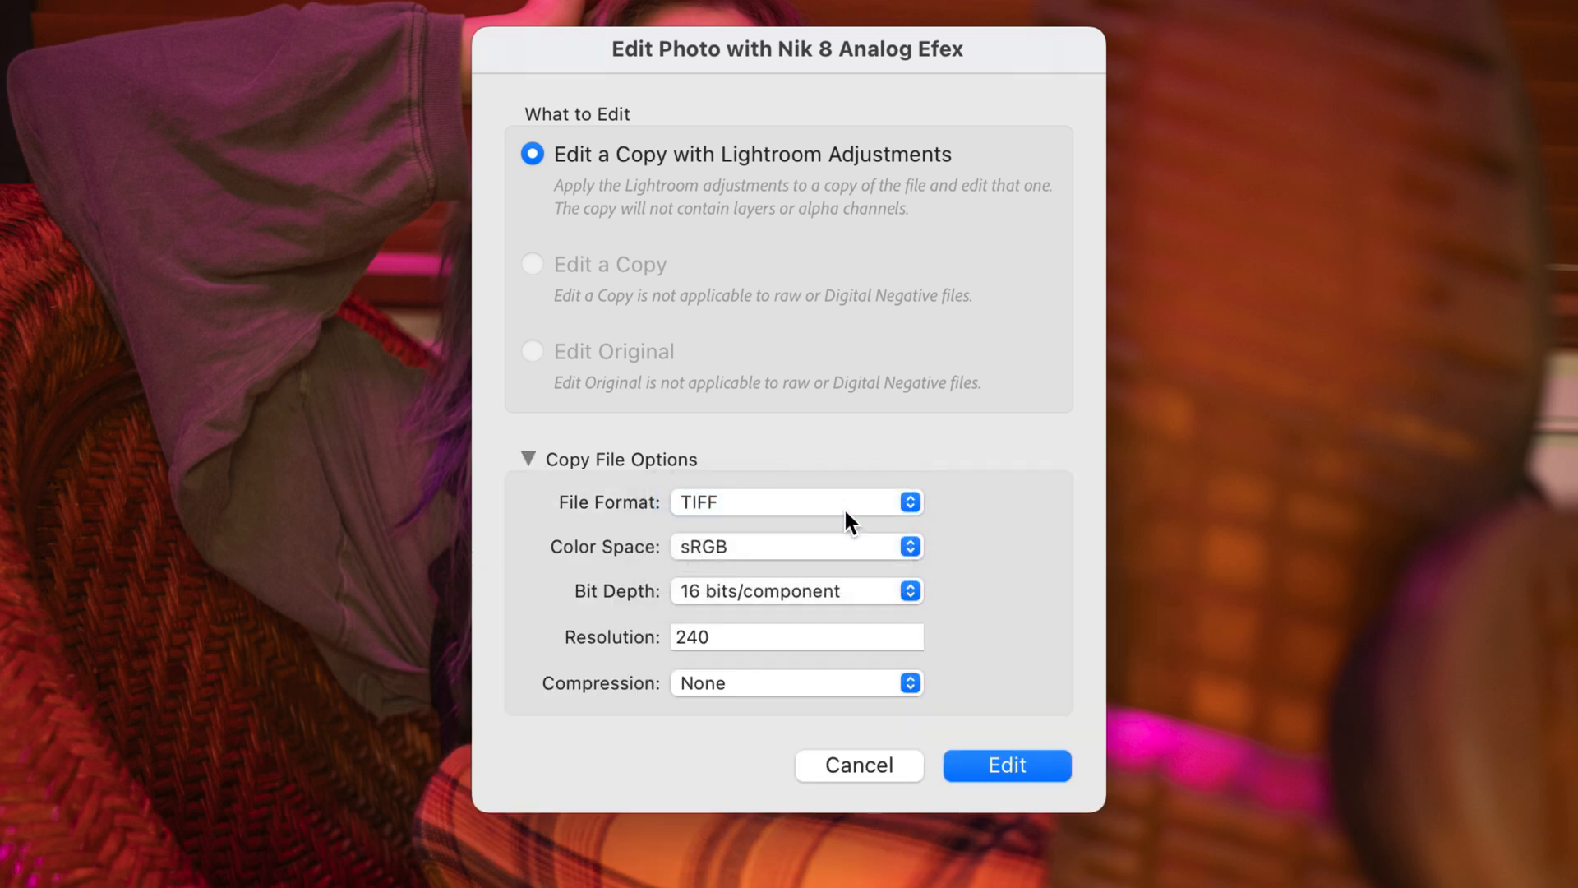
click(796, 590)
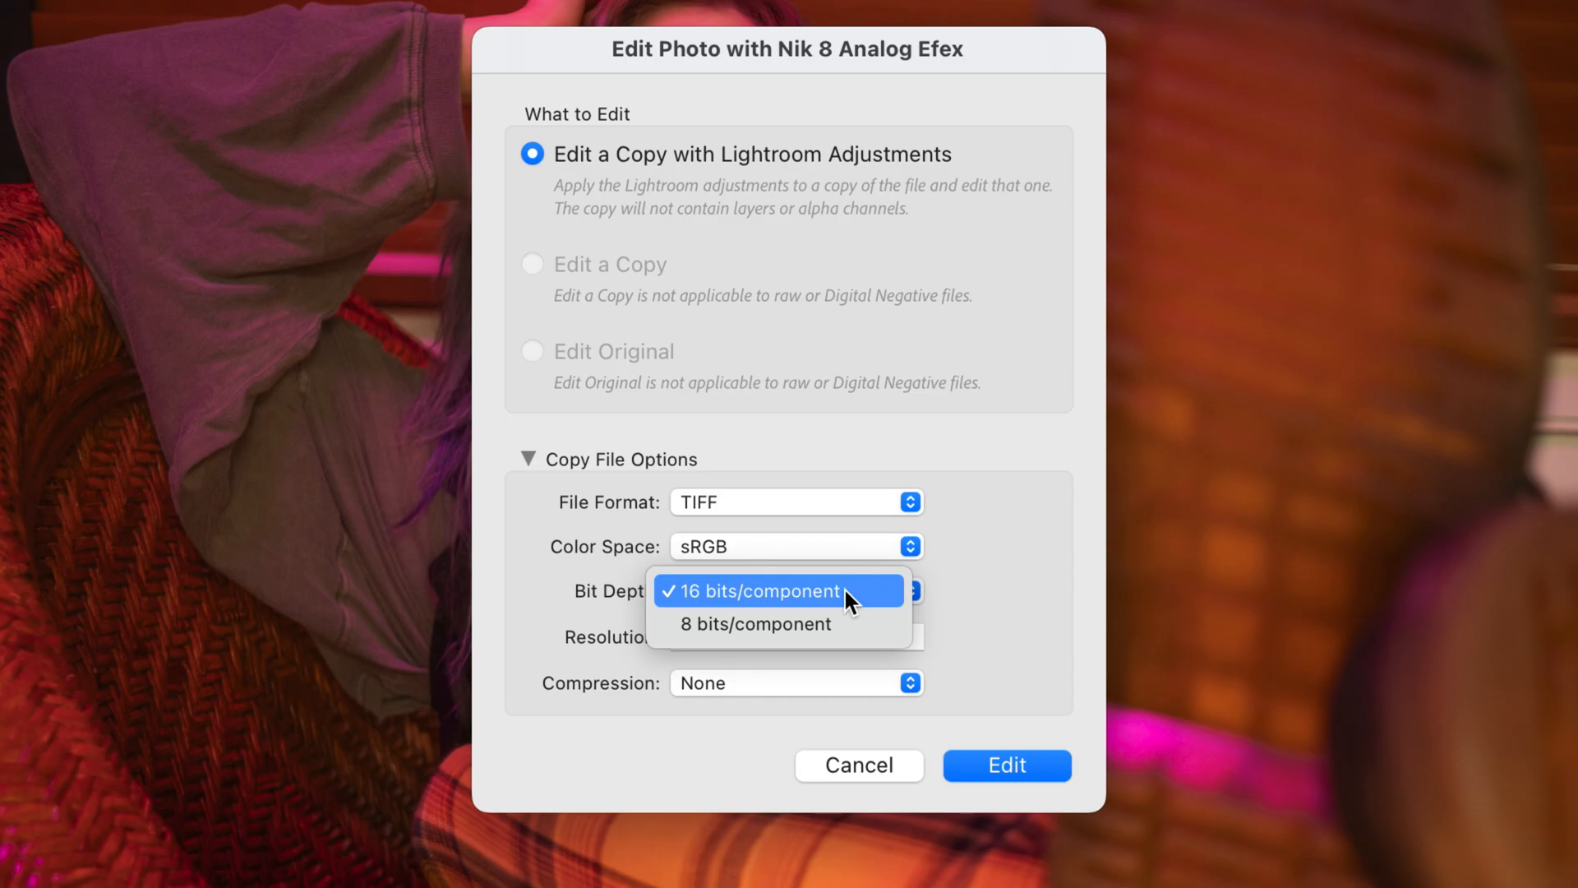
click(767, 590)
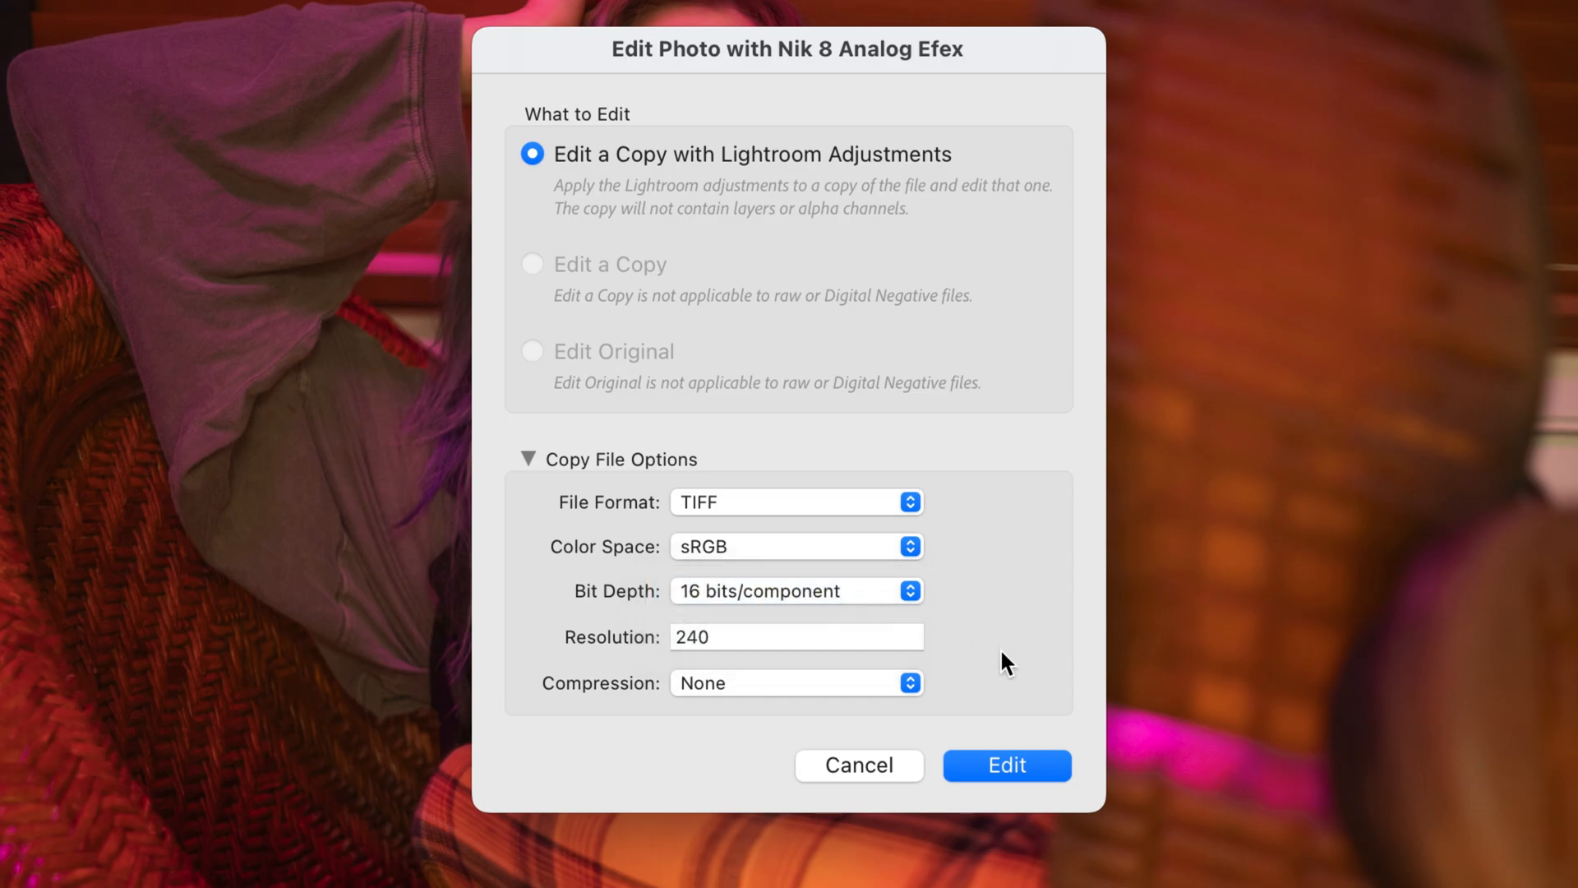
click(1004, 764)
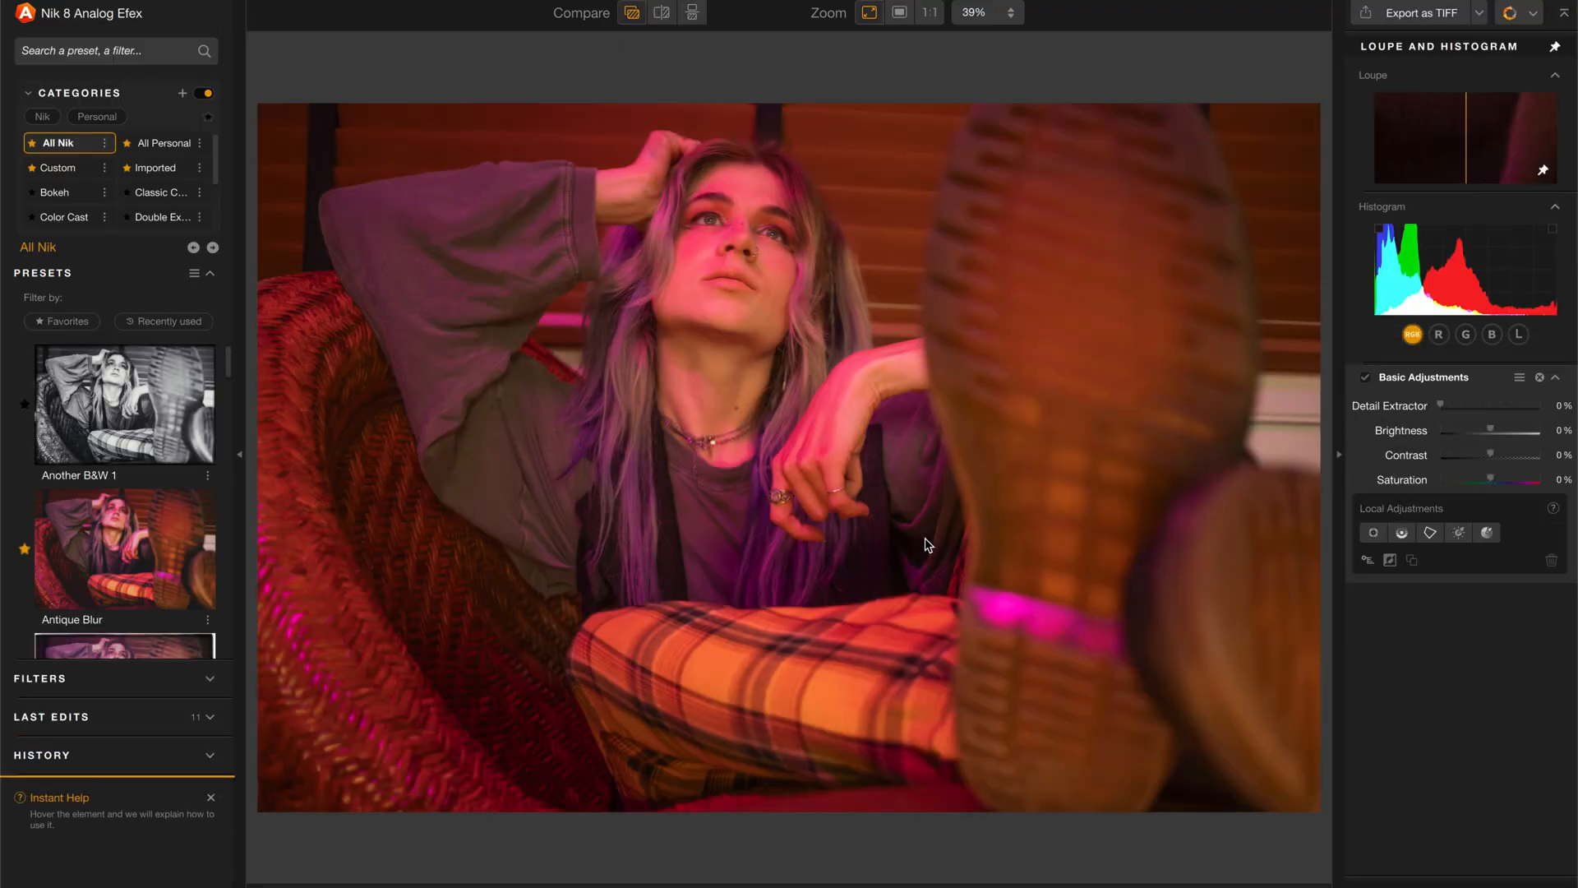
Apply the Another B&W 1 preset with non-destructive edits and return the copy to Lightroom.
click(123, 402)
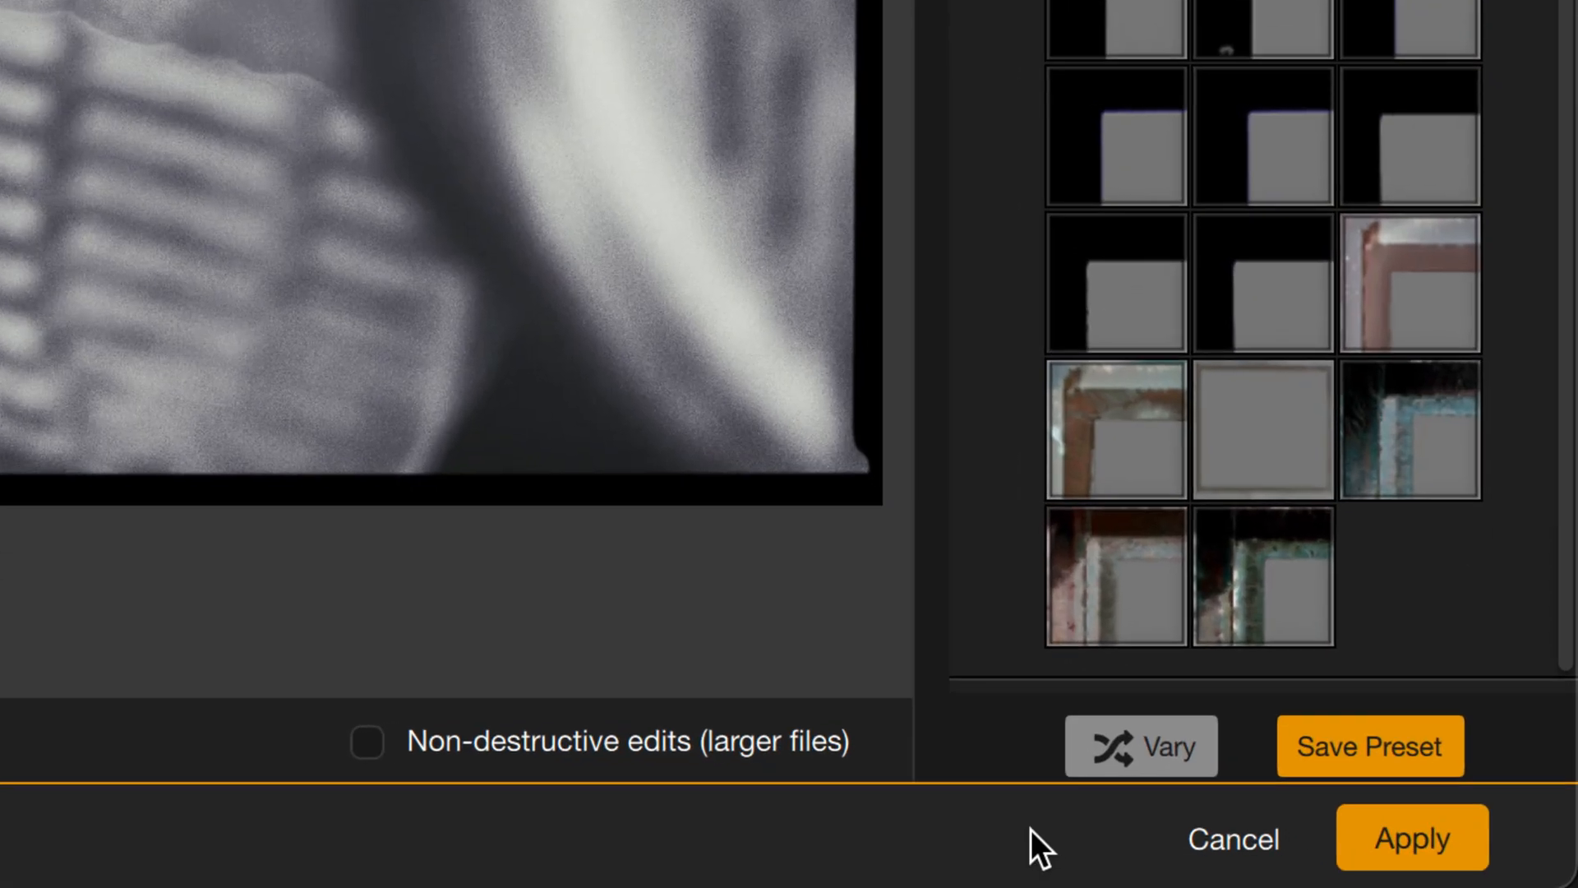
mouse_move(513, 835)
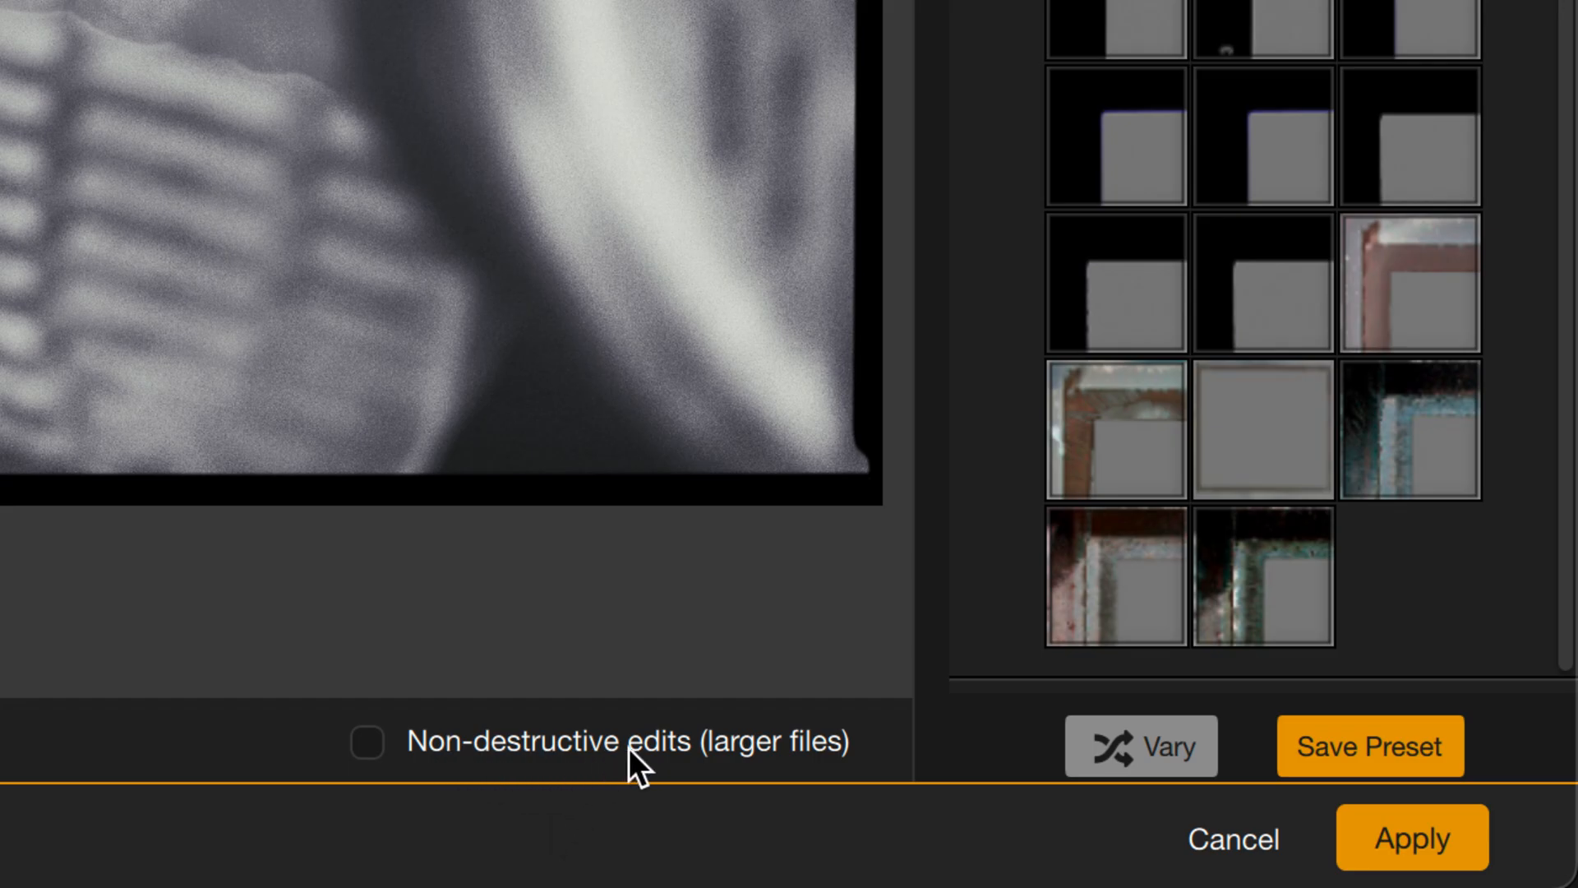
click(368, 743)
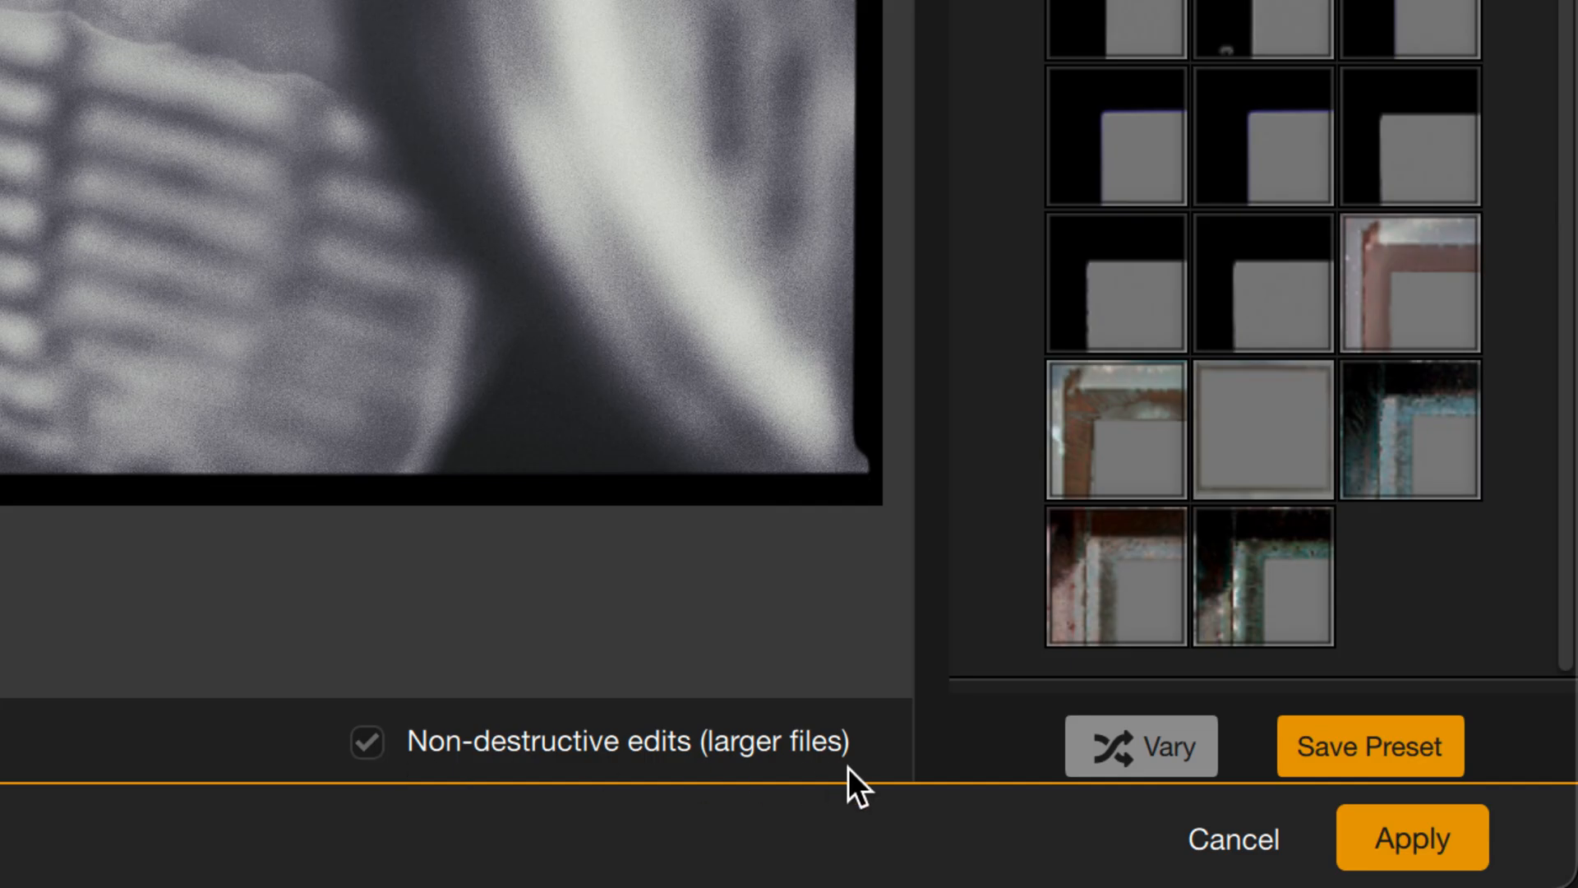
click(1410, 837)
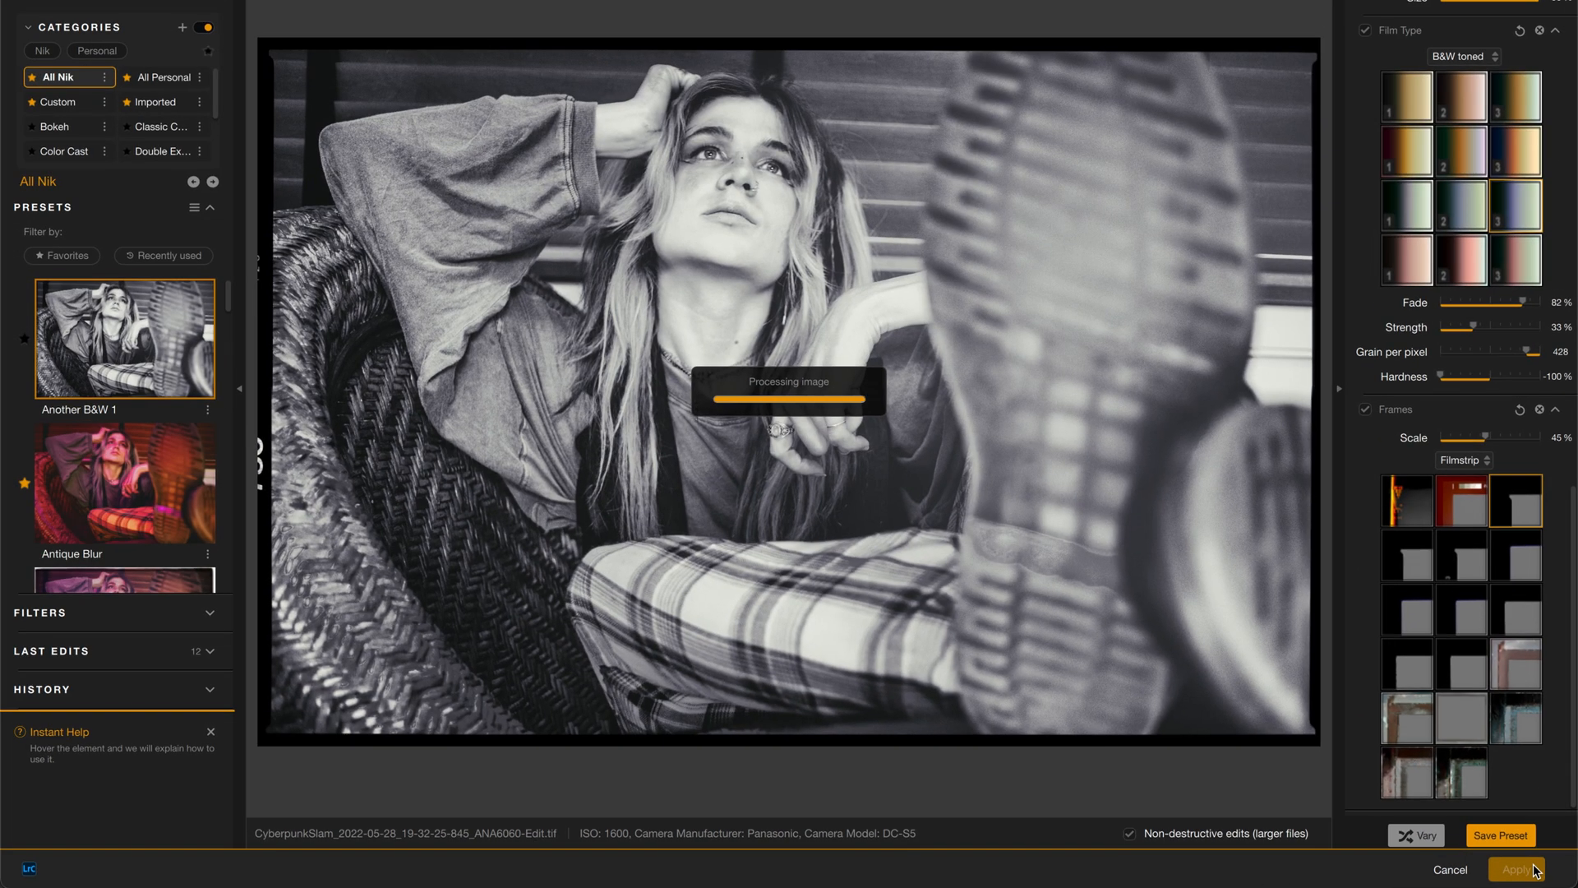
click(1514, 868)
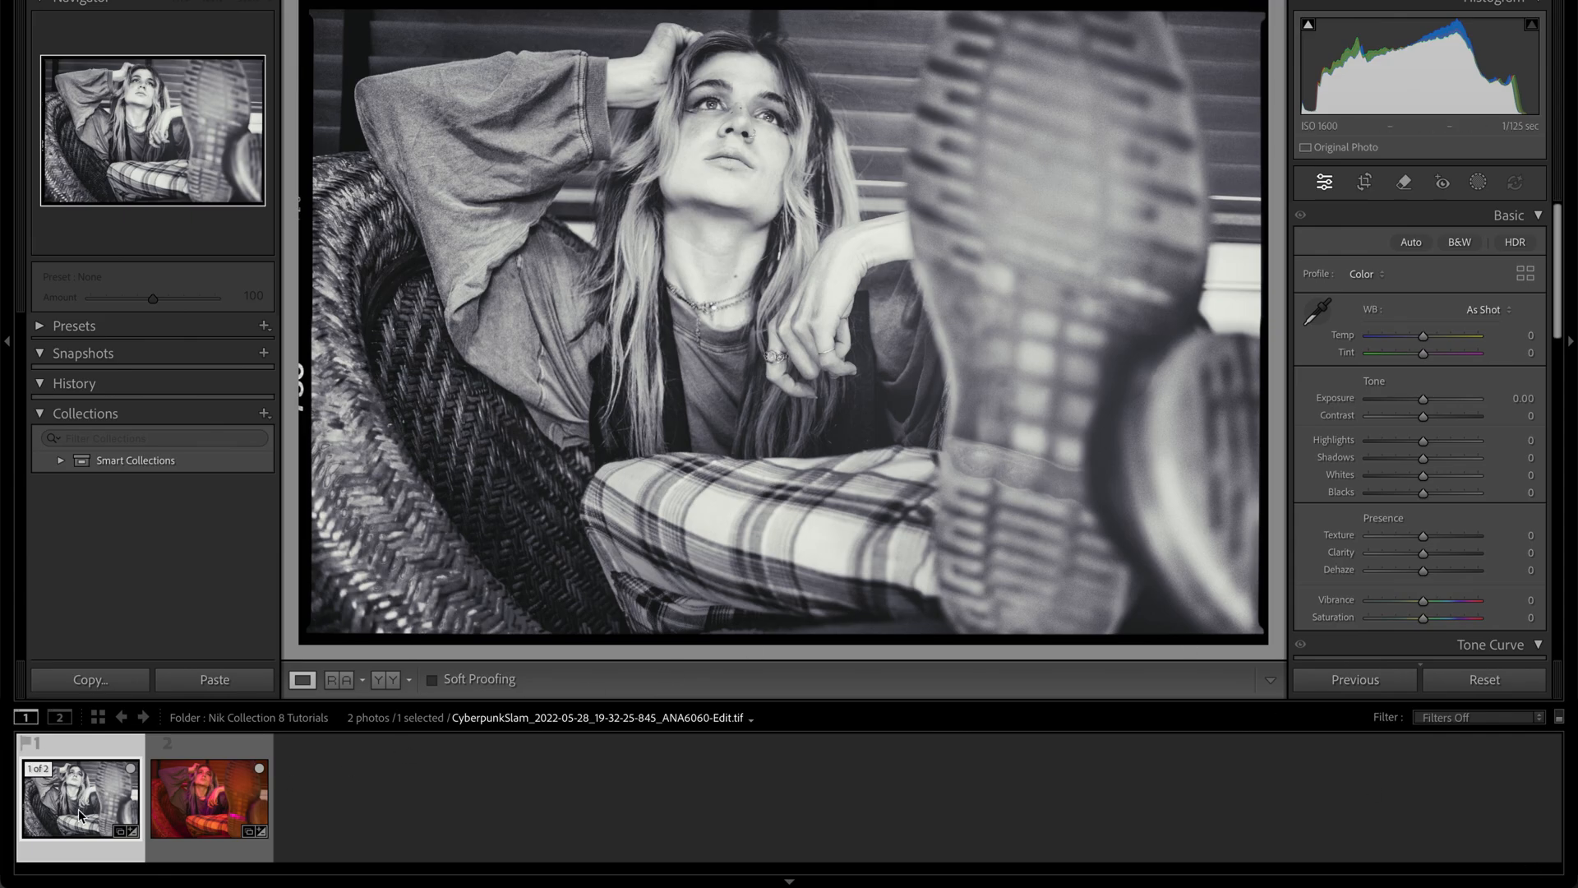
Reopen the black-and-white TIFF in Nik 8 Analog Efex using Edit Original.
right_click(80, 800)
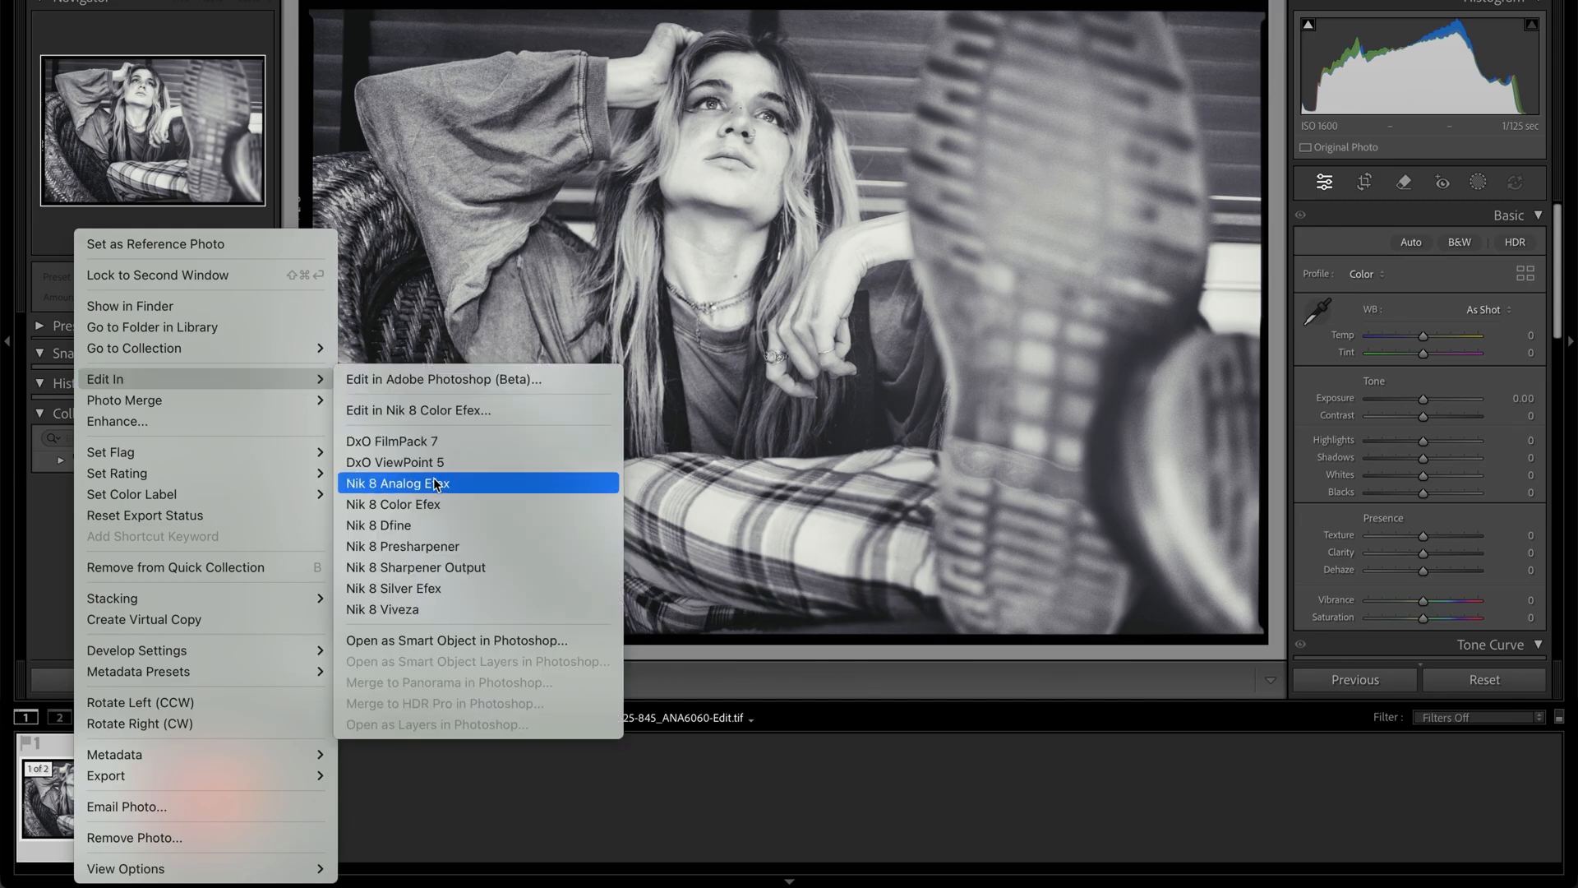
click(396, 483)
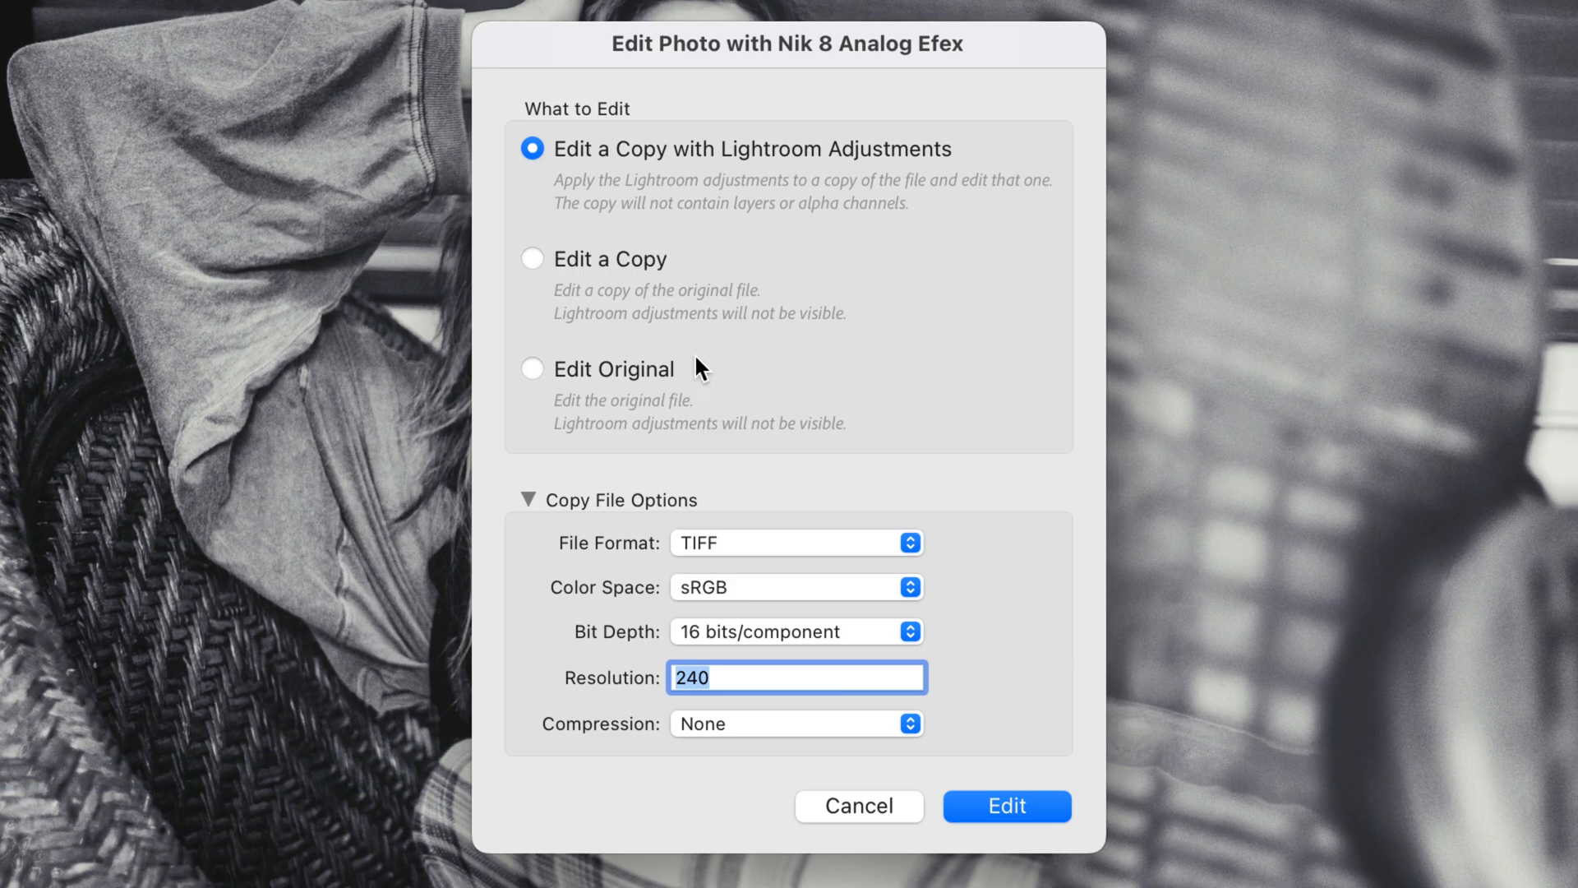
click(531, 259)
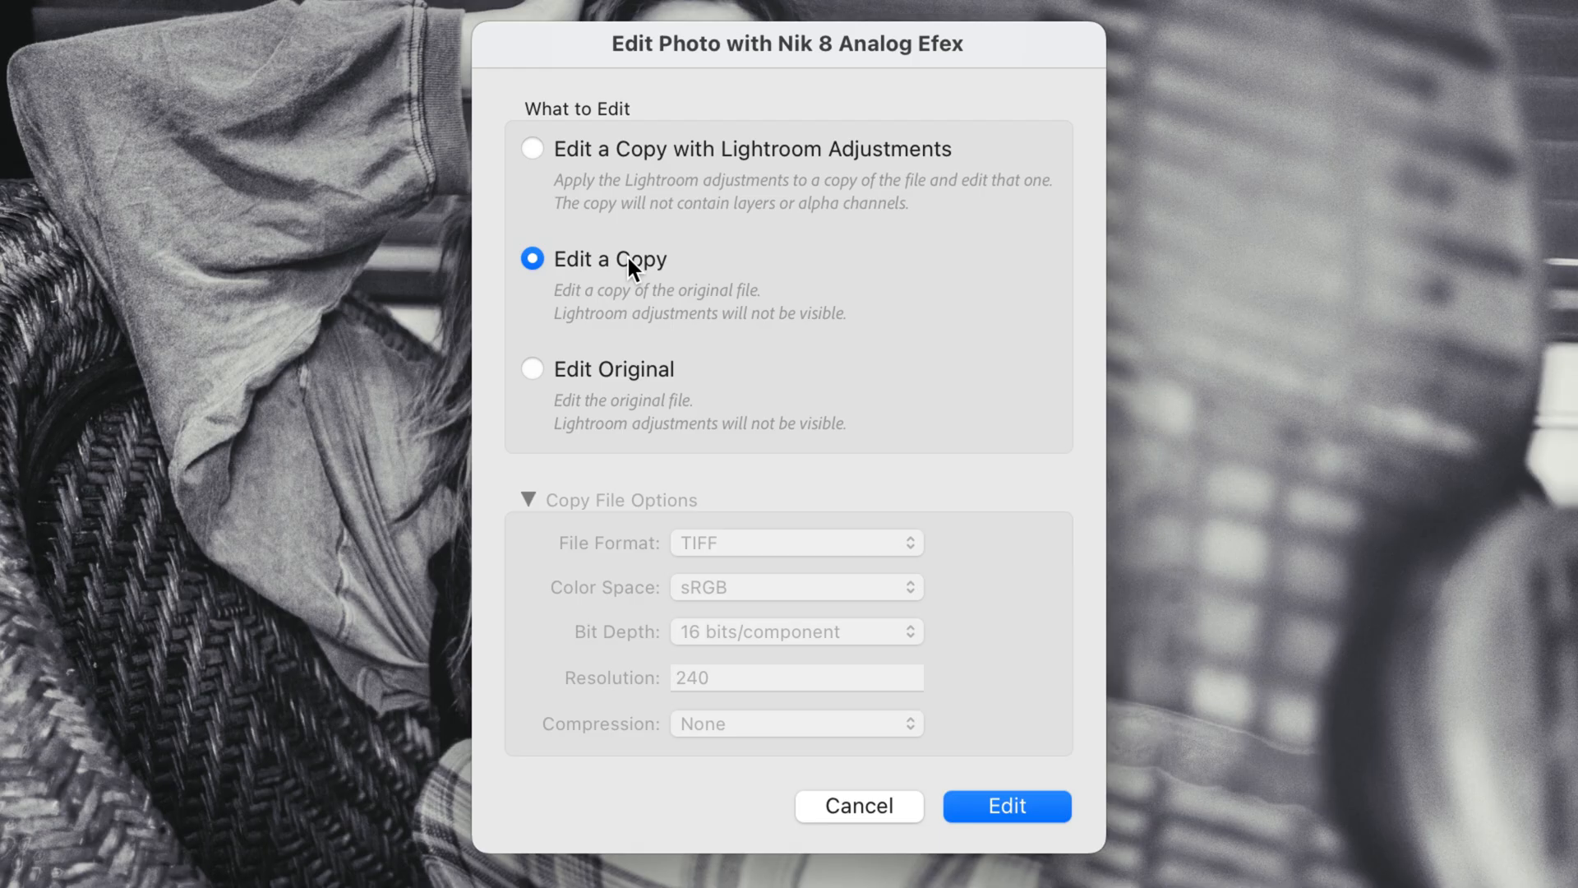
click(531, 368)
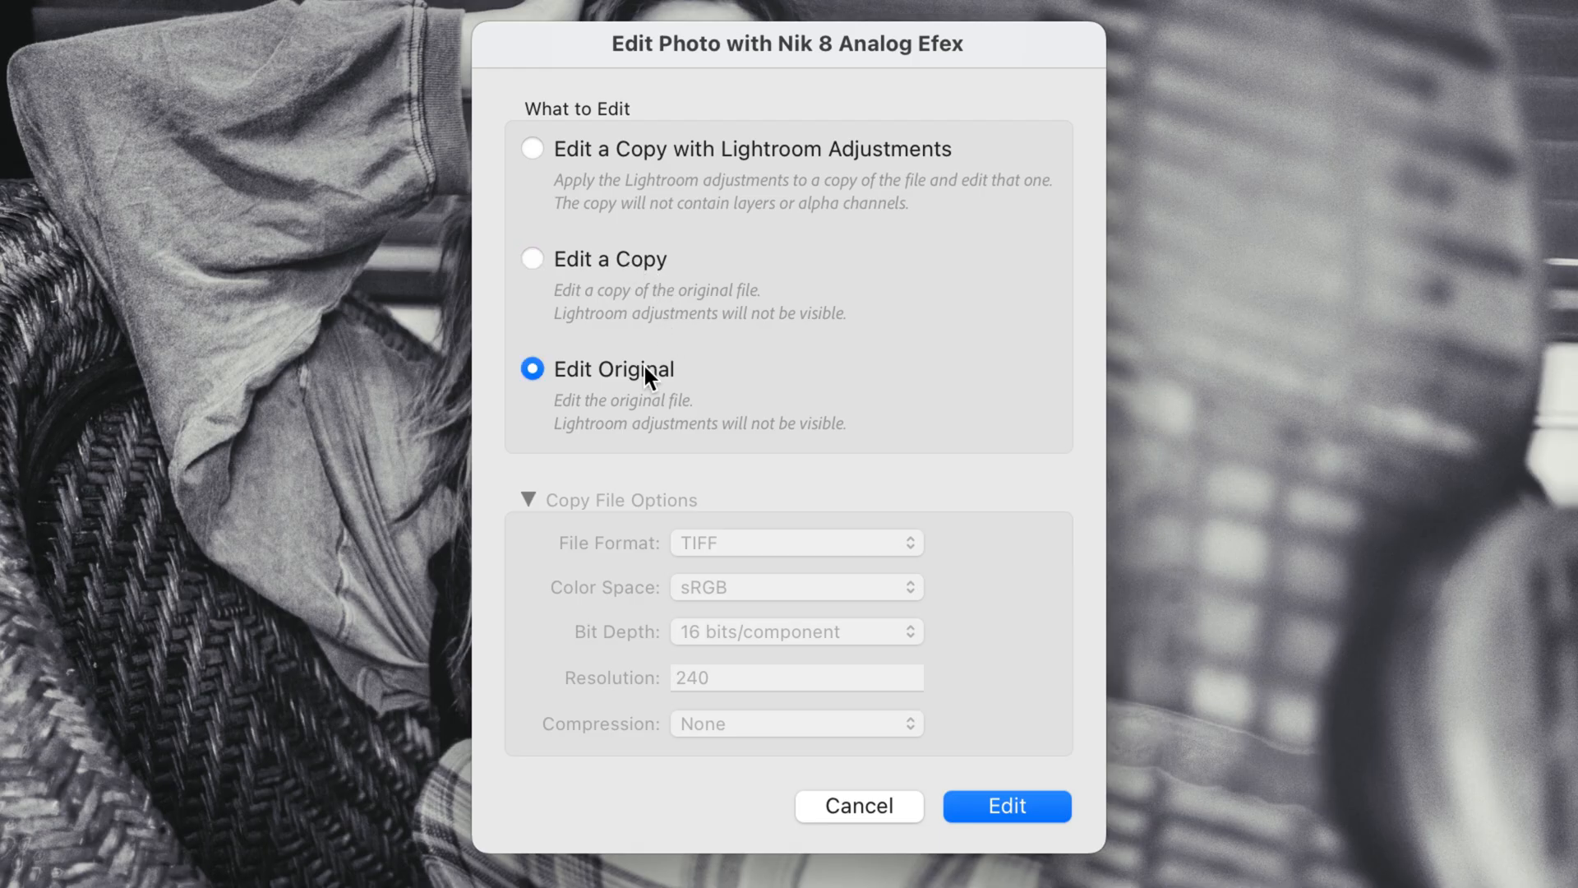
mouse_move(1011, 733)
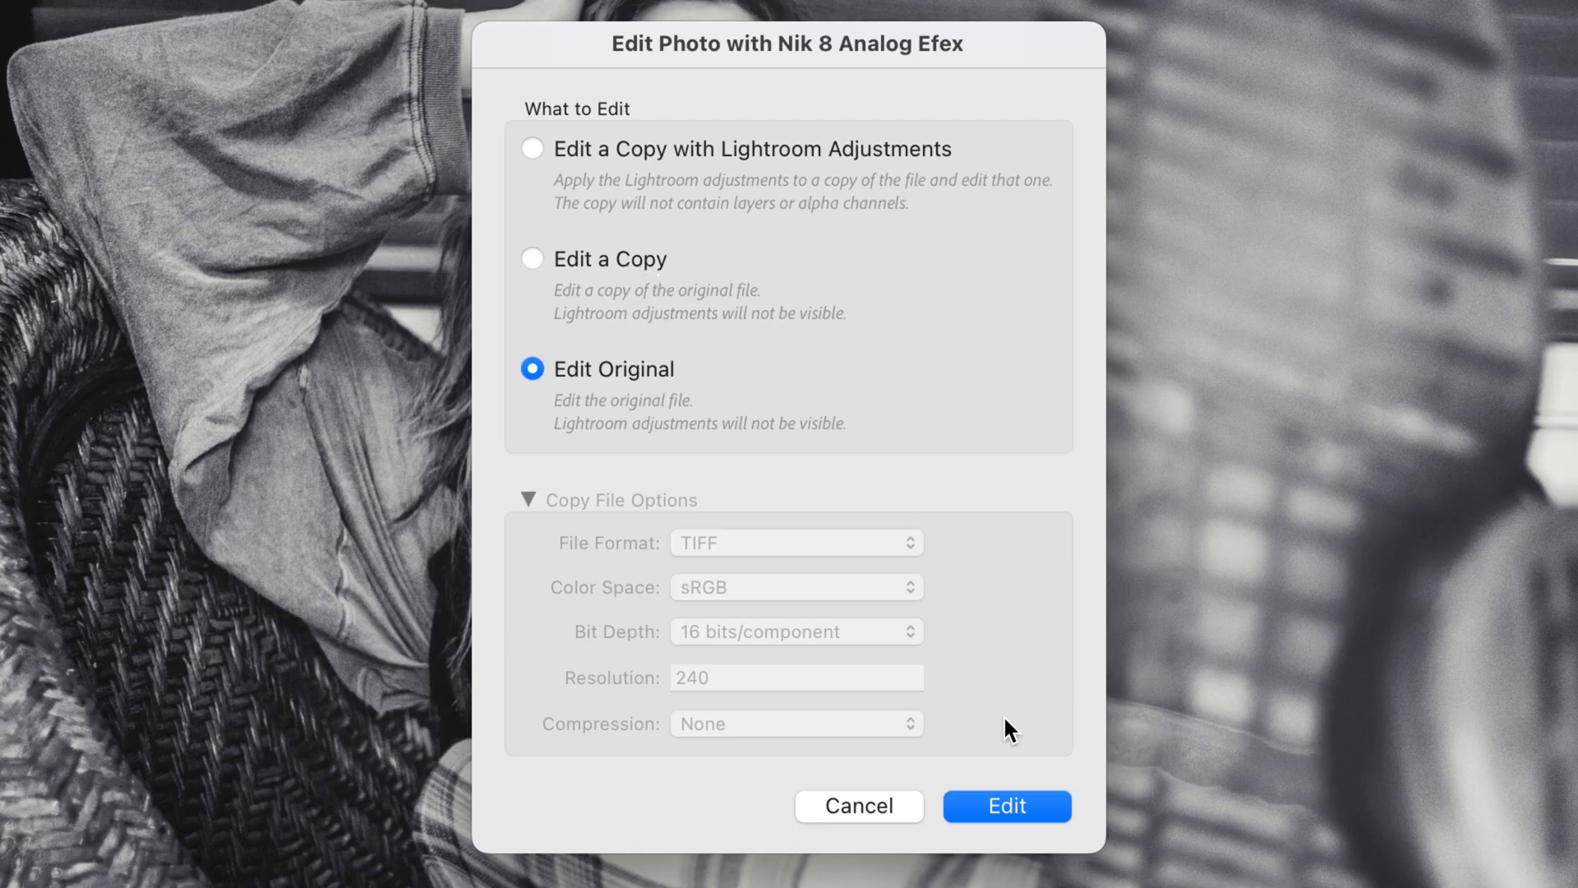
click(1006, 805)
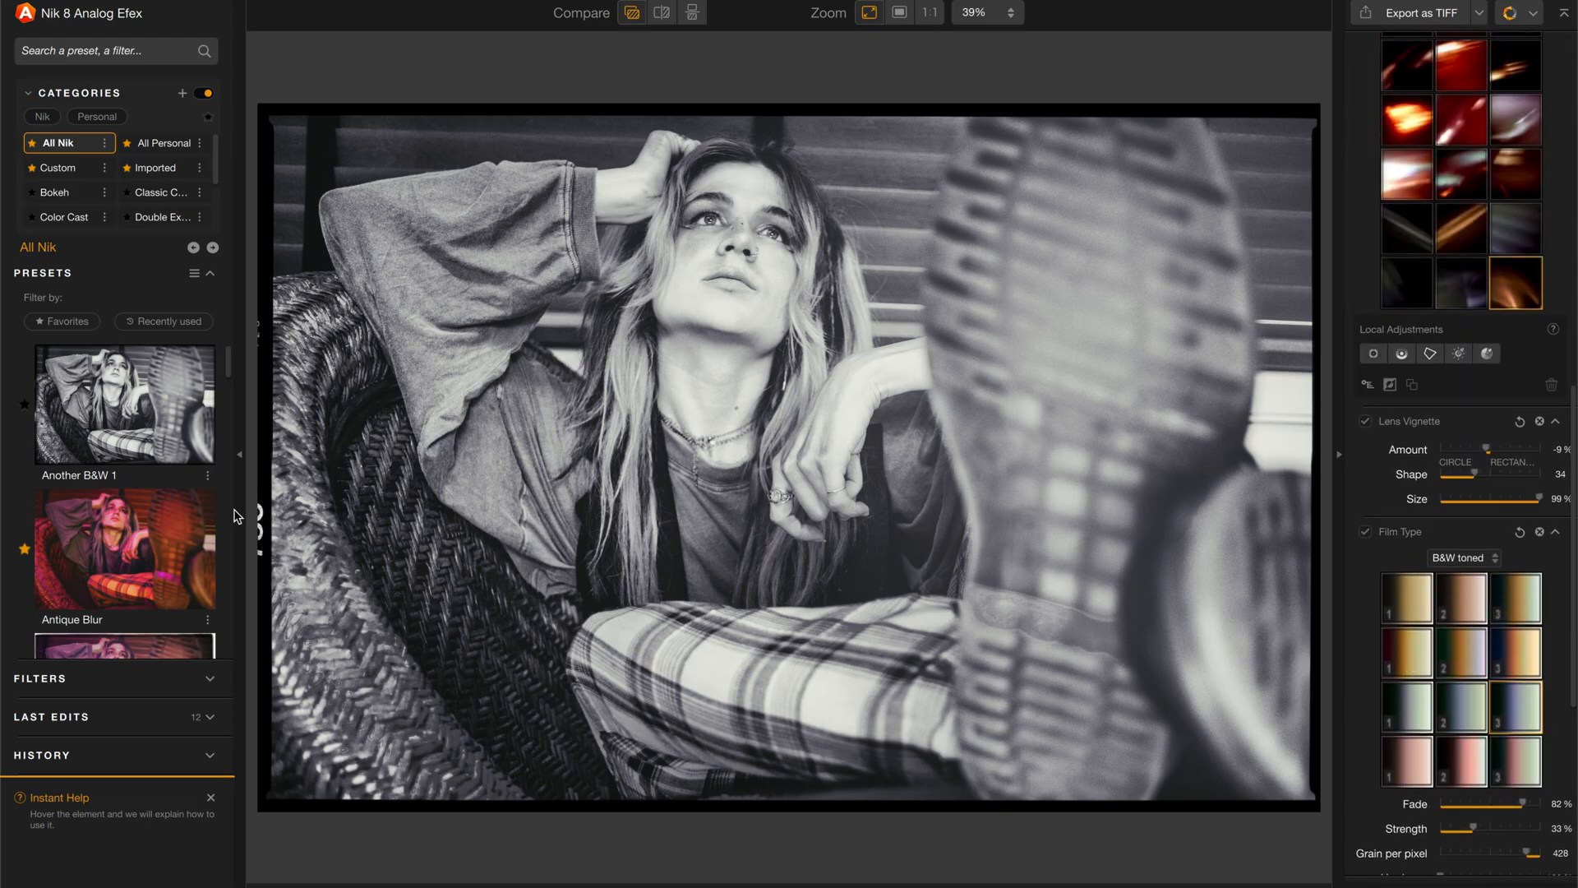
Try the Antique Blur preset, then discard the changes and return to Theater.psd in Photoshop.
click(124, 546)
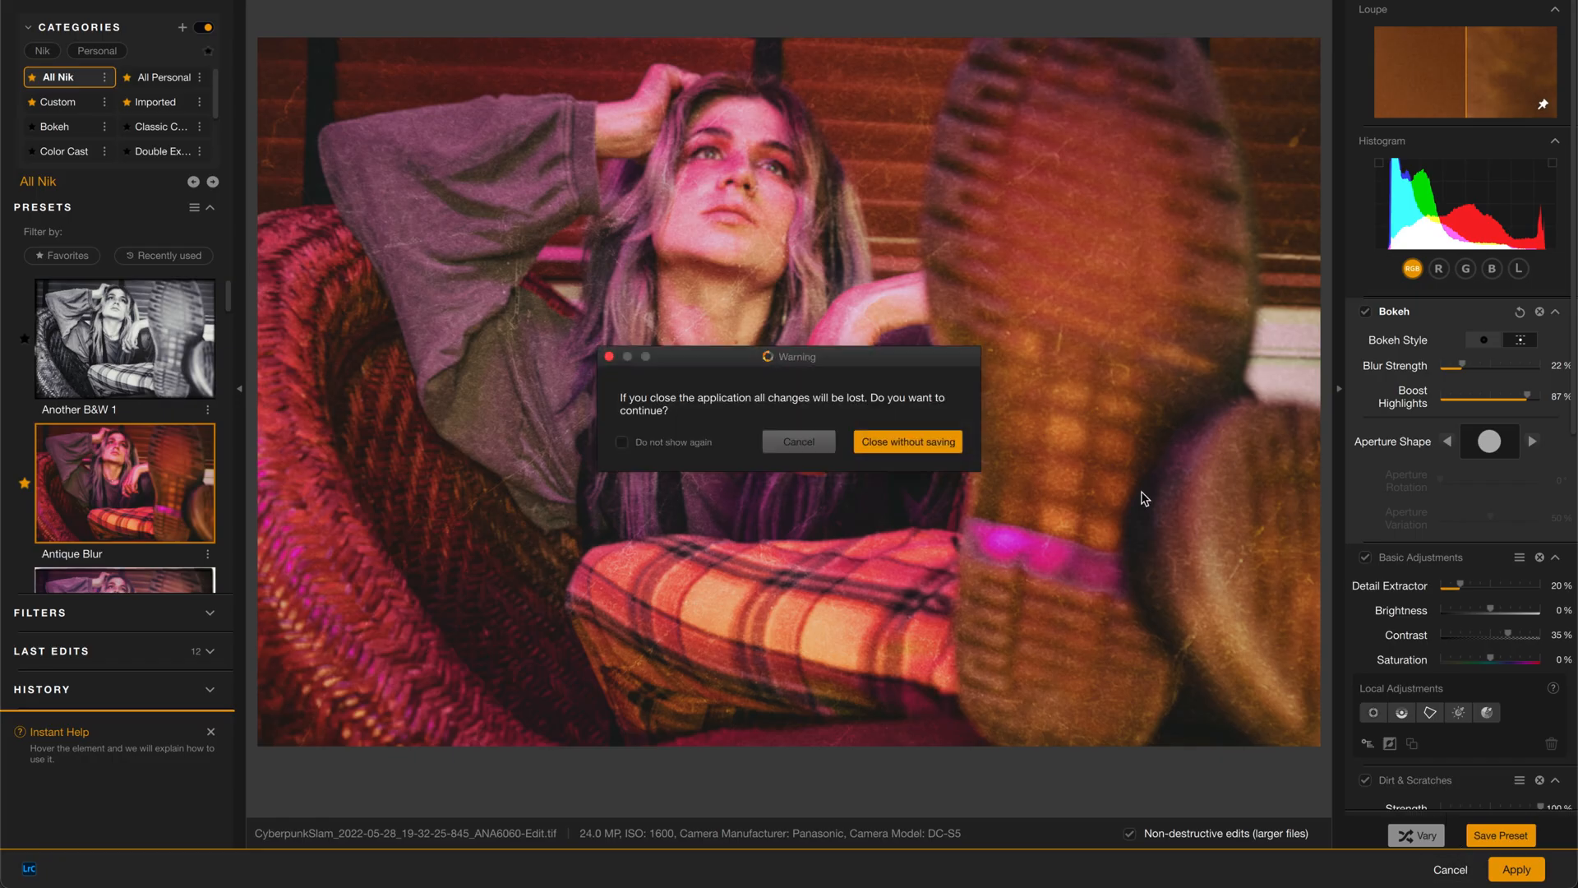
click(905, 441)
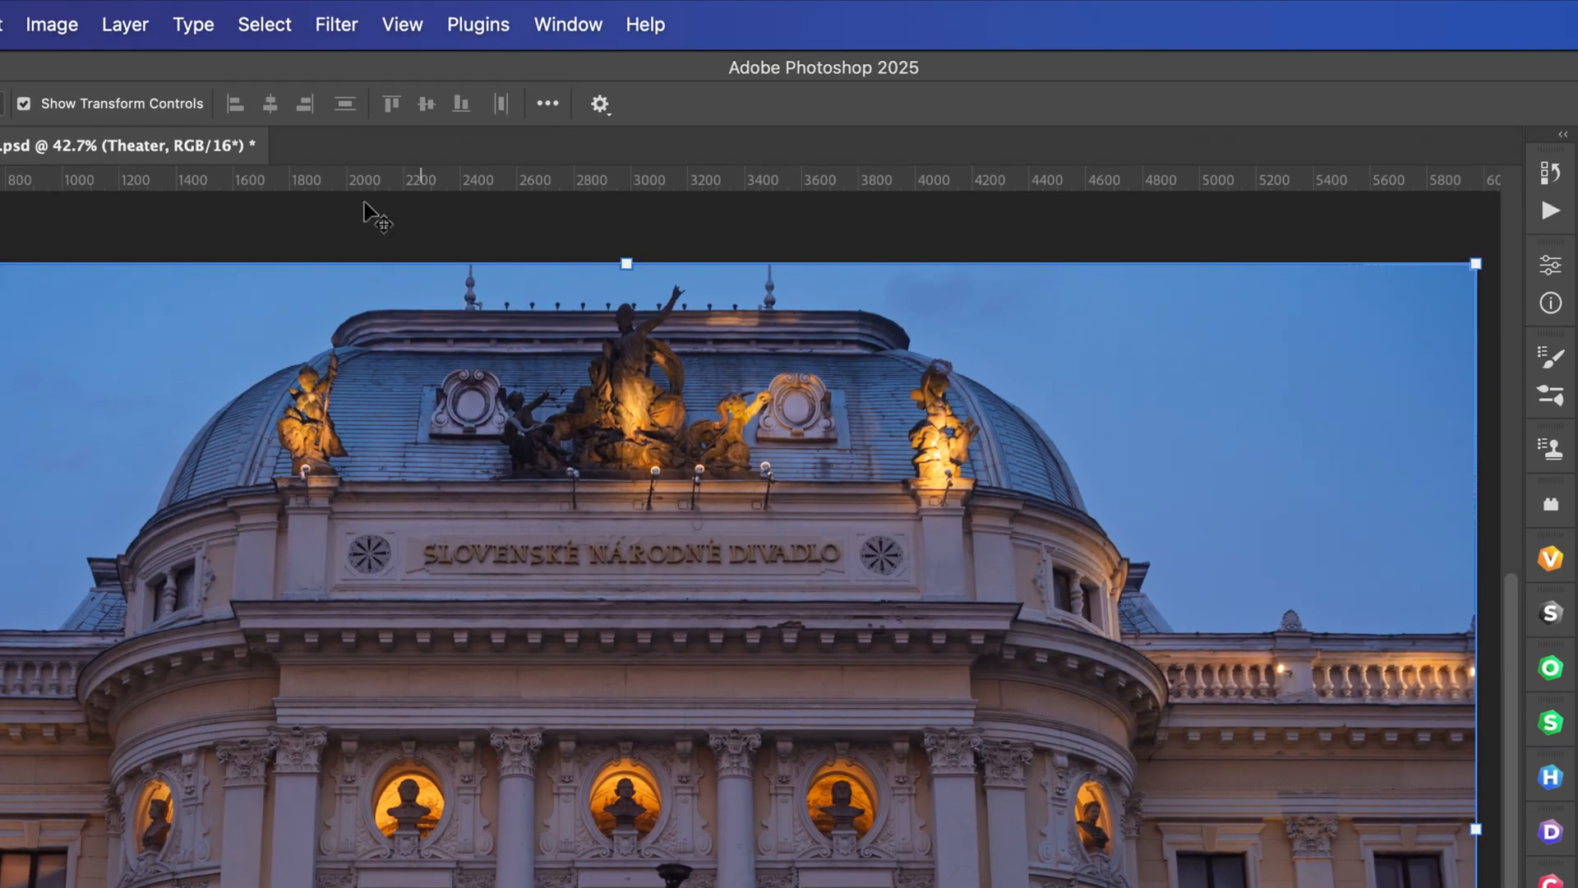
click(336, 24)
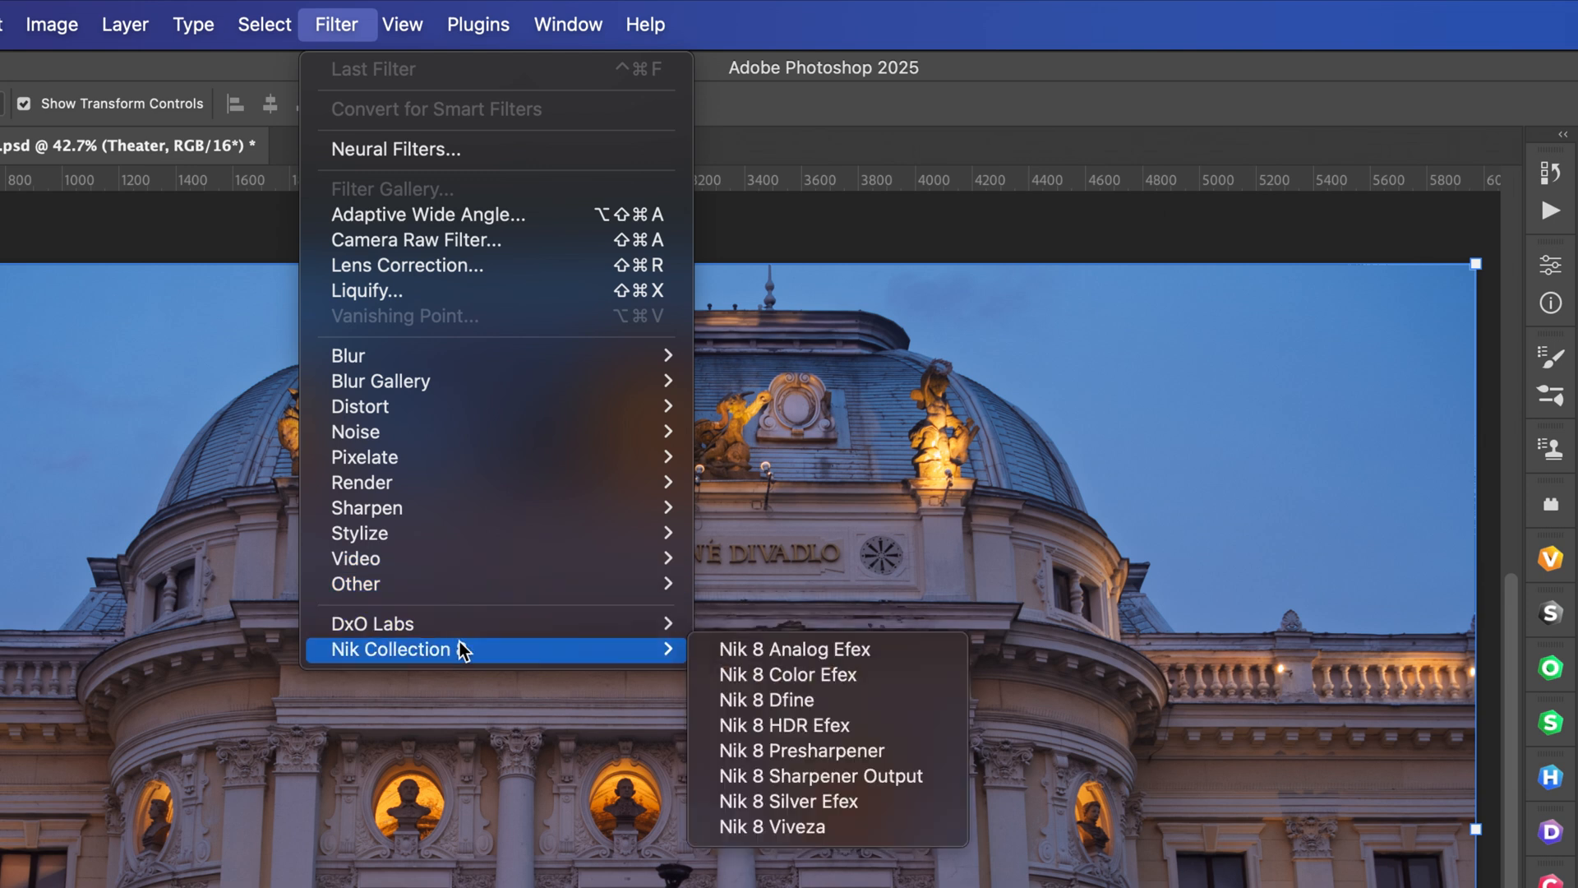
mouse_move(805, 674)
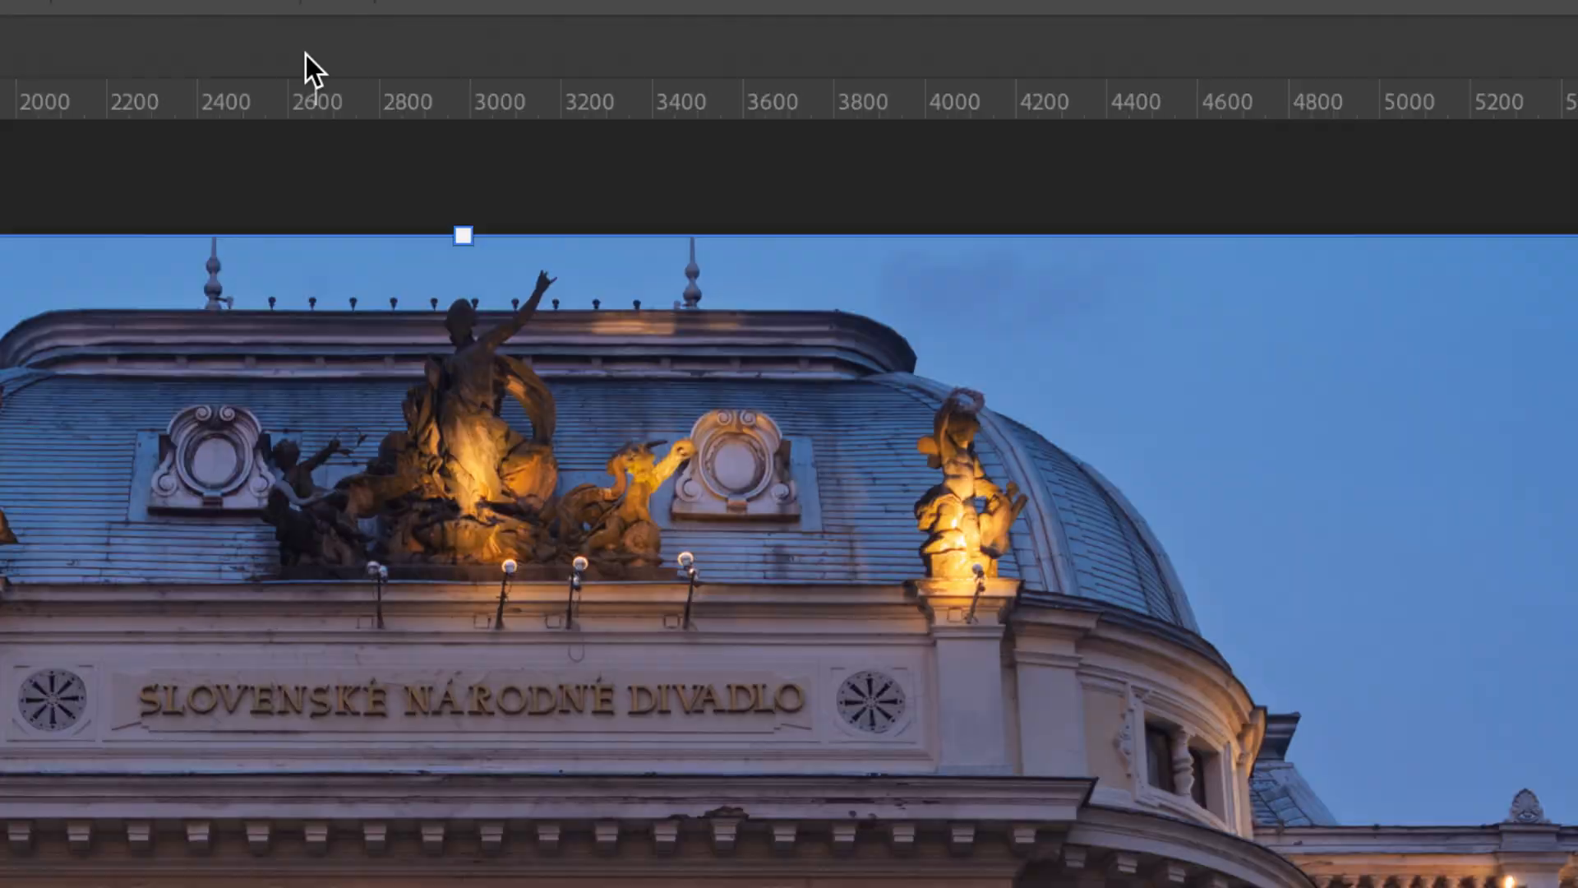
click(455, 38)
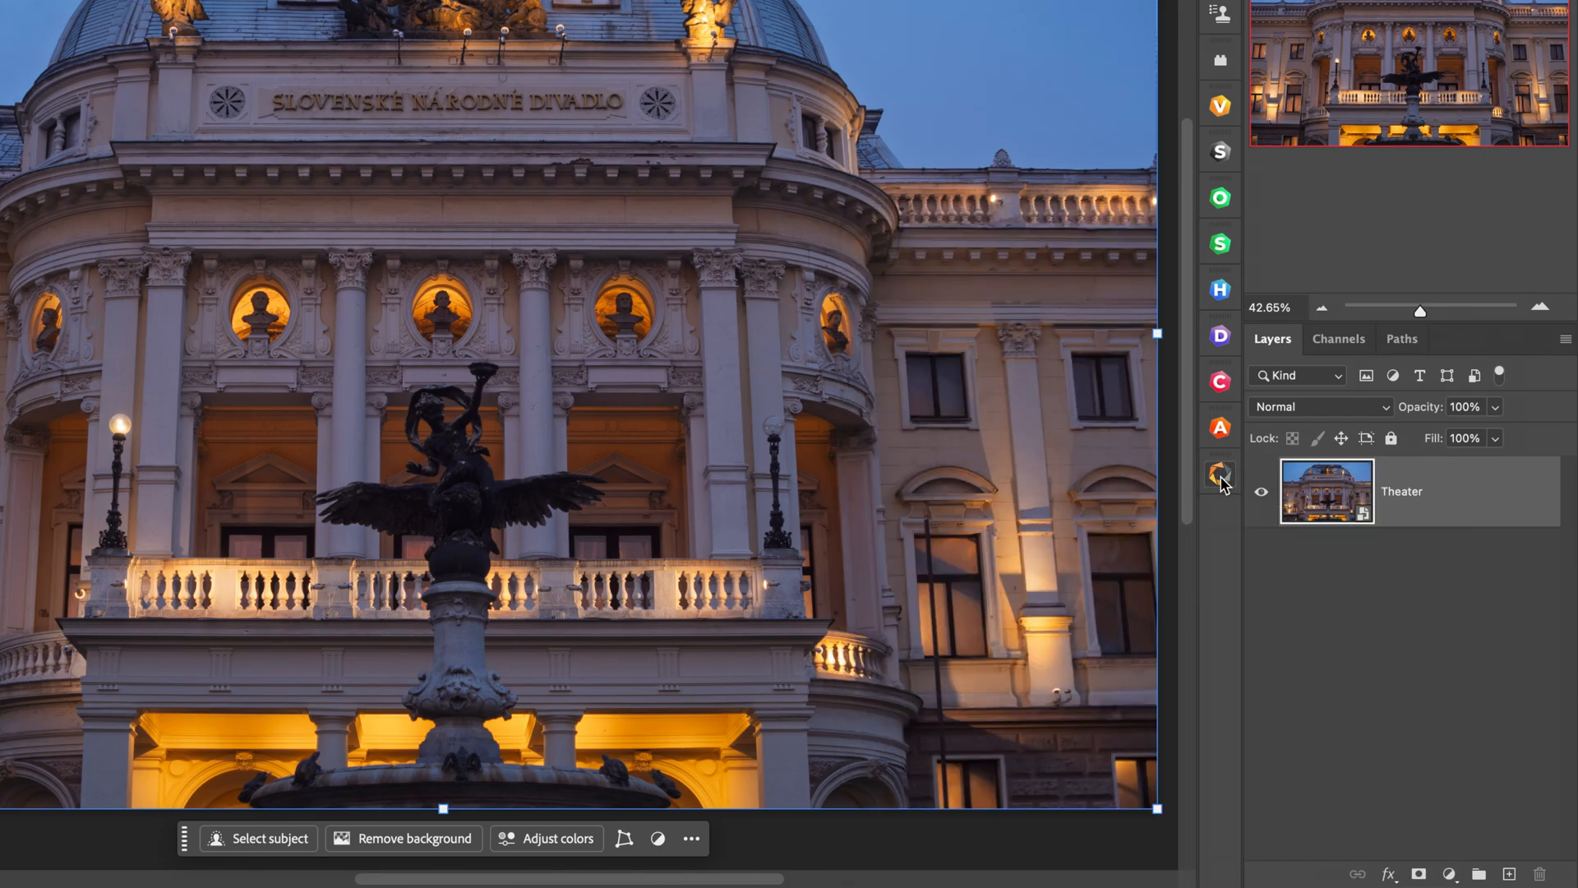
Show the Nik Collection 8 preferences from the Photoshop side panel.
click(1220, 473)
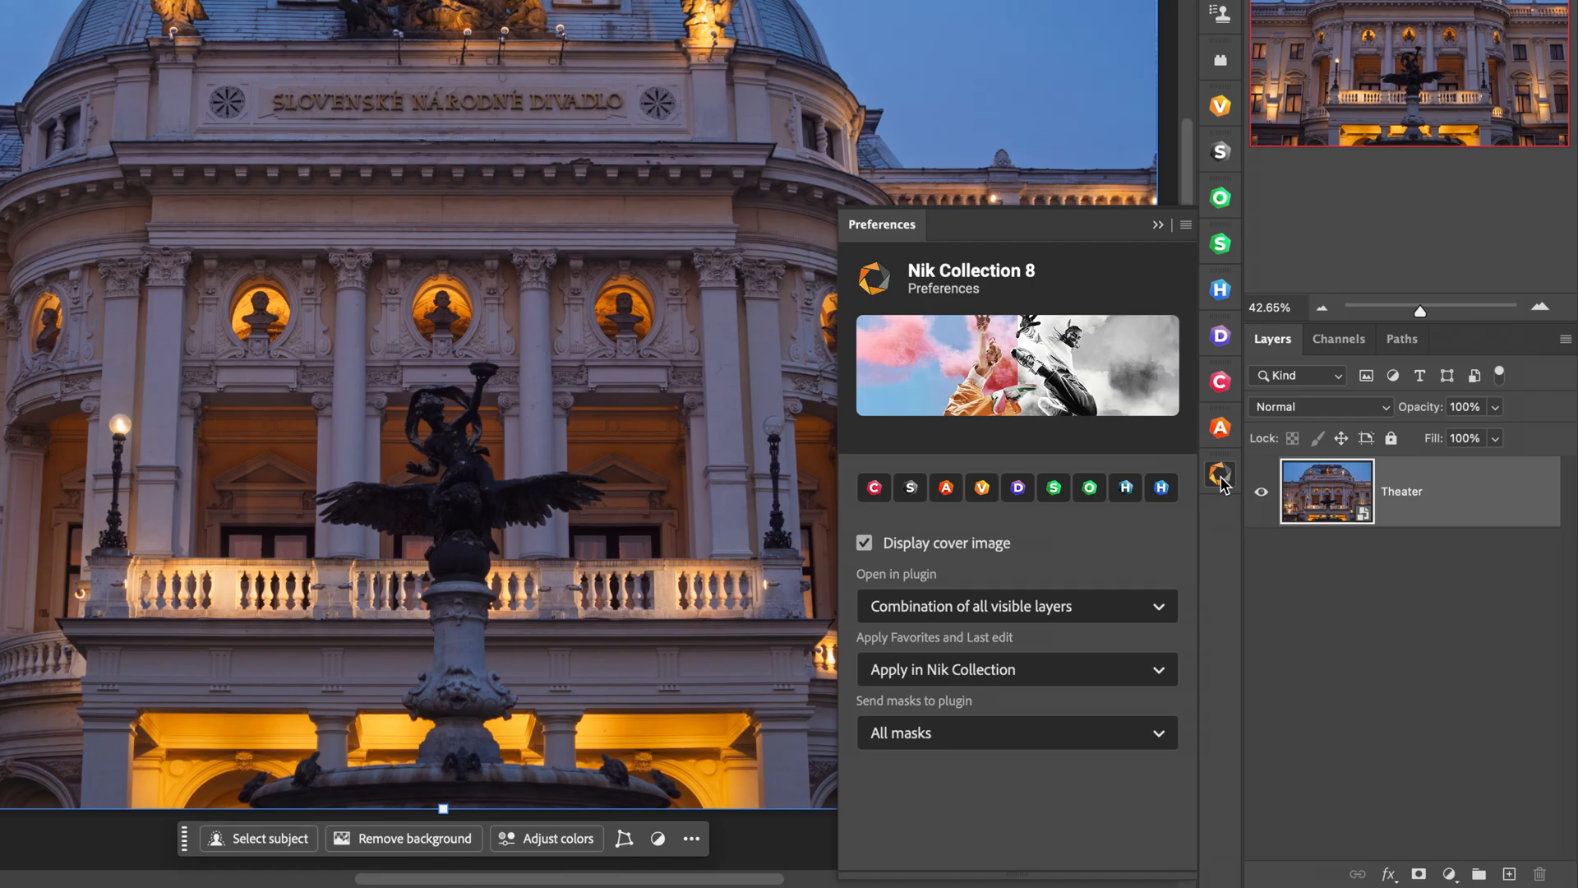
mouse_move(1092, 595)
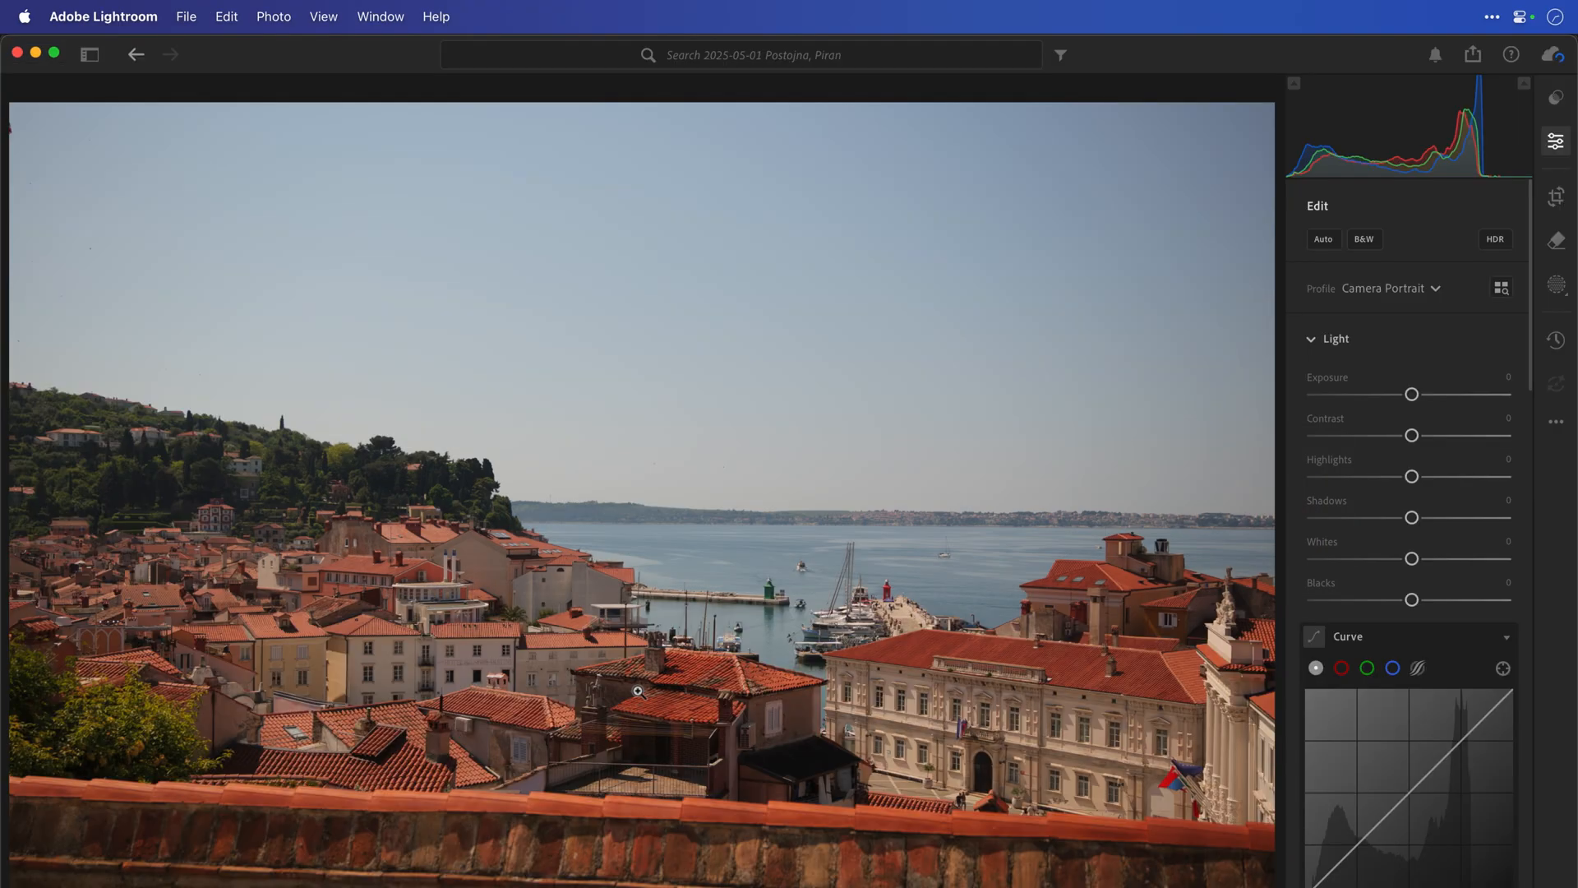
mouse_move(201, 50)
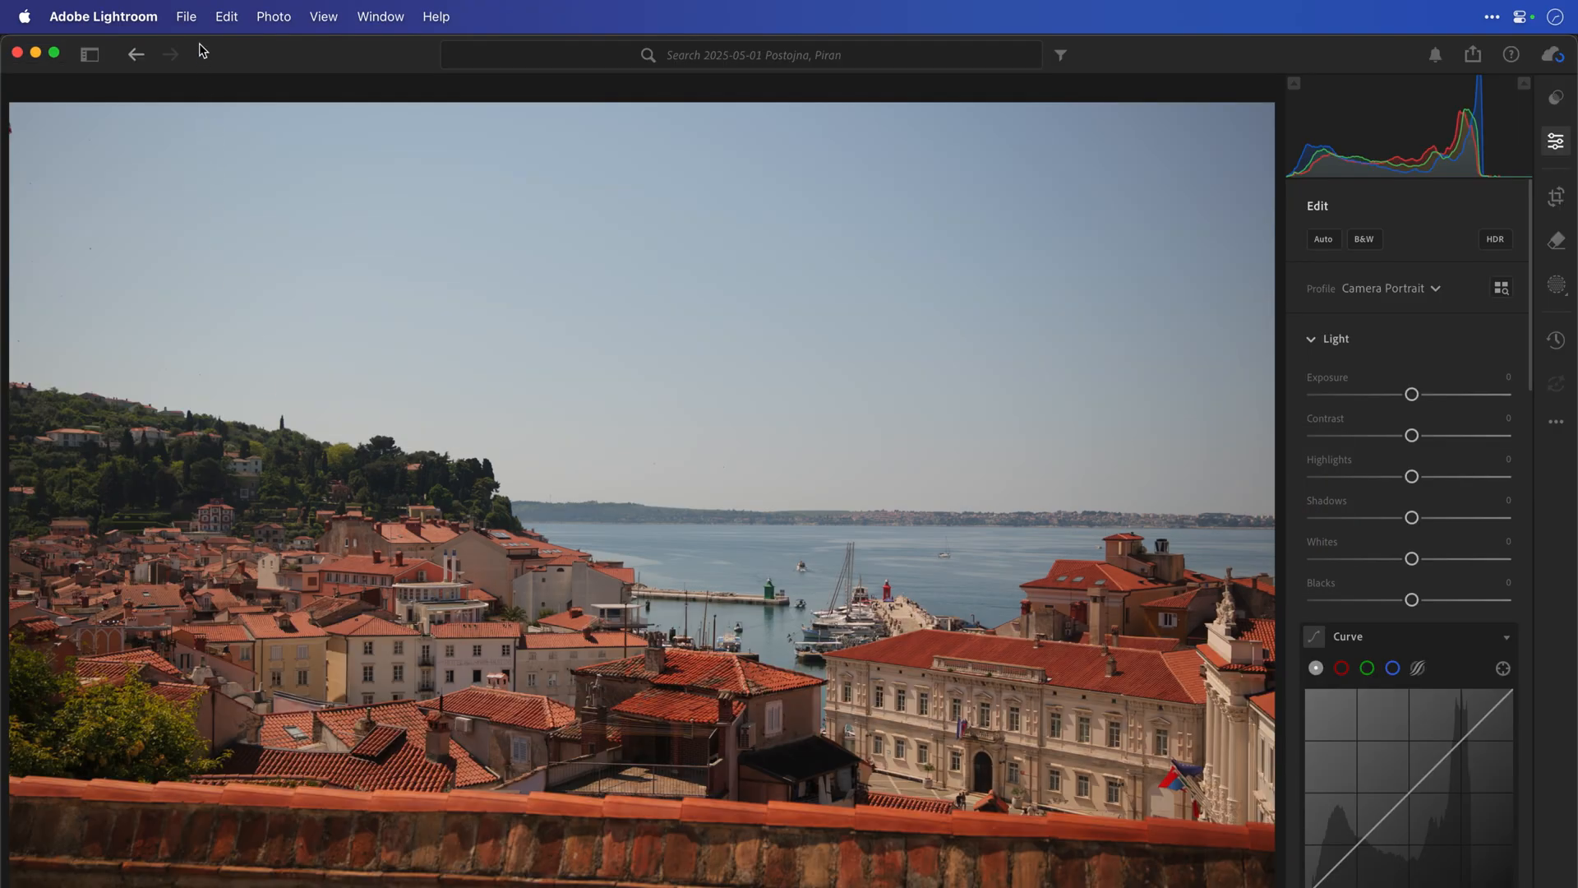
Send the photo to Photoshop as a Smart Object, then launch Nik 8 Analog Efex from Affinity Photo's filters.
click(186, 17)
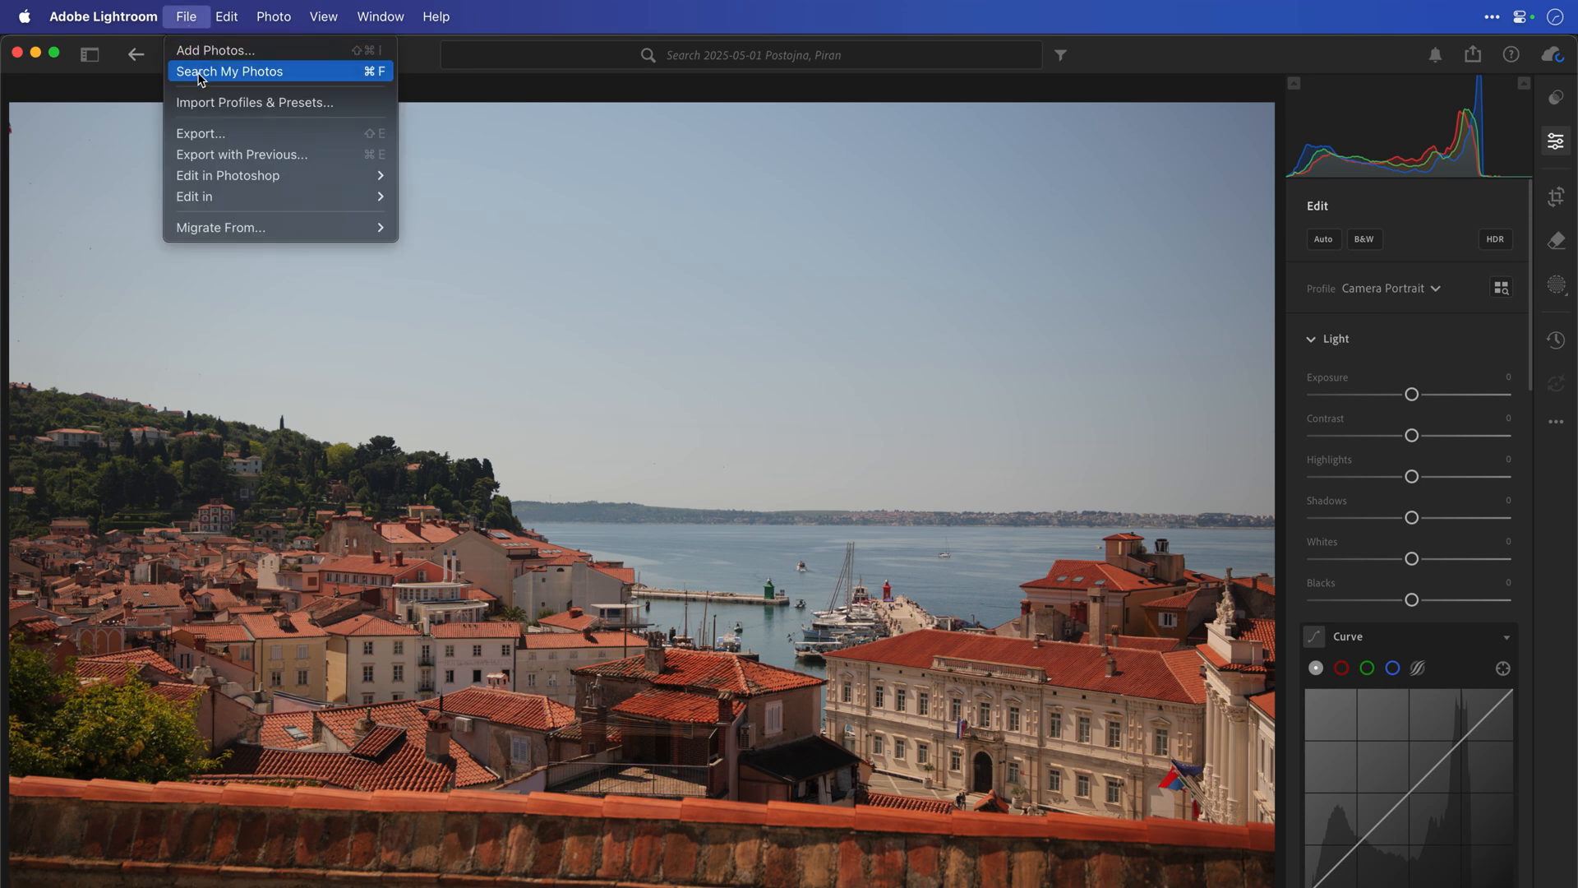
mouse_move(410, 316)
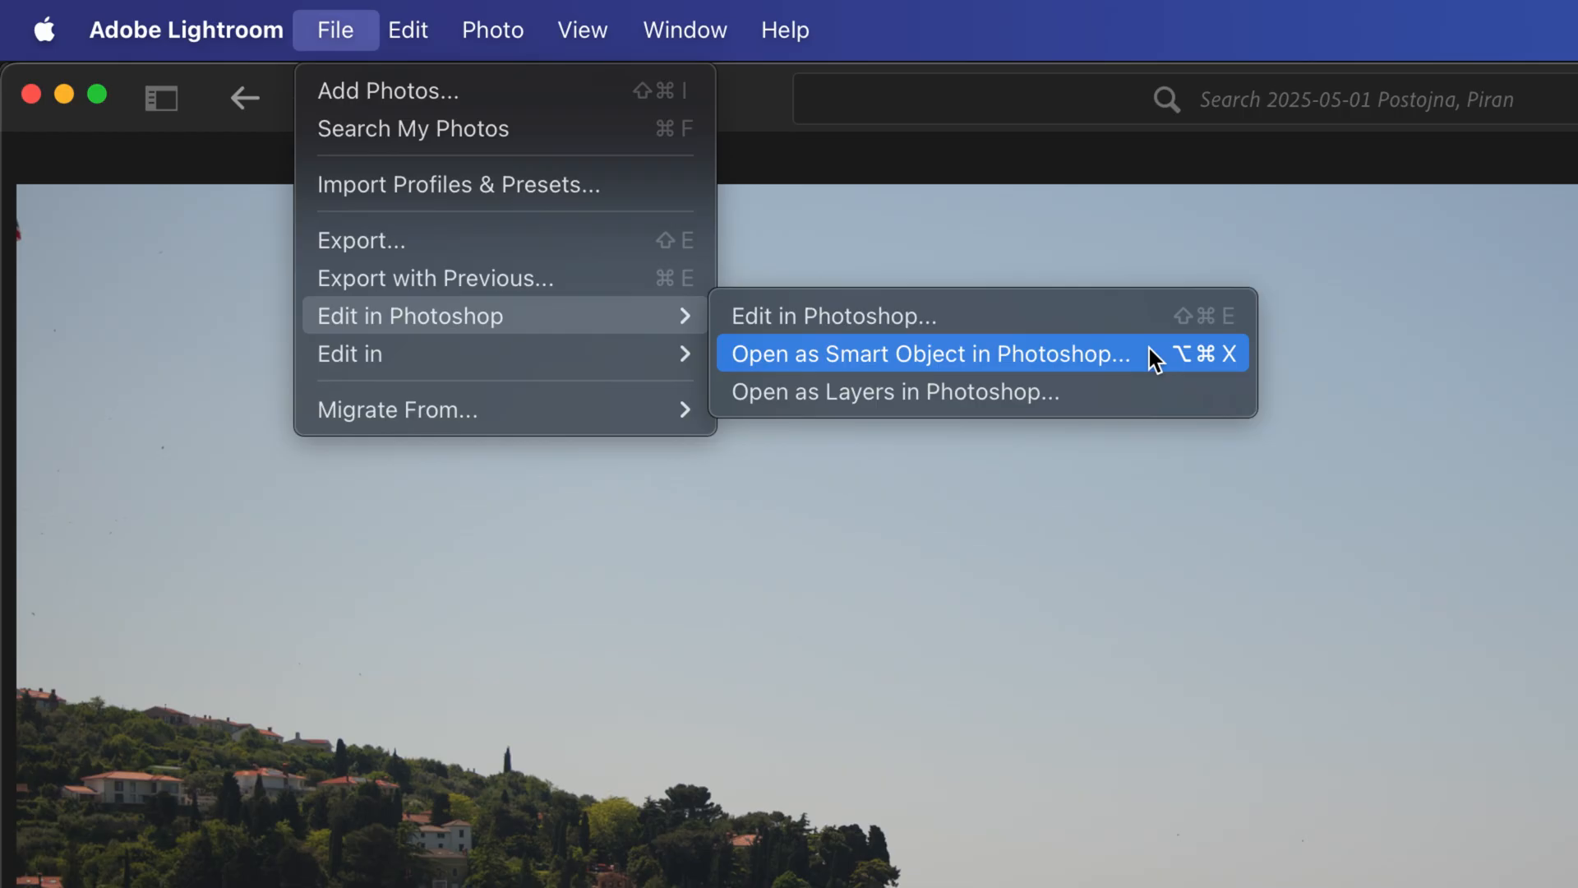
click(925, 353)
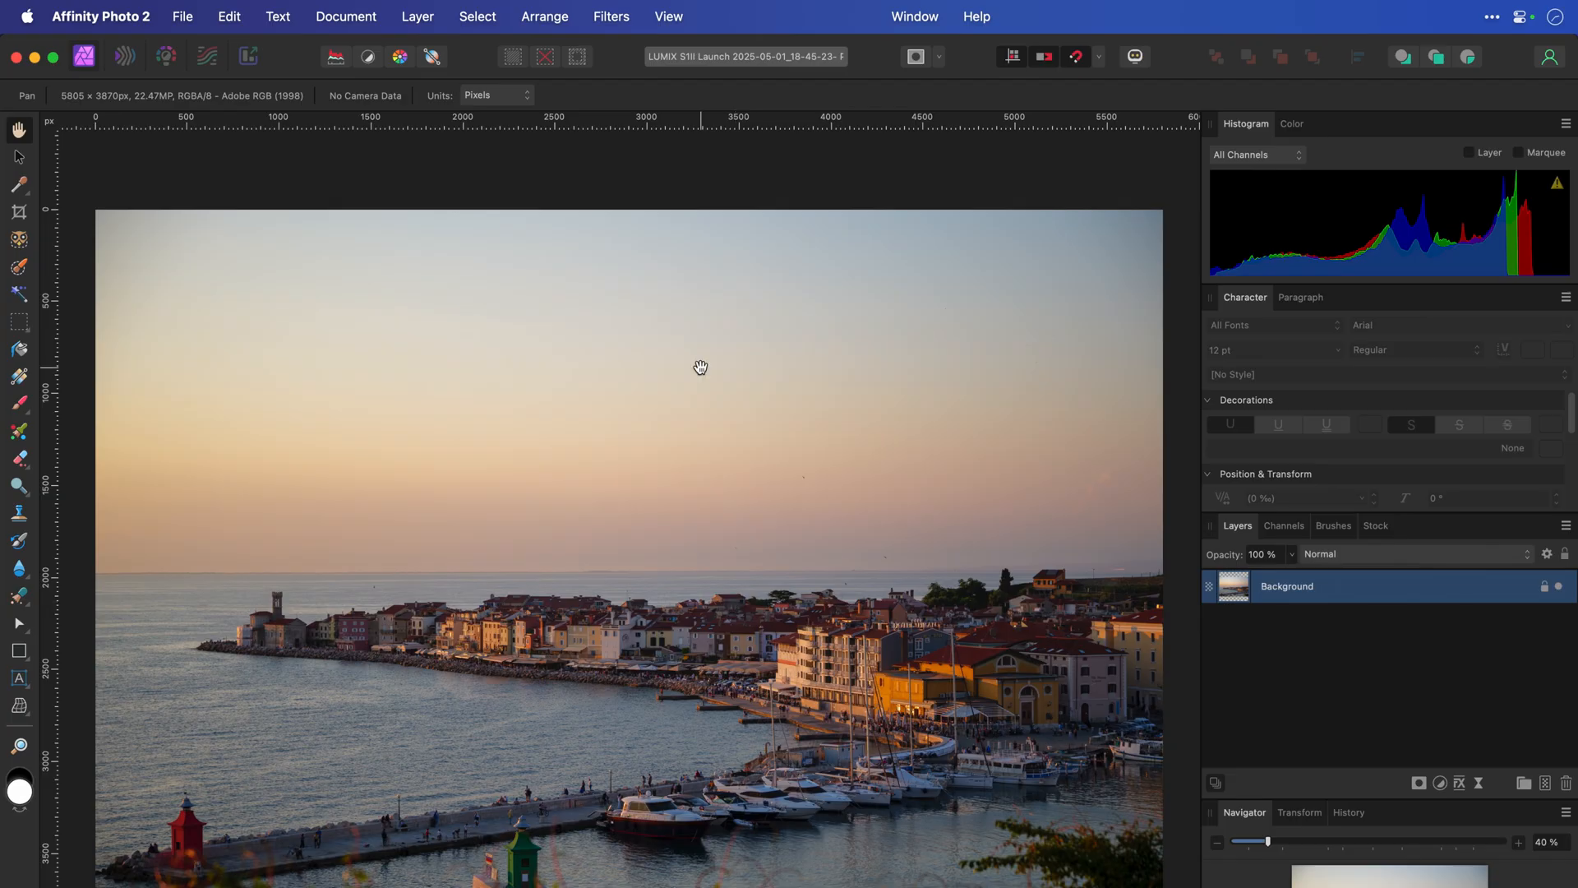
click(611, 16)
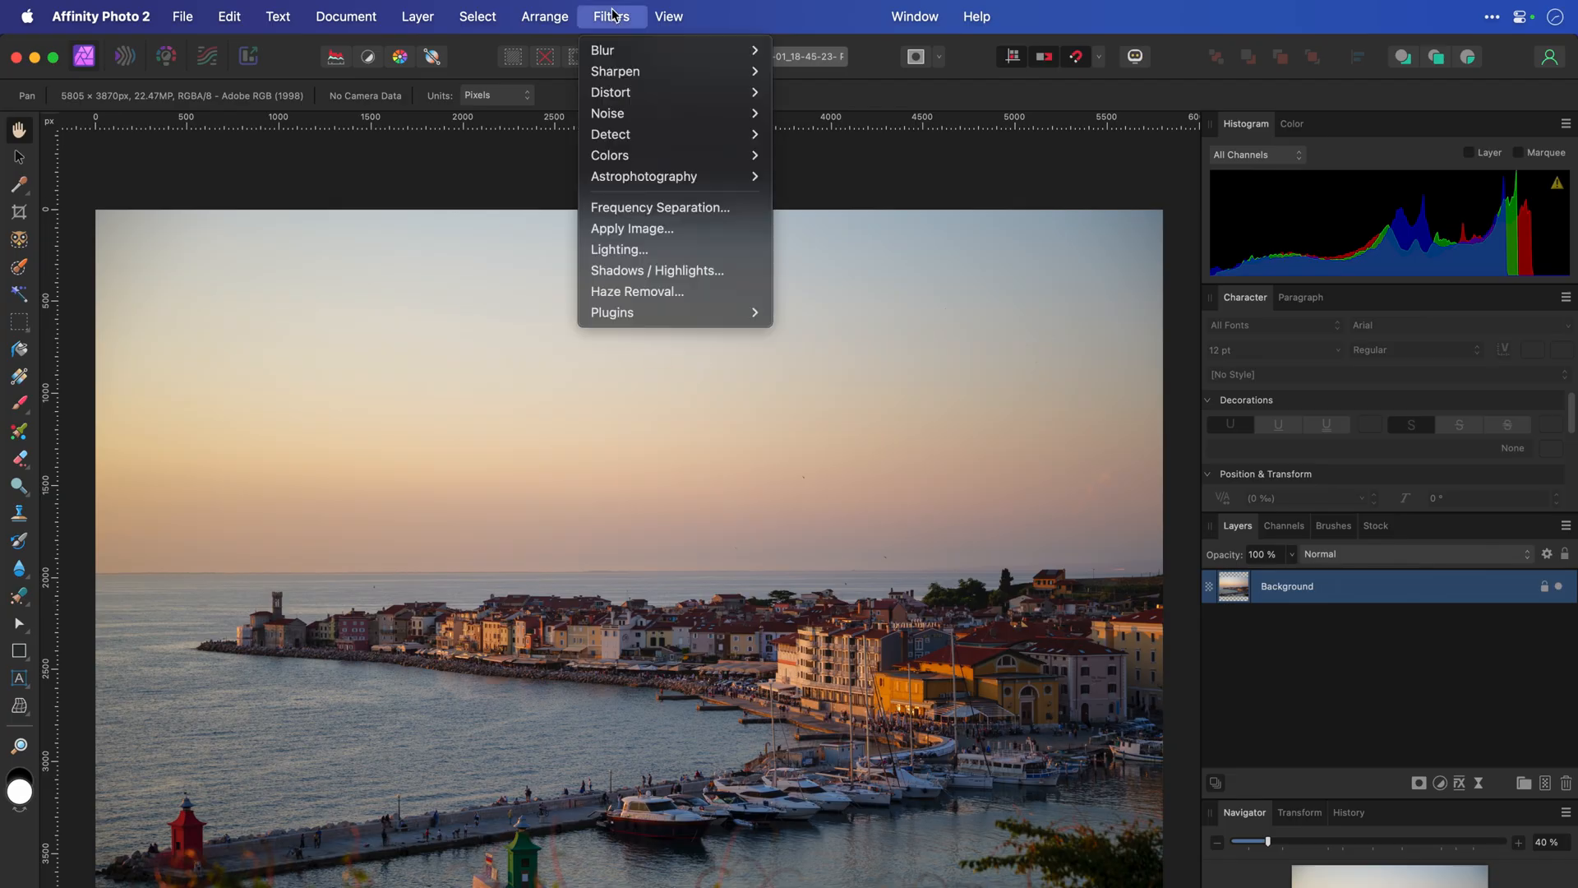
mouse_move(613, 312)
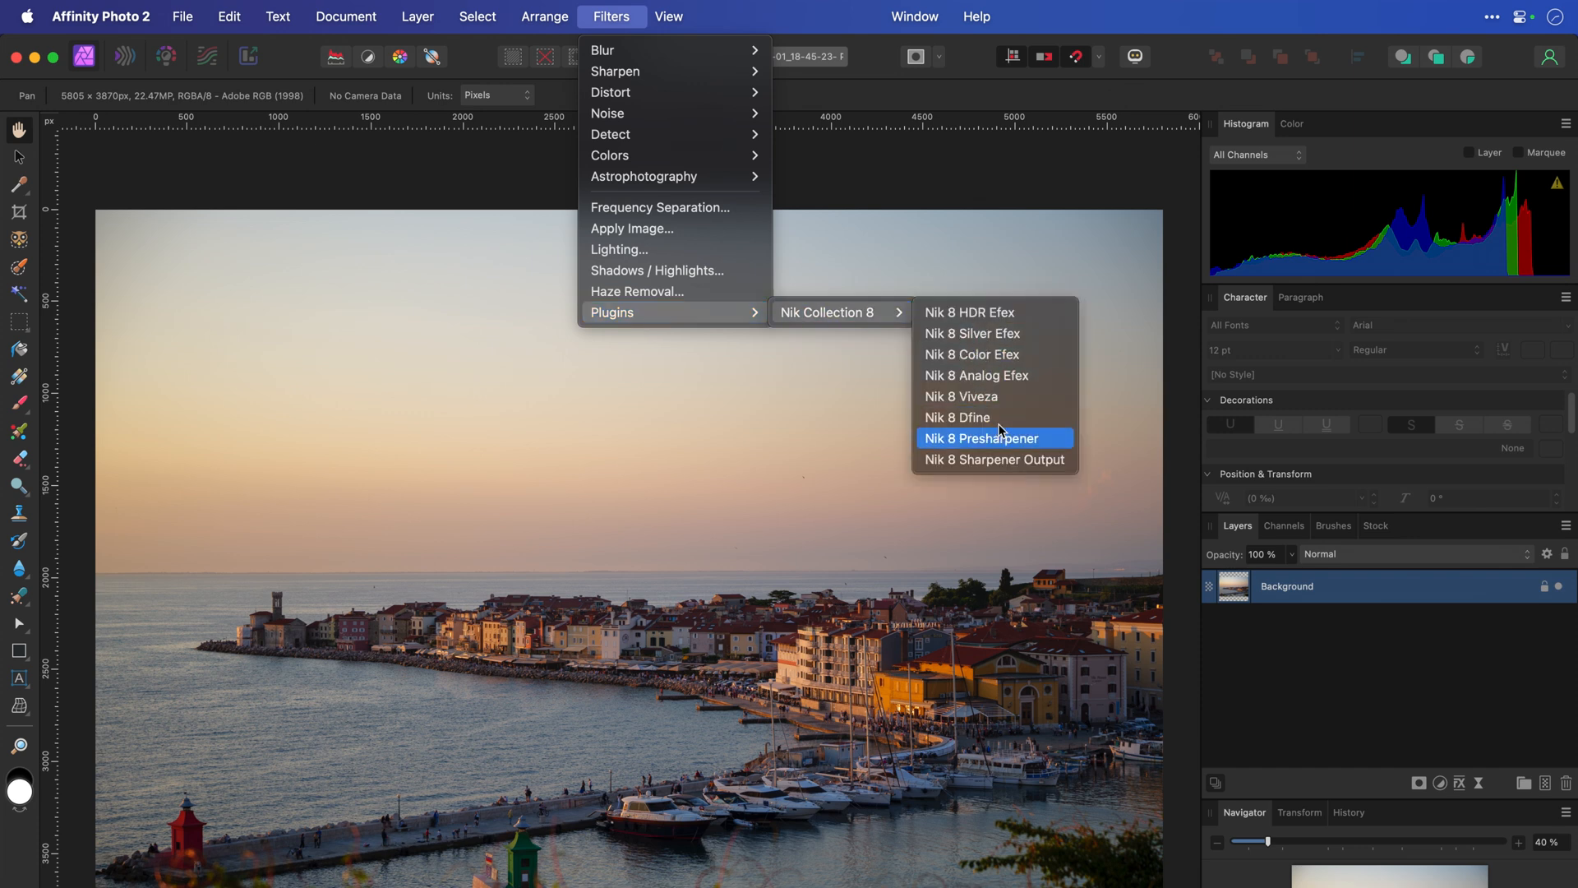
click(980, 437)
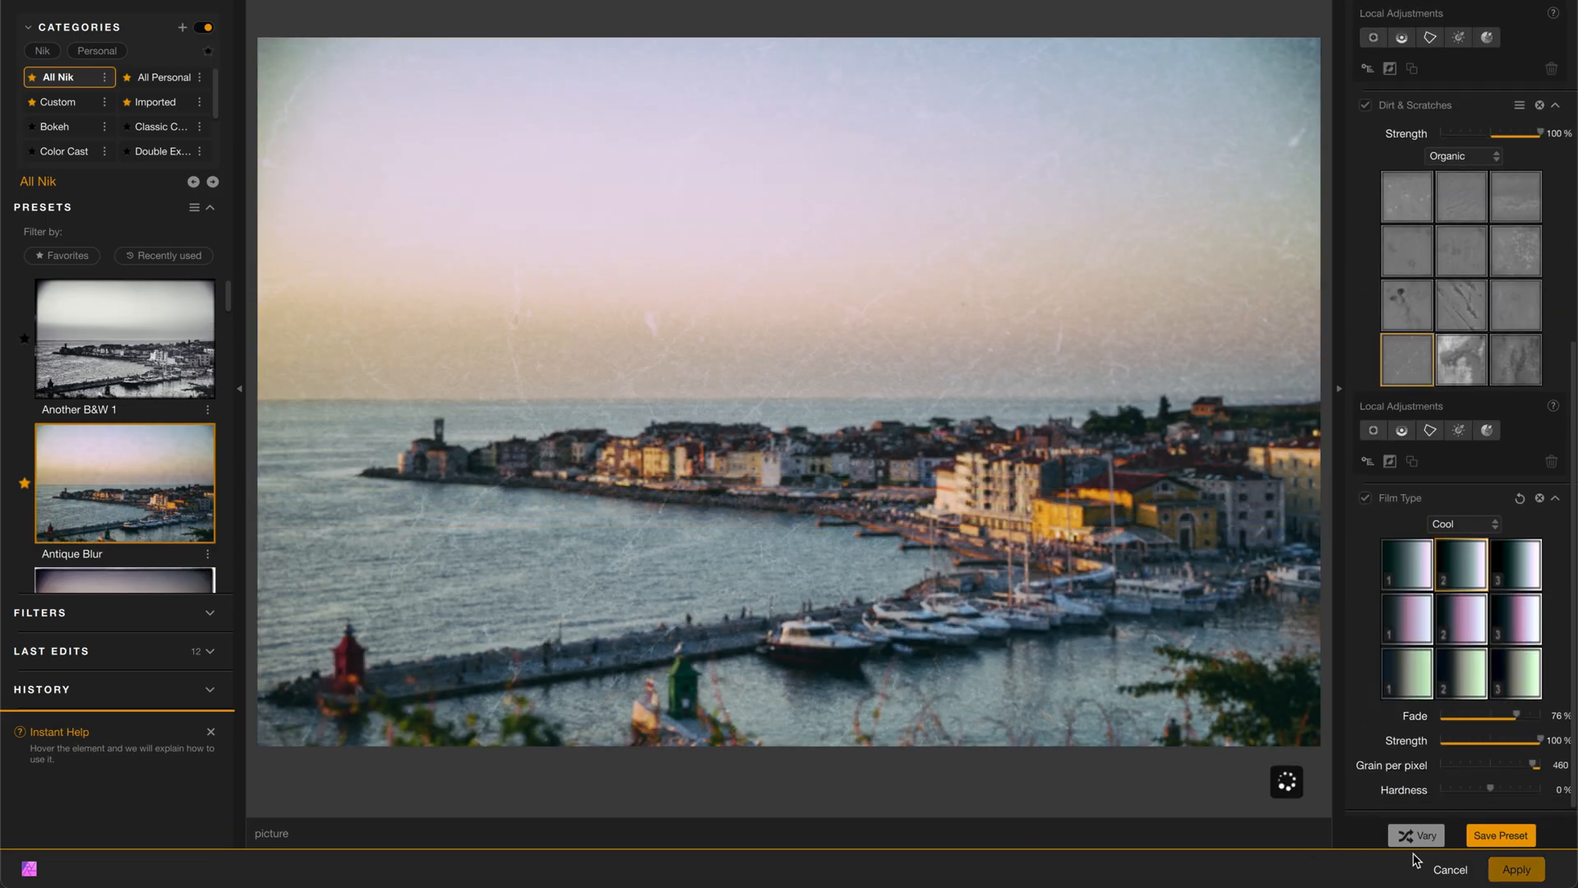
Apply the Dirt & Scratches and cool Film Type look to the harbour photo and send it back.
click(1516, 867)
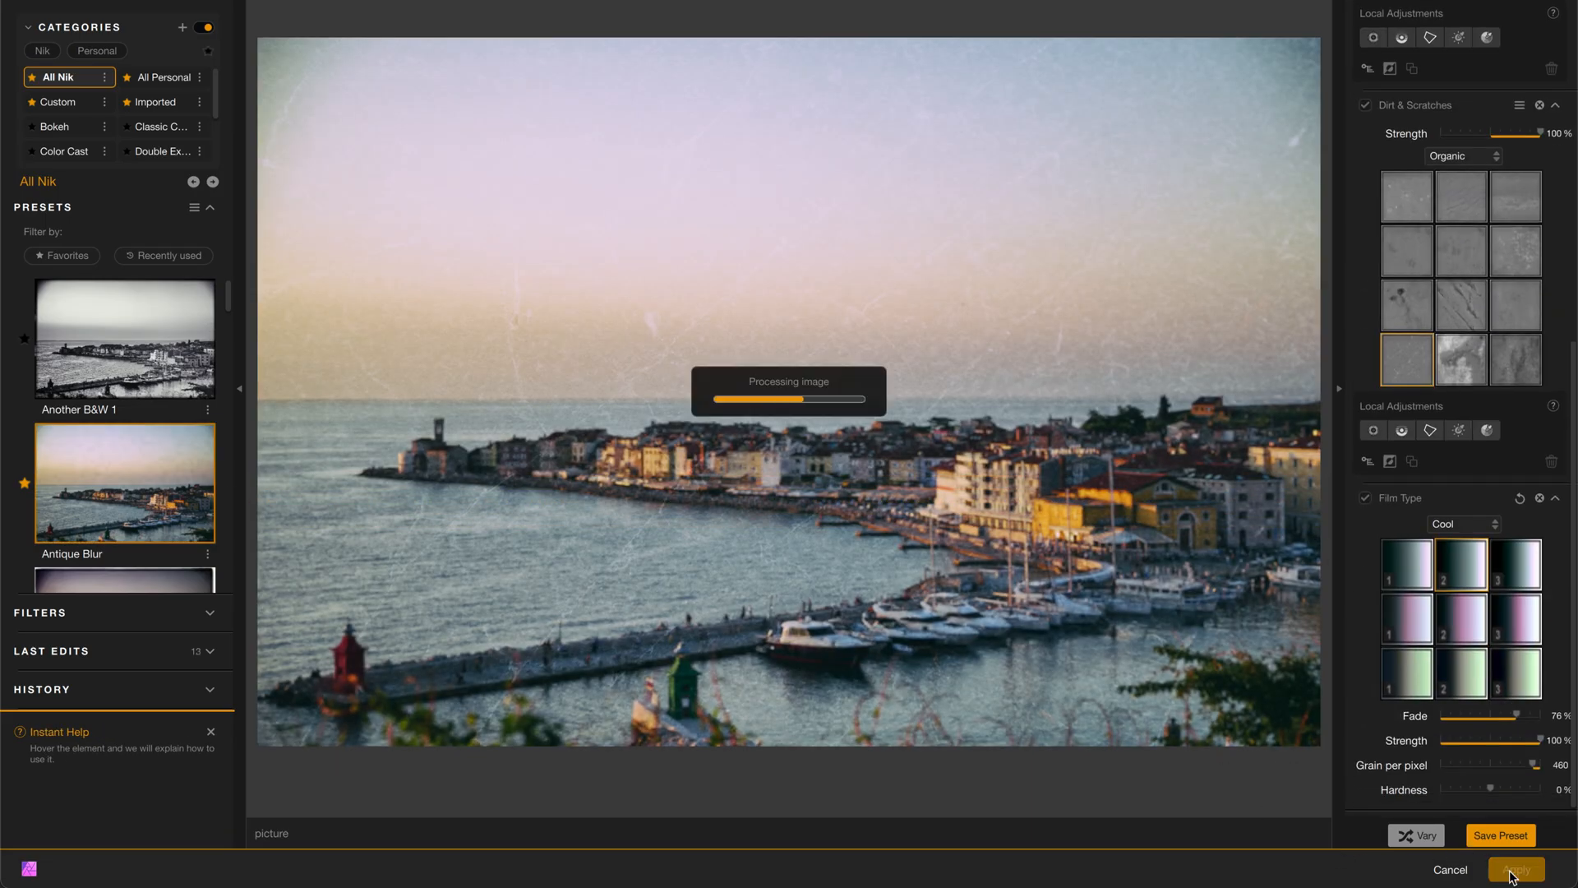
click(1513, 869)
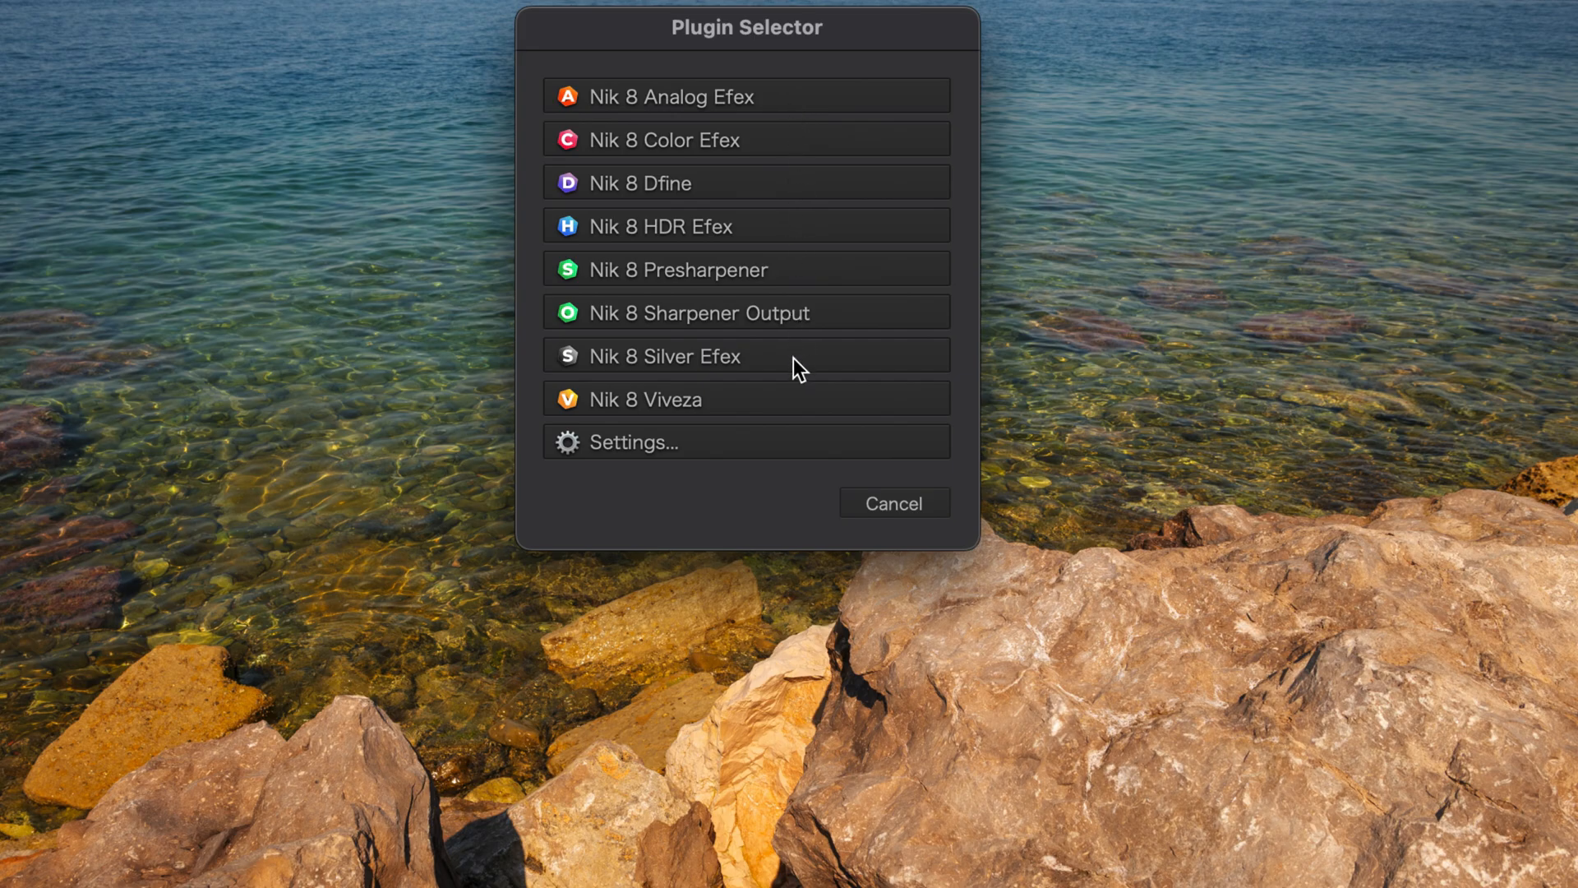
mouse_move(776, 454)
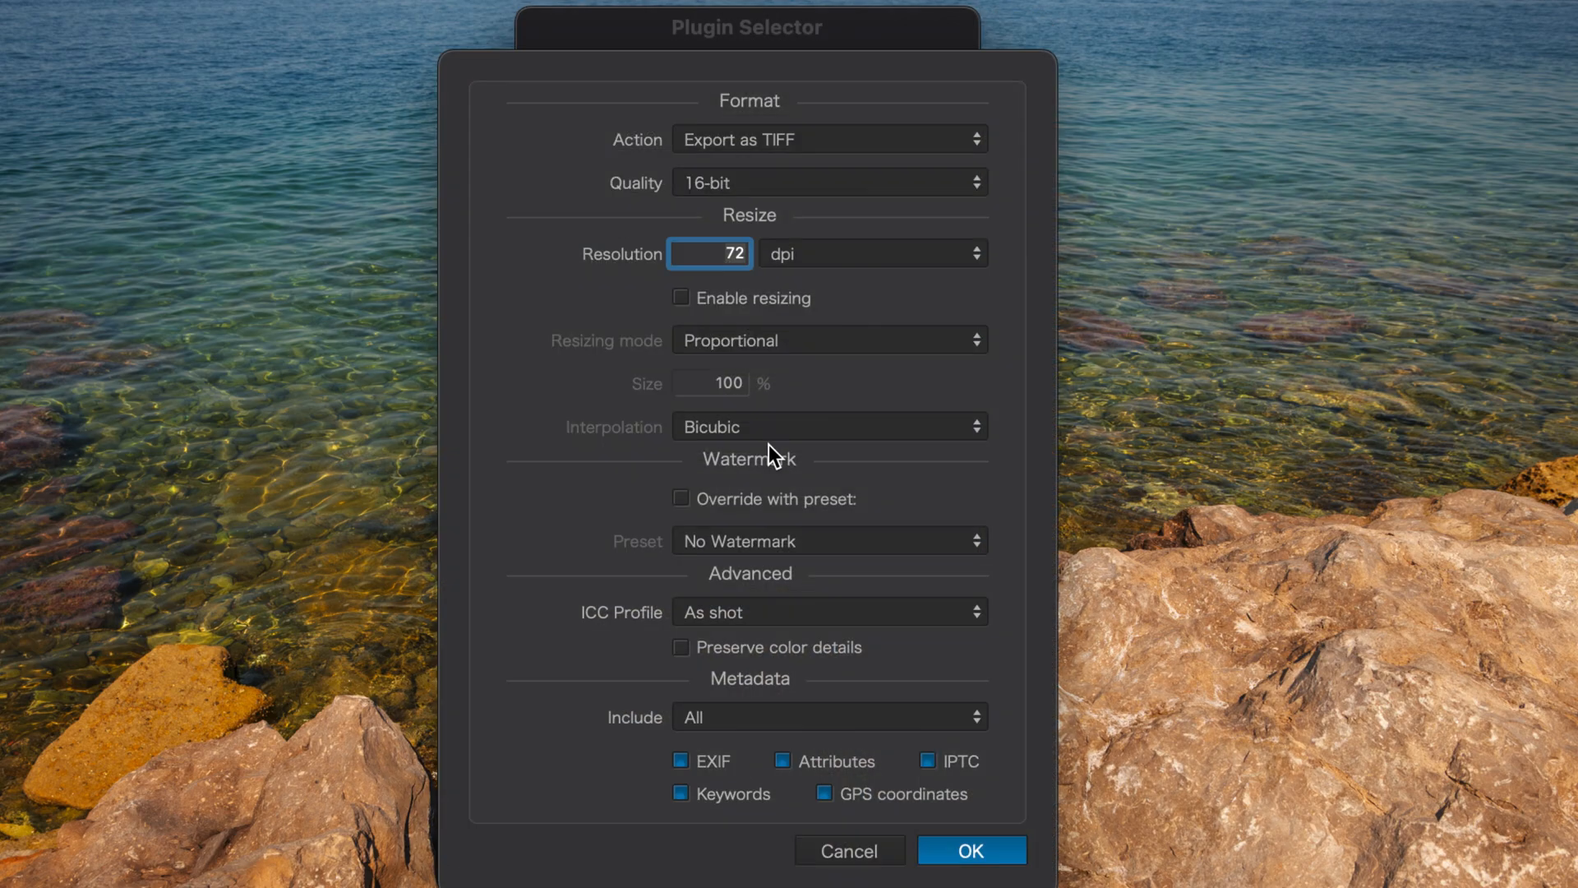
Keep the Nik plugin export settings at 16-bit TIFF quality.
click(829, 138)
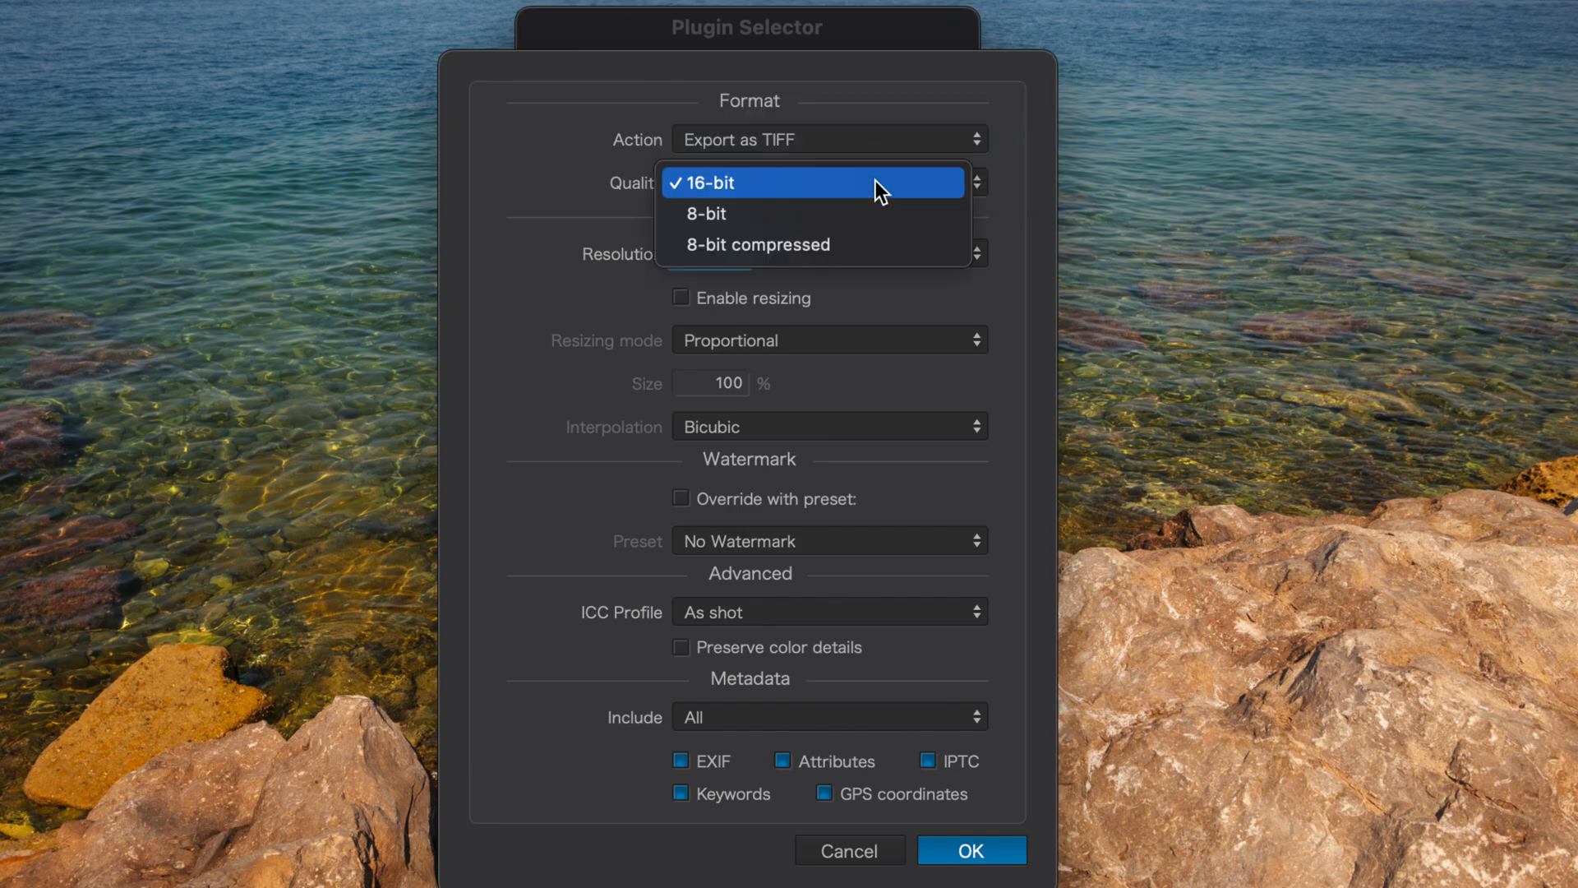
click(709, 182)
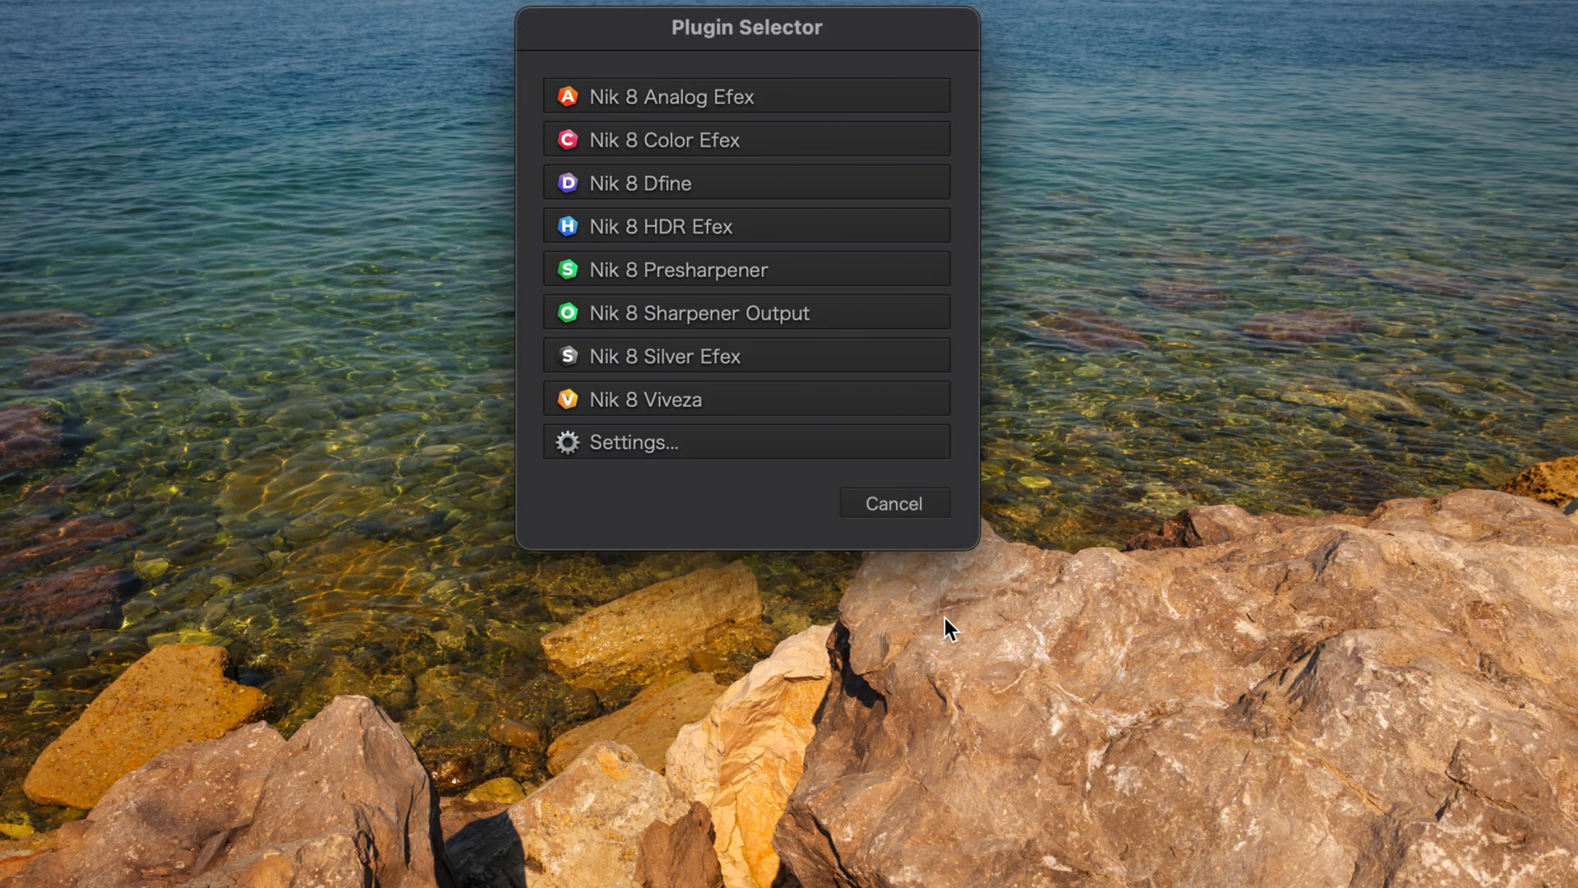
Give the rocks photo the 004 High Contrast (smooth) look in Nik 8 Silver Efex and apply it.
click(891, 503)
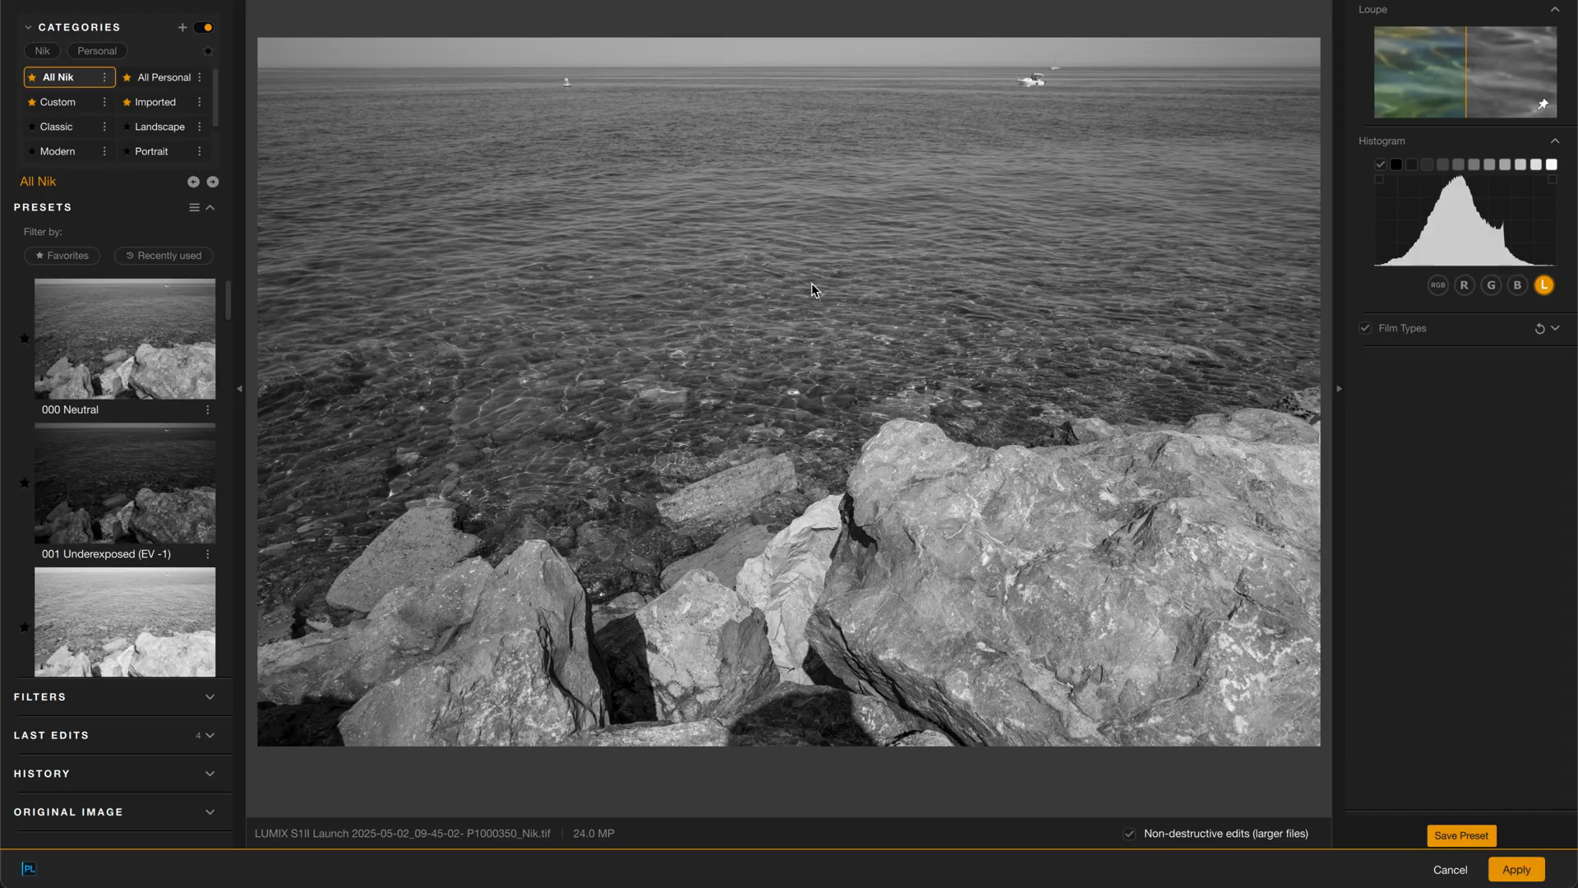
click(123, 482)
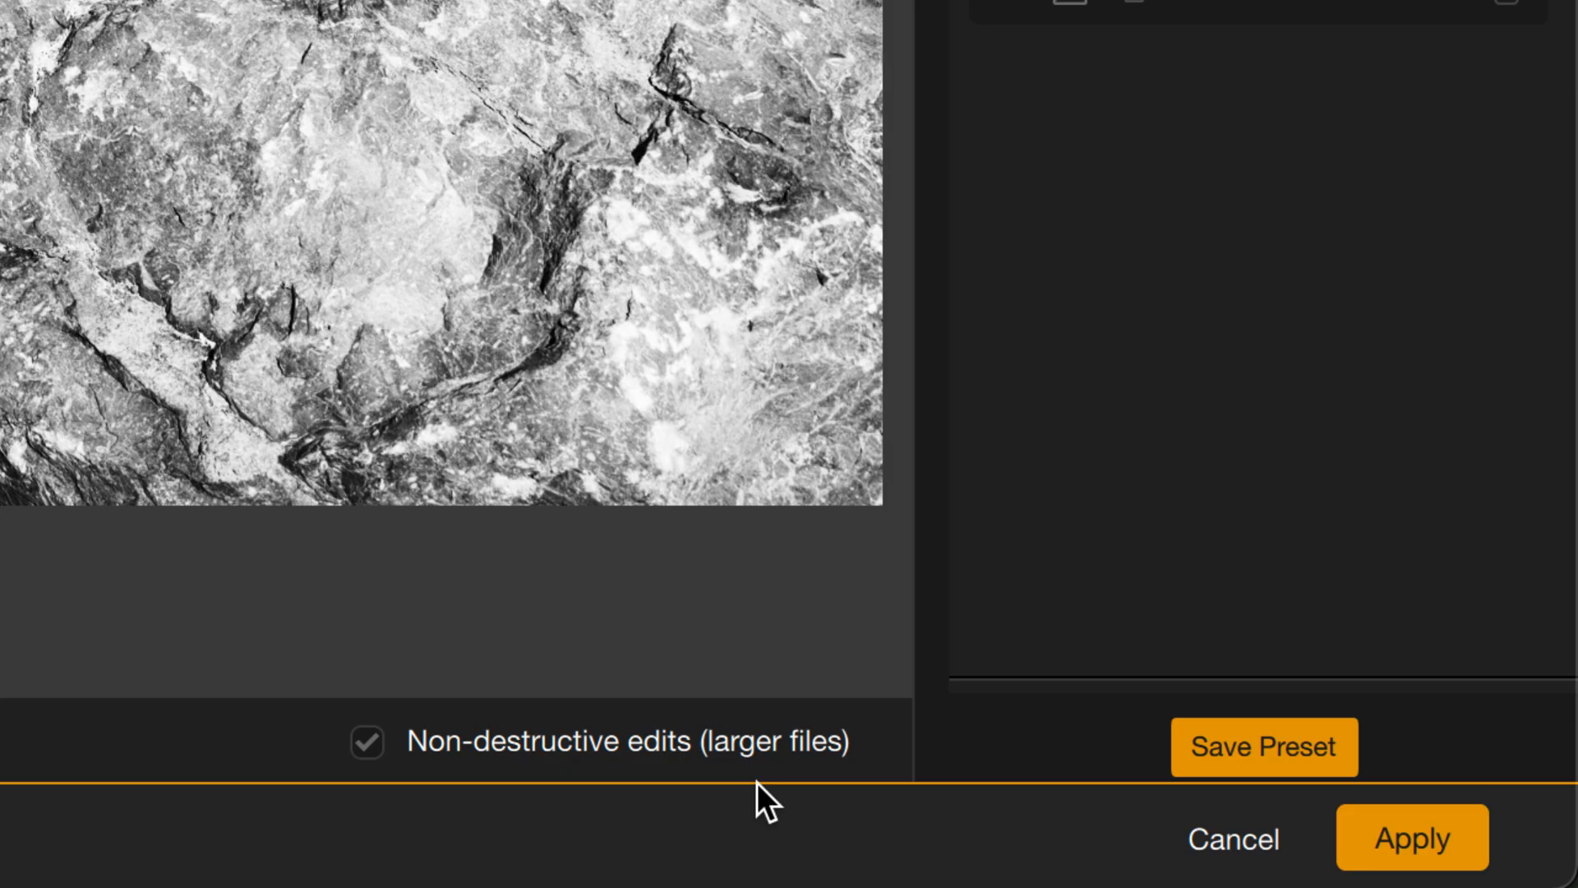
click(1411, 836)
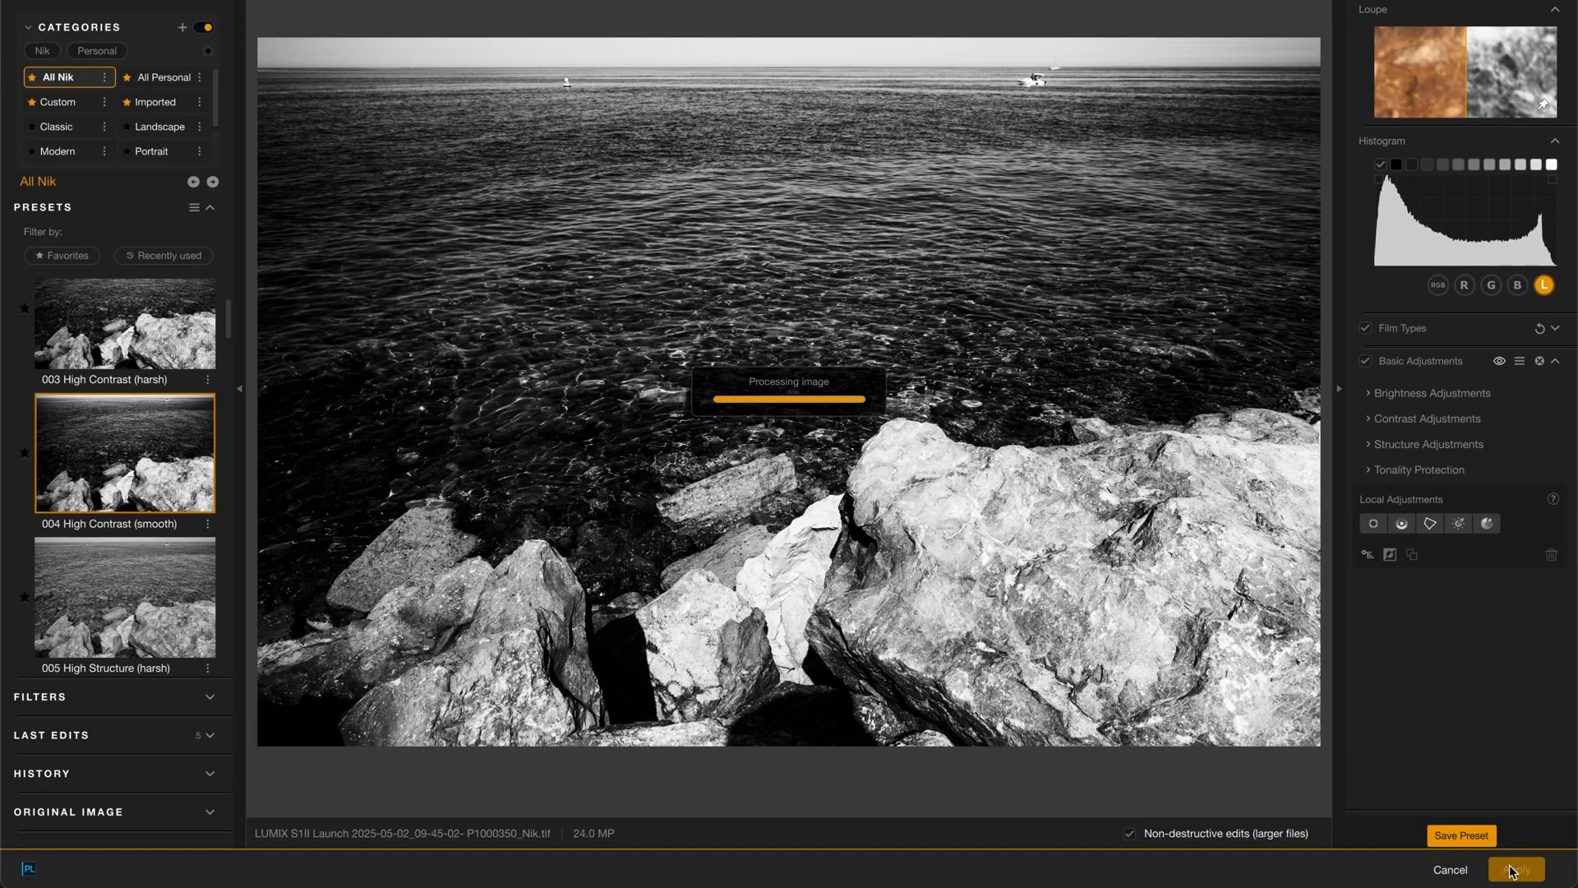
click(1514, 868)
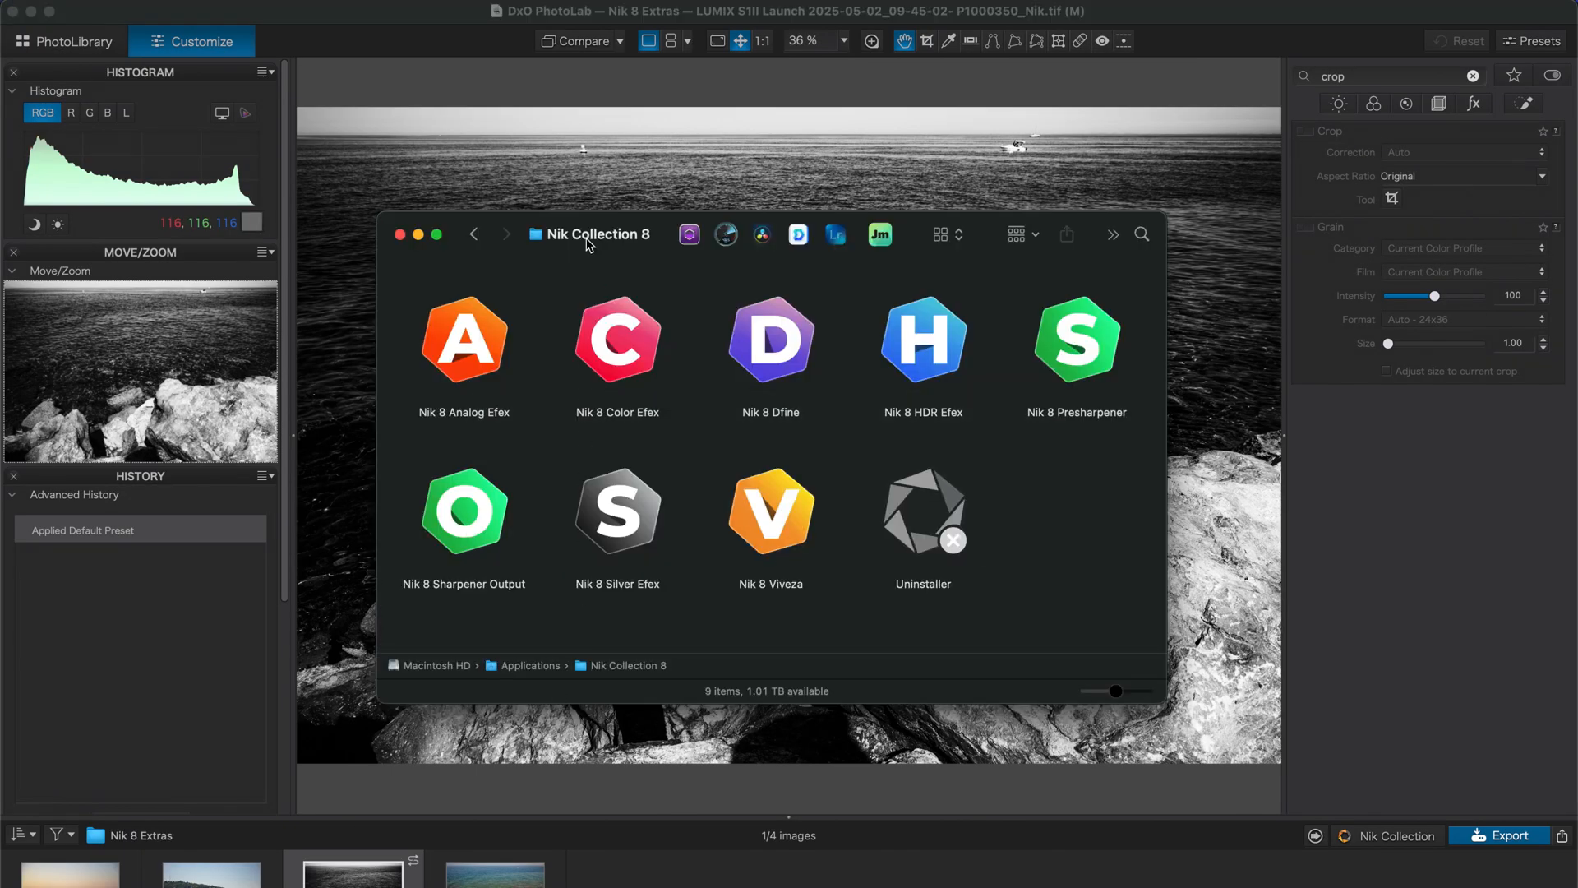
Select the Nik 8 Analog Efex application in the Nik Collection 8 folder.
click(598, 235)
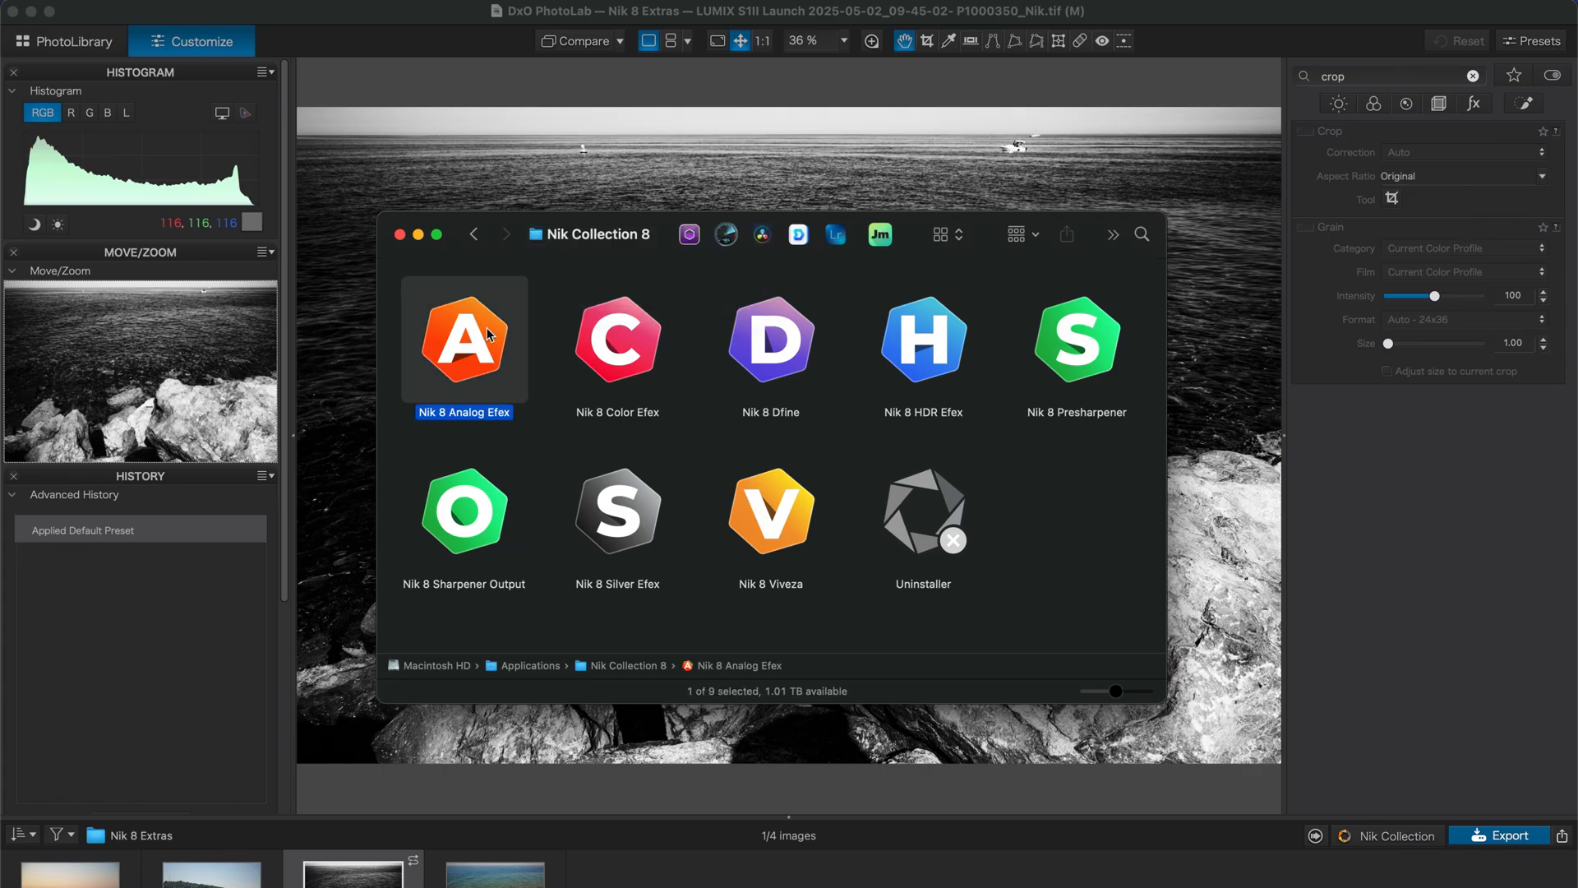
Launch Nik 8 Analog Efex standalone with the concert stage photo loaded.
double_click(464, 339)
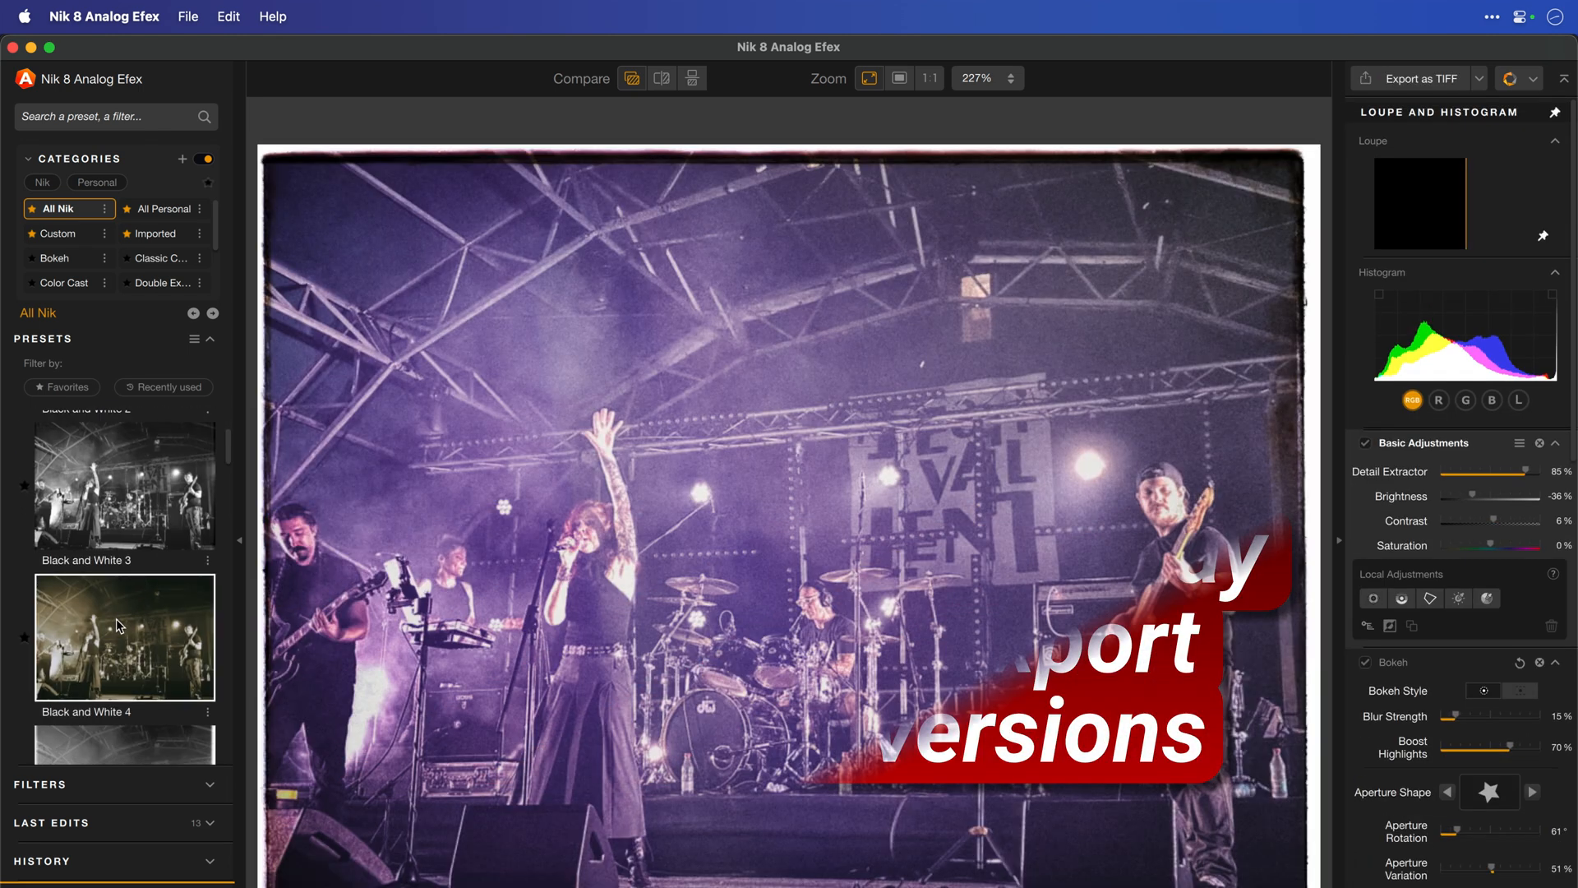
Apply a faded toned film preset to the concert photo and export it as a TIFF.
click(123, 541)
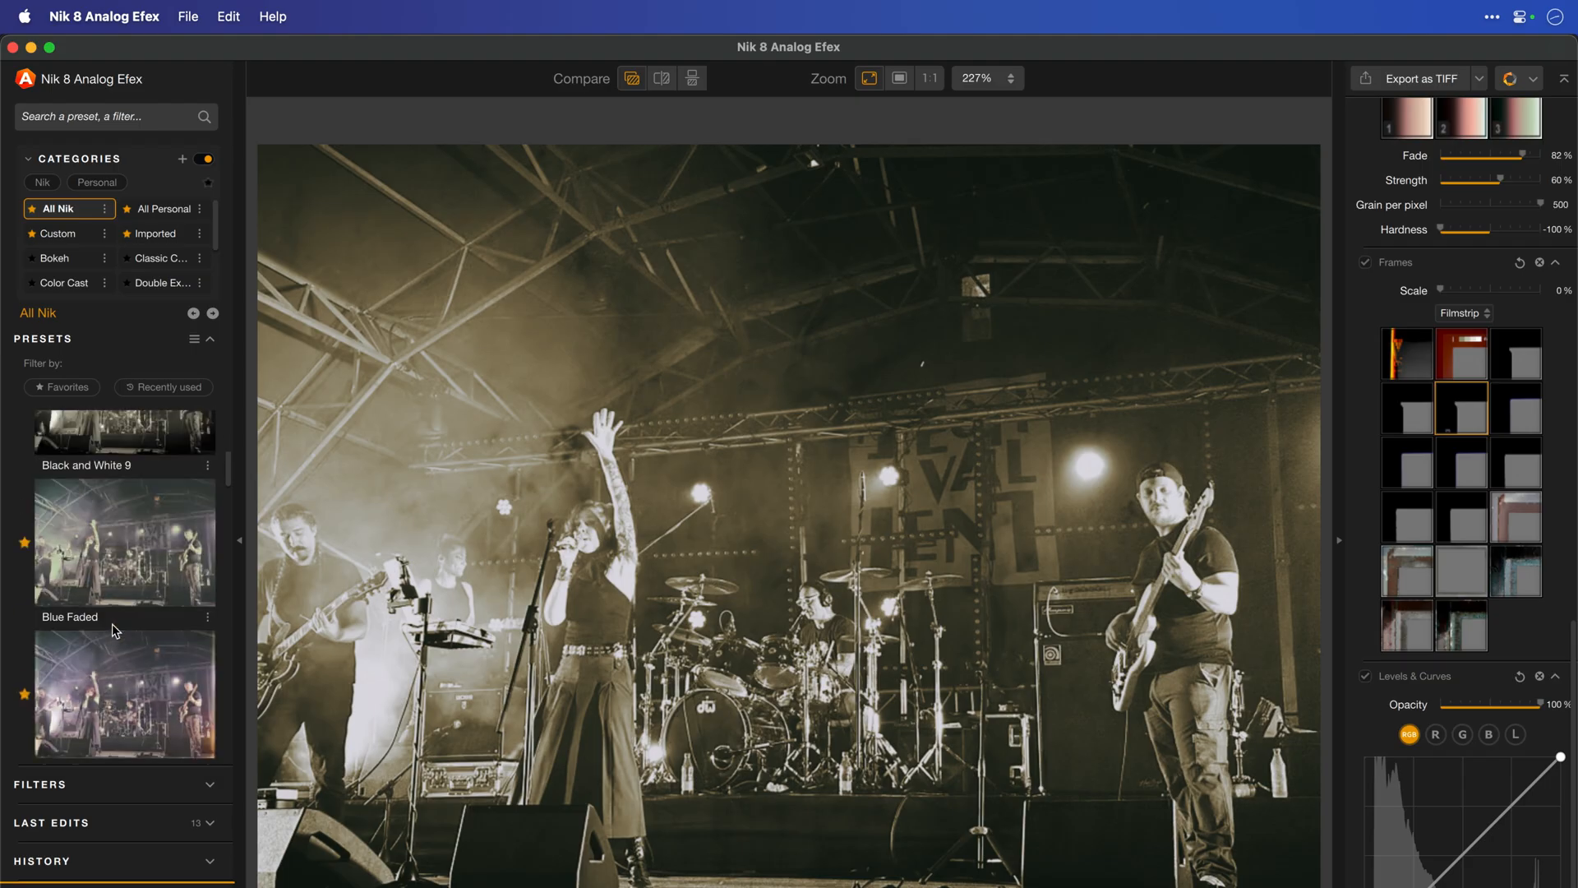
click(124, 676)
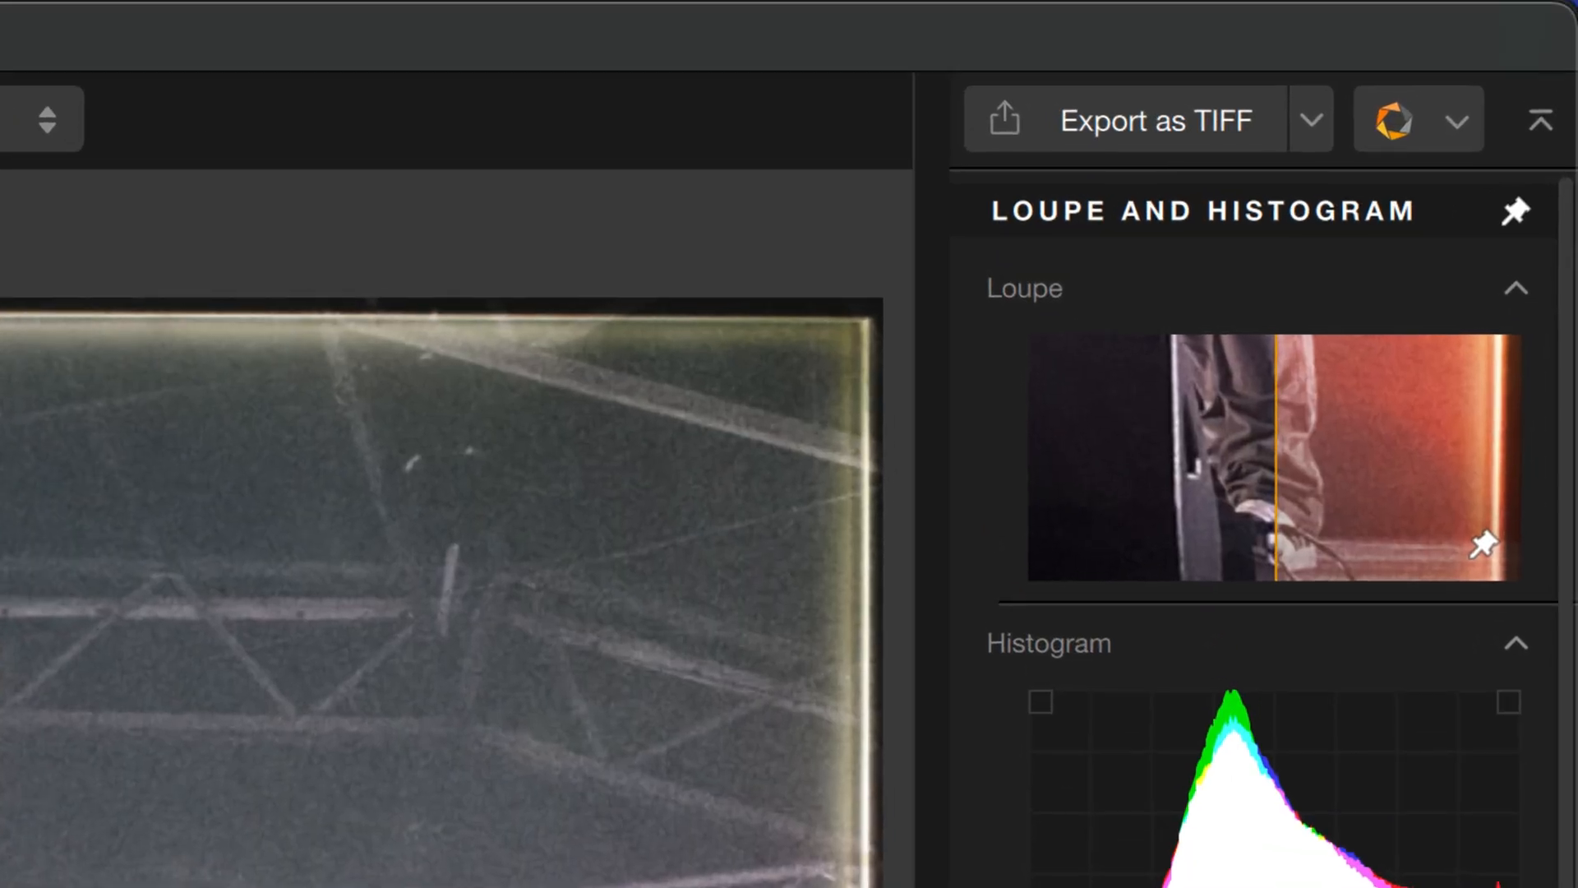
click(1310, 120)
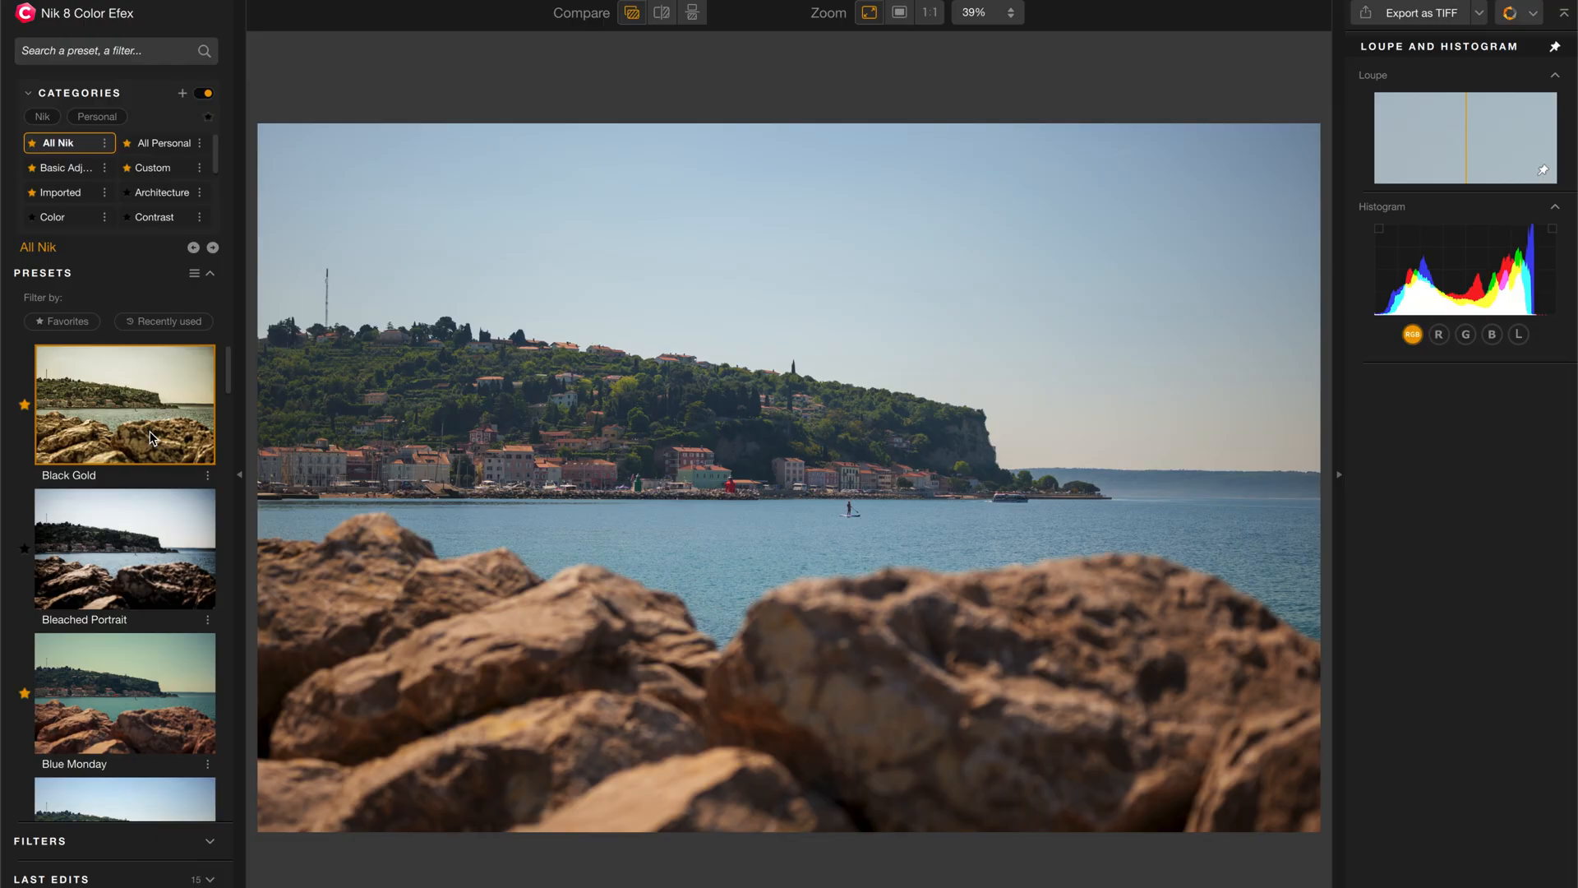
mouse_move(240, 381)
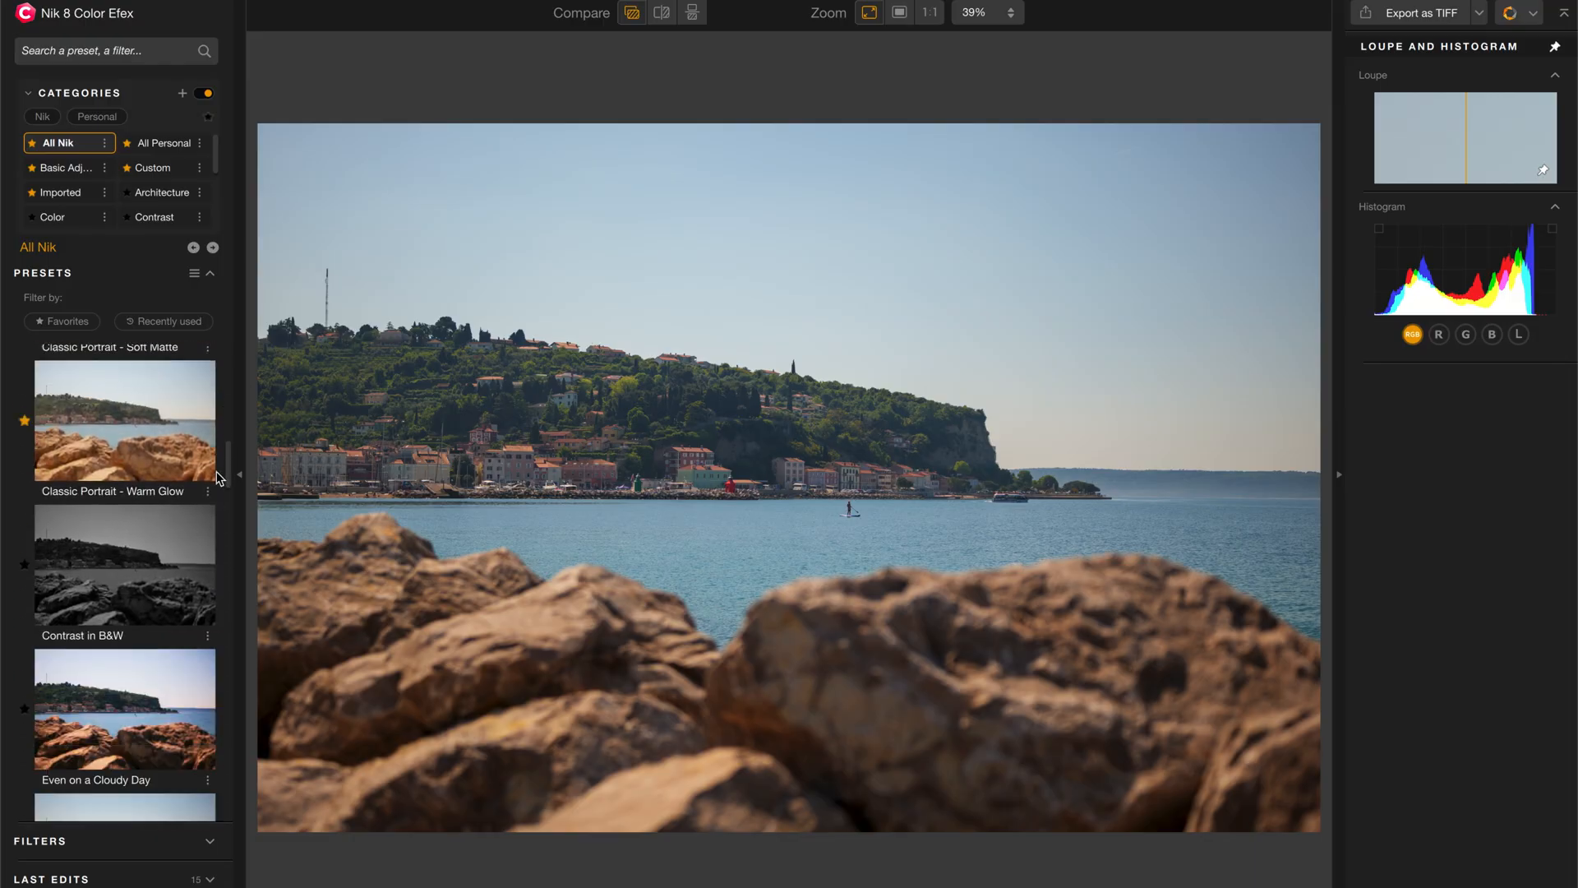
Preview a bright cool blue preset, then Vintage Saturation, on the harbour photo.
scroll(down, 3)
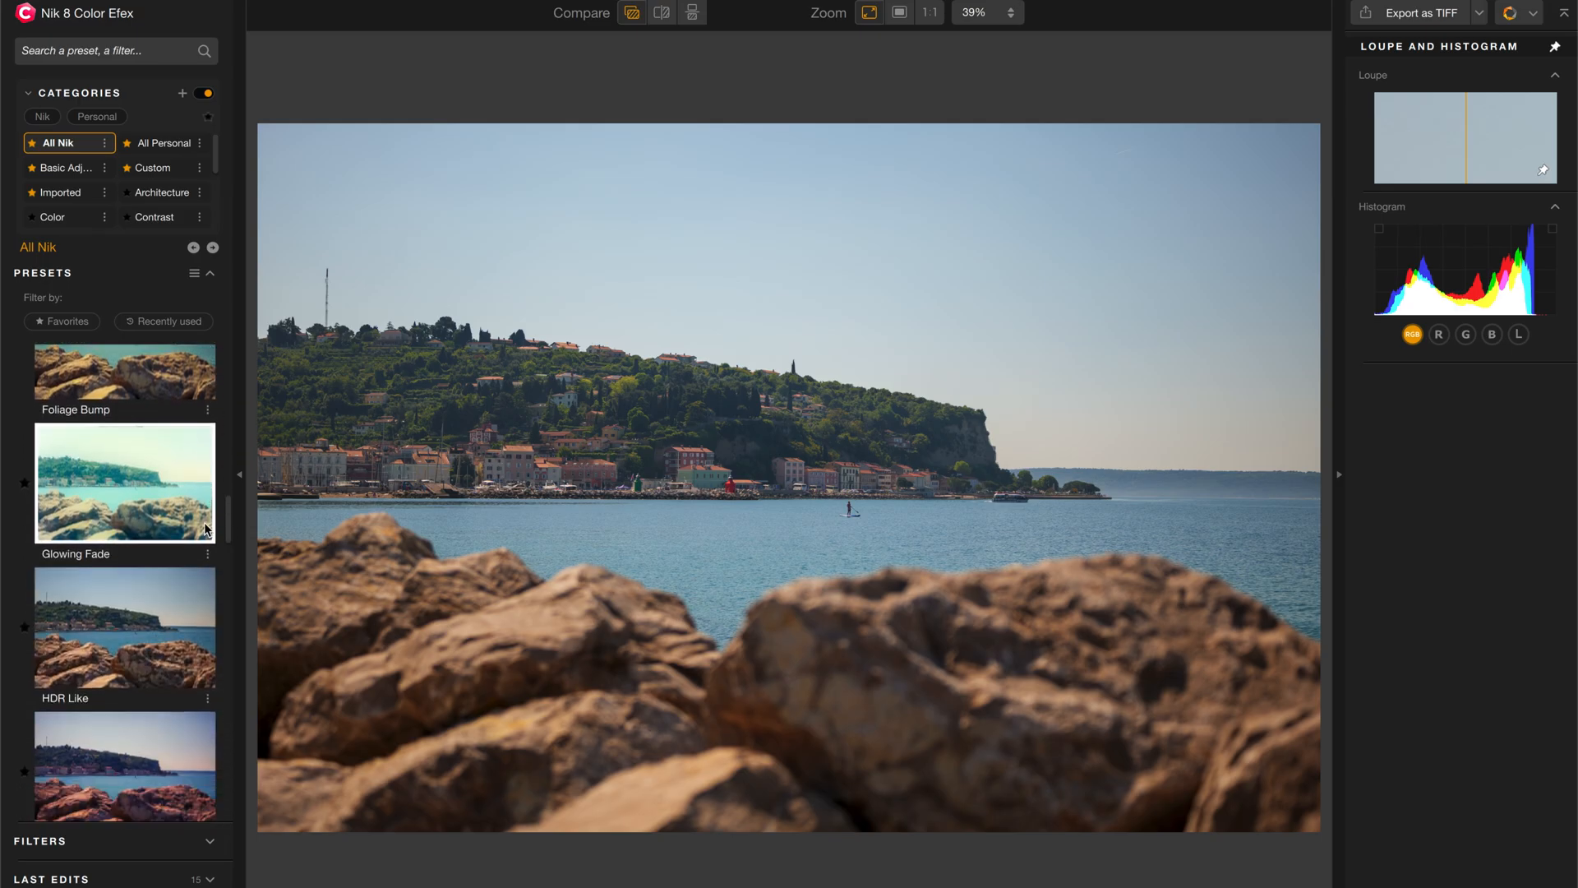
click(123, 627)
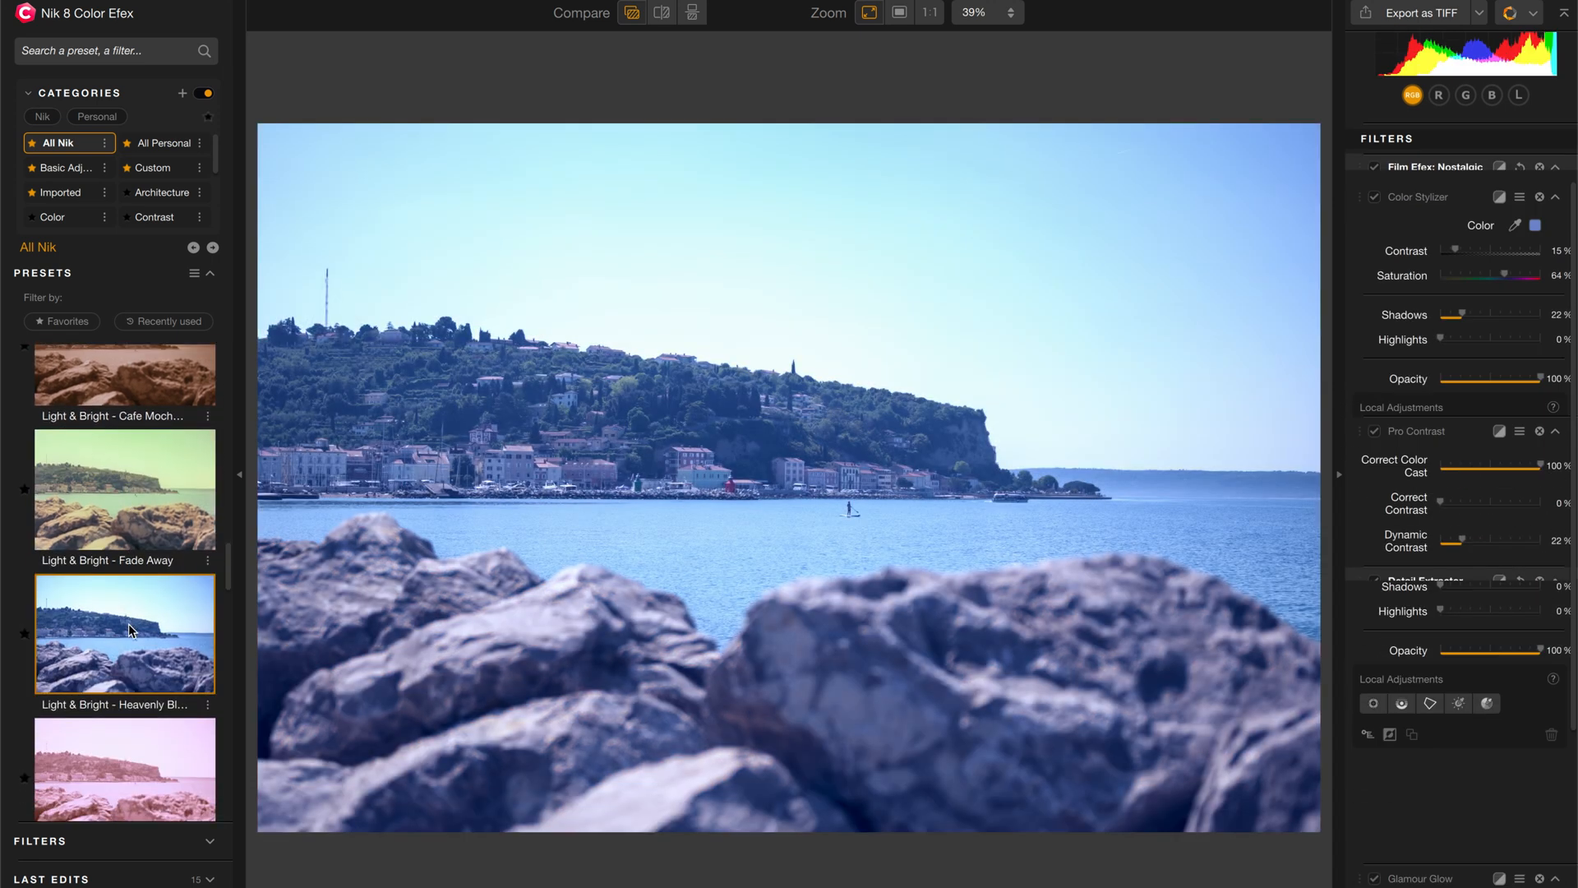
scroll(down, 3)
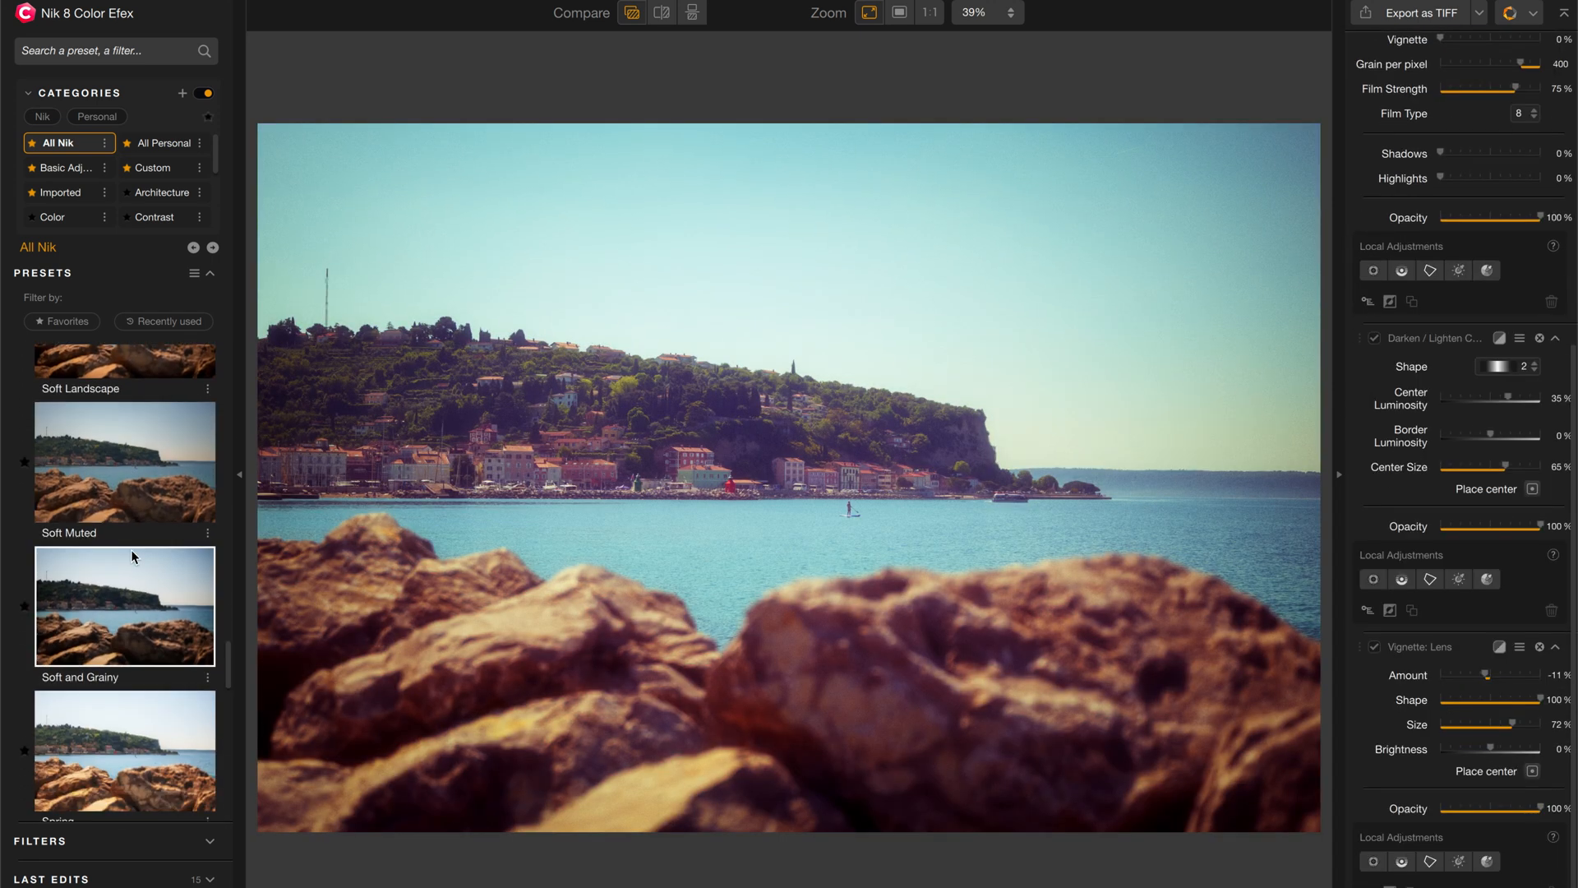
click(124, 575)
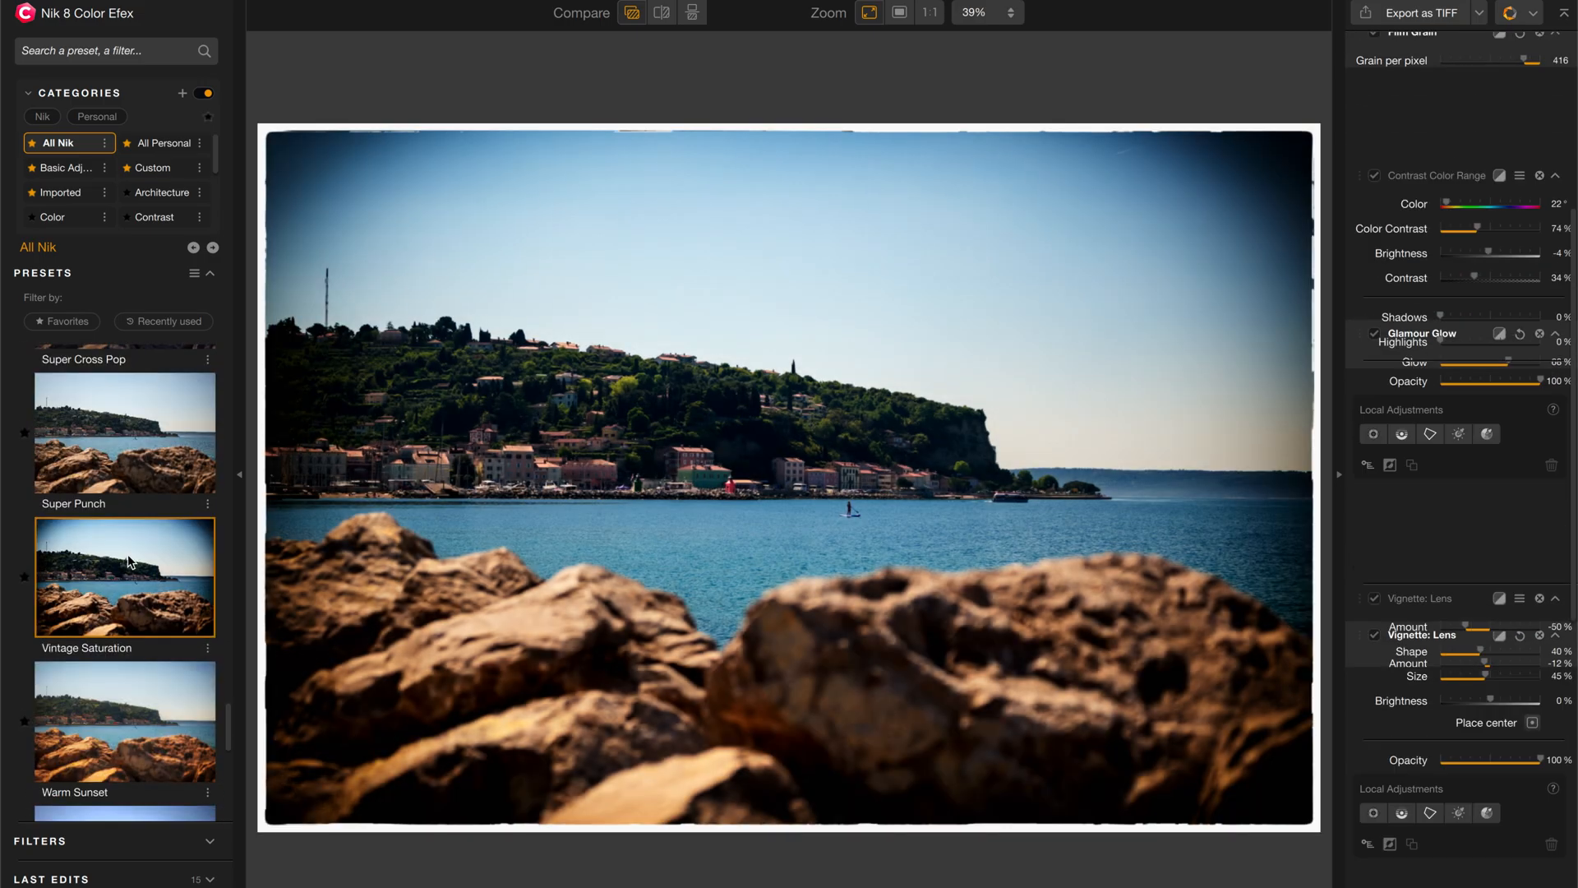
Browse further down the Color Efex presets toward the Red Rocks look.
scroll(down, 3)
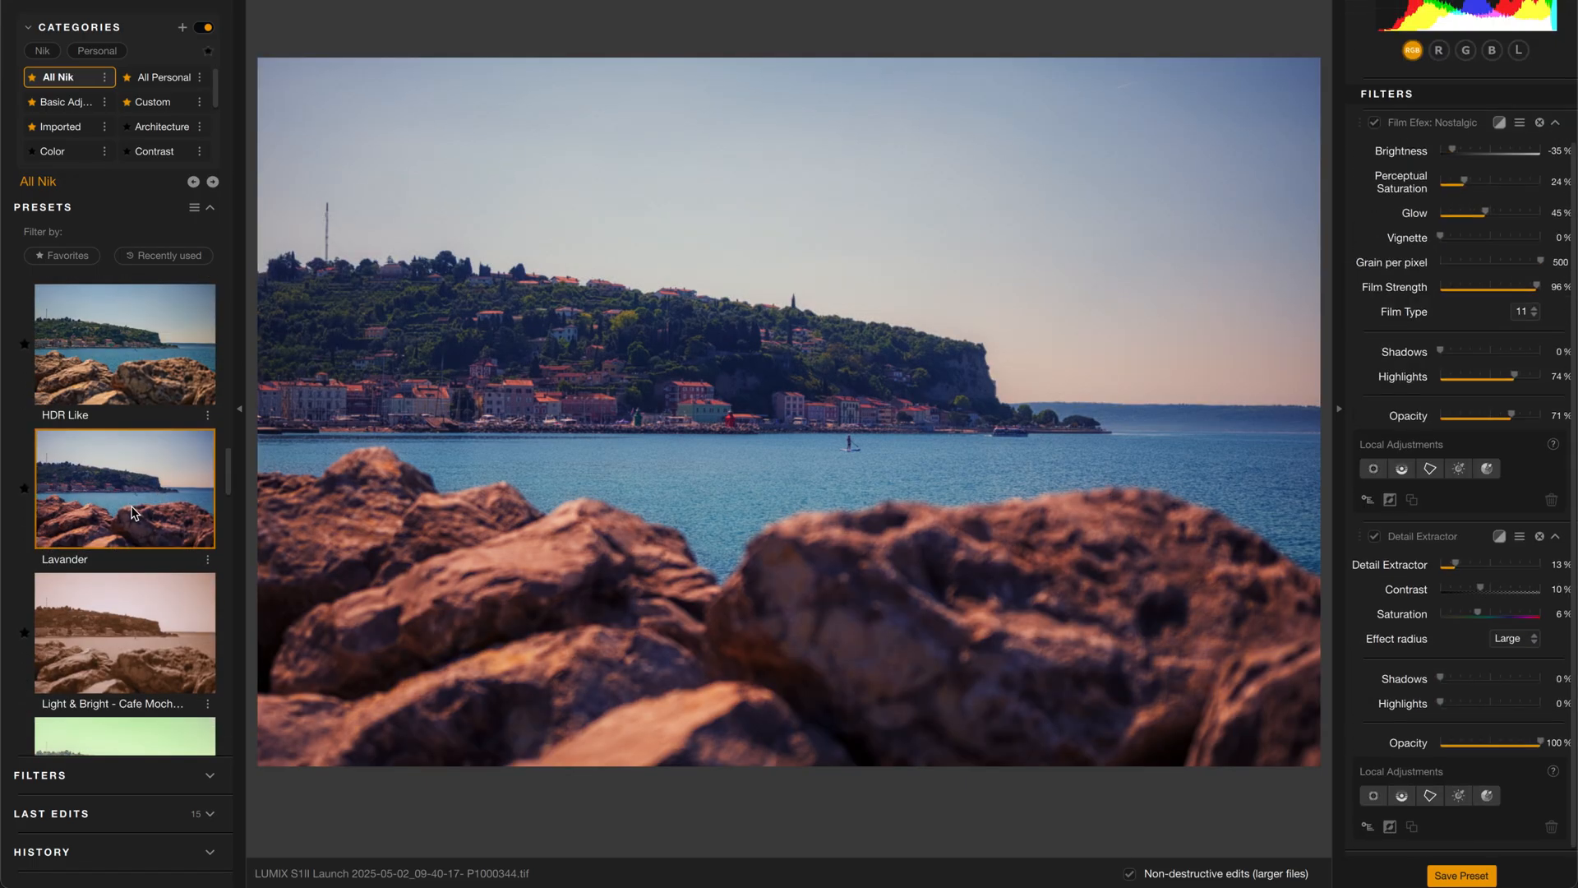
scroll(down, 3)
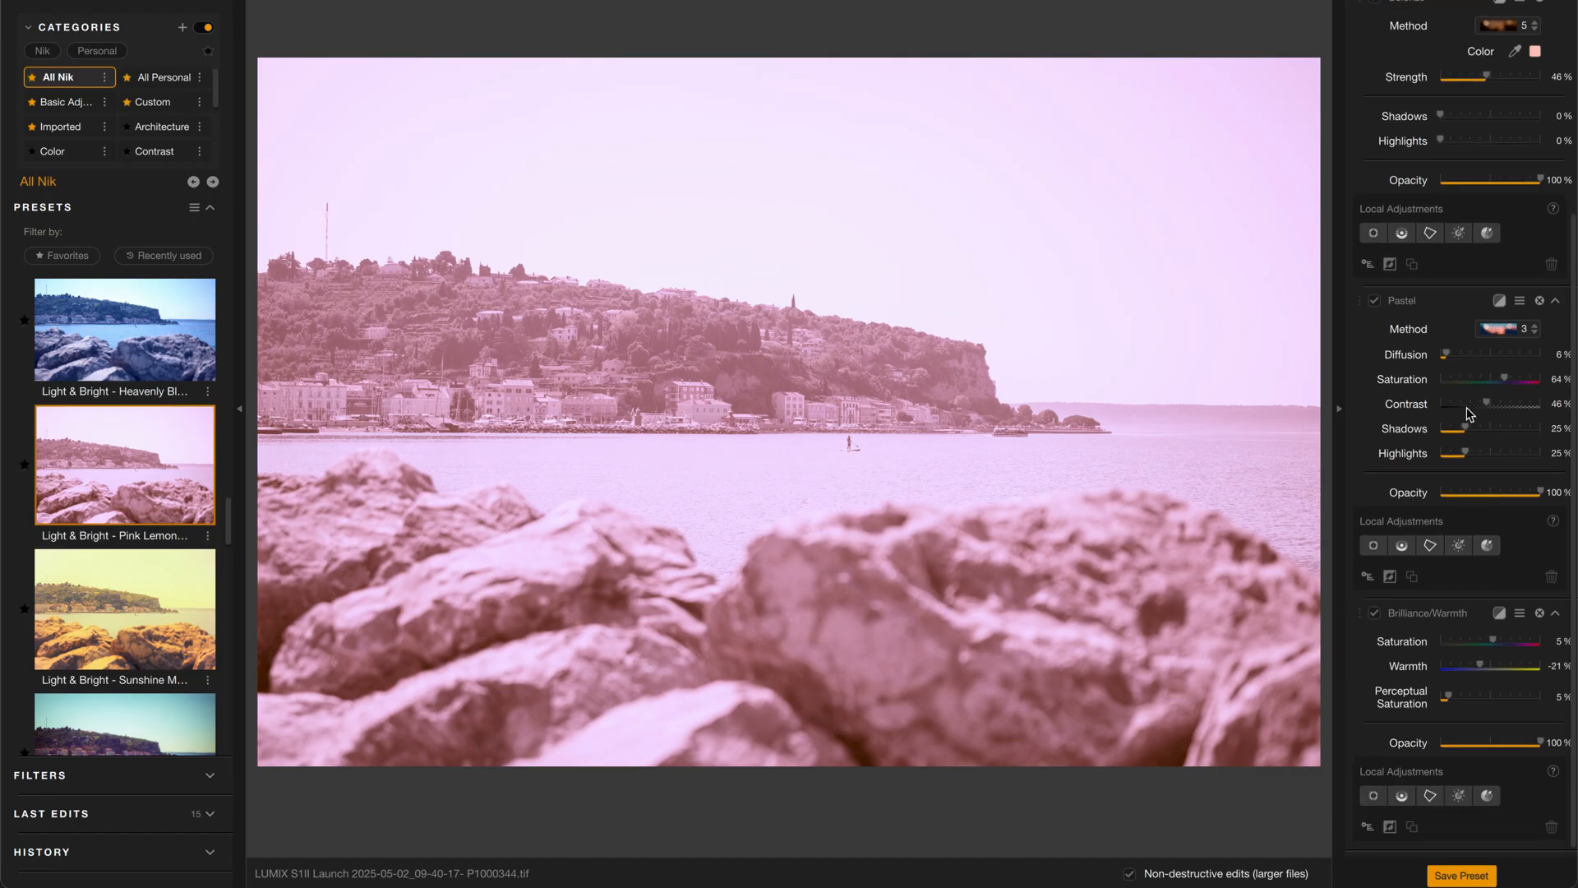
scroll(down, 3)
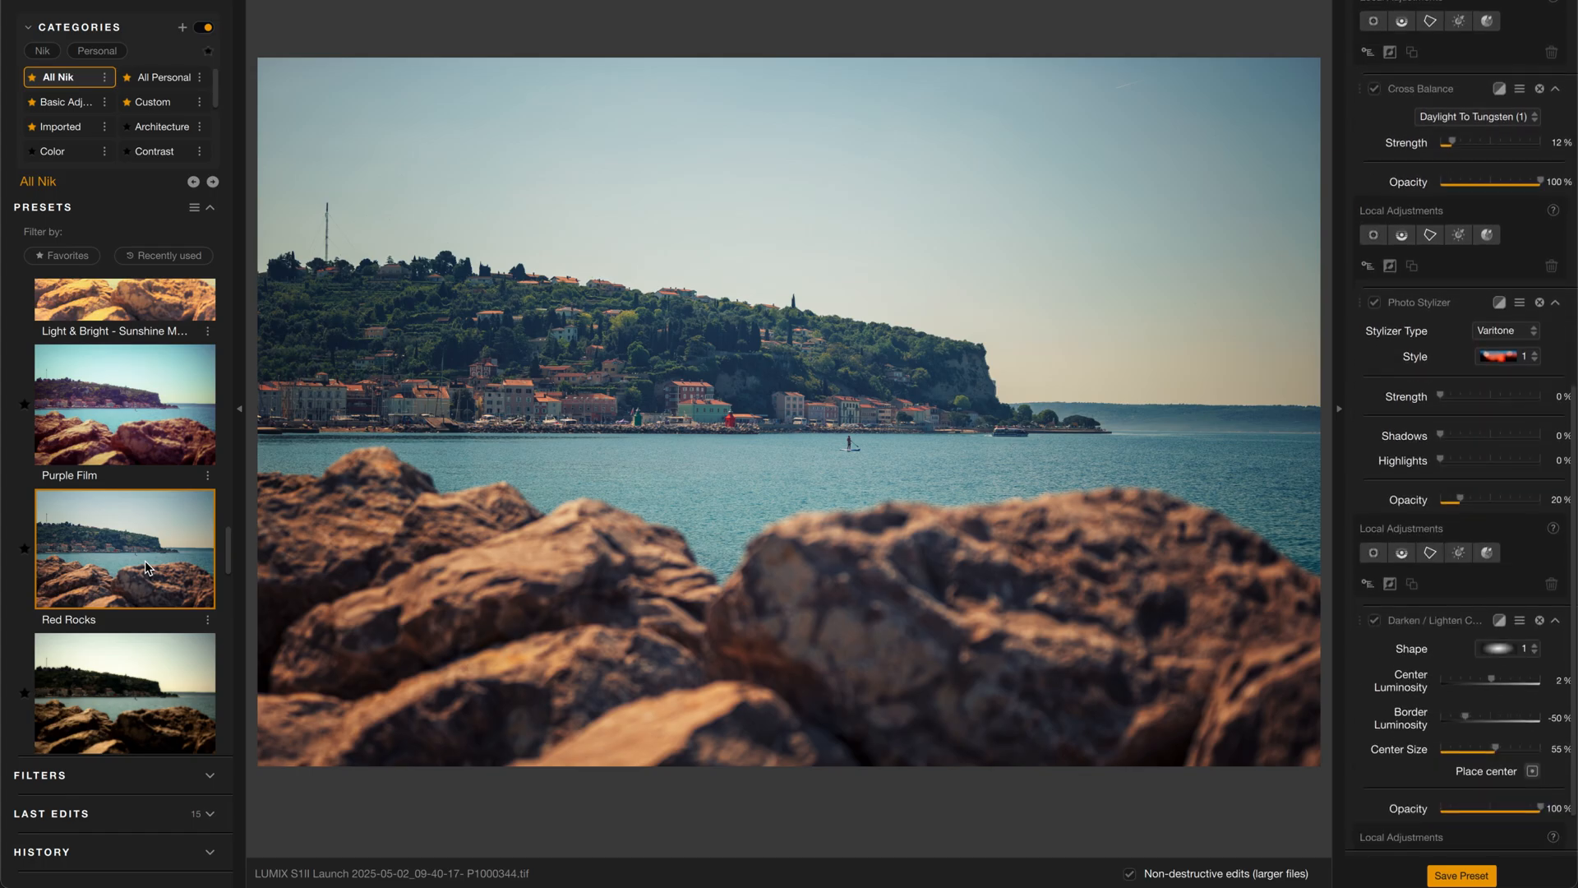
scroll(down, 3)
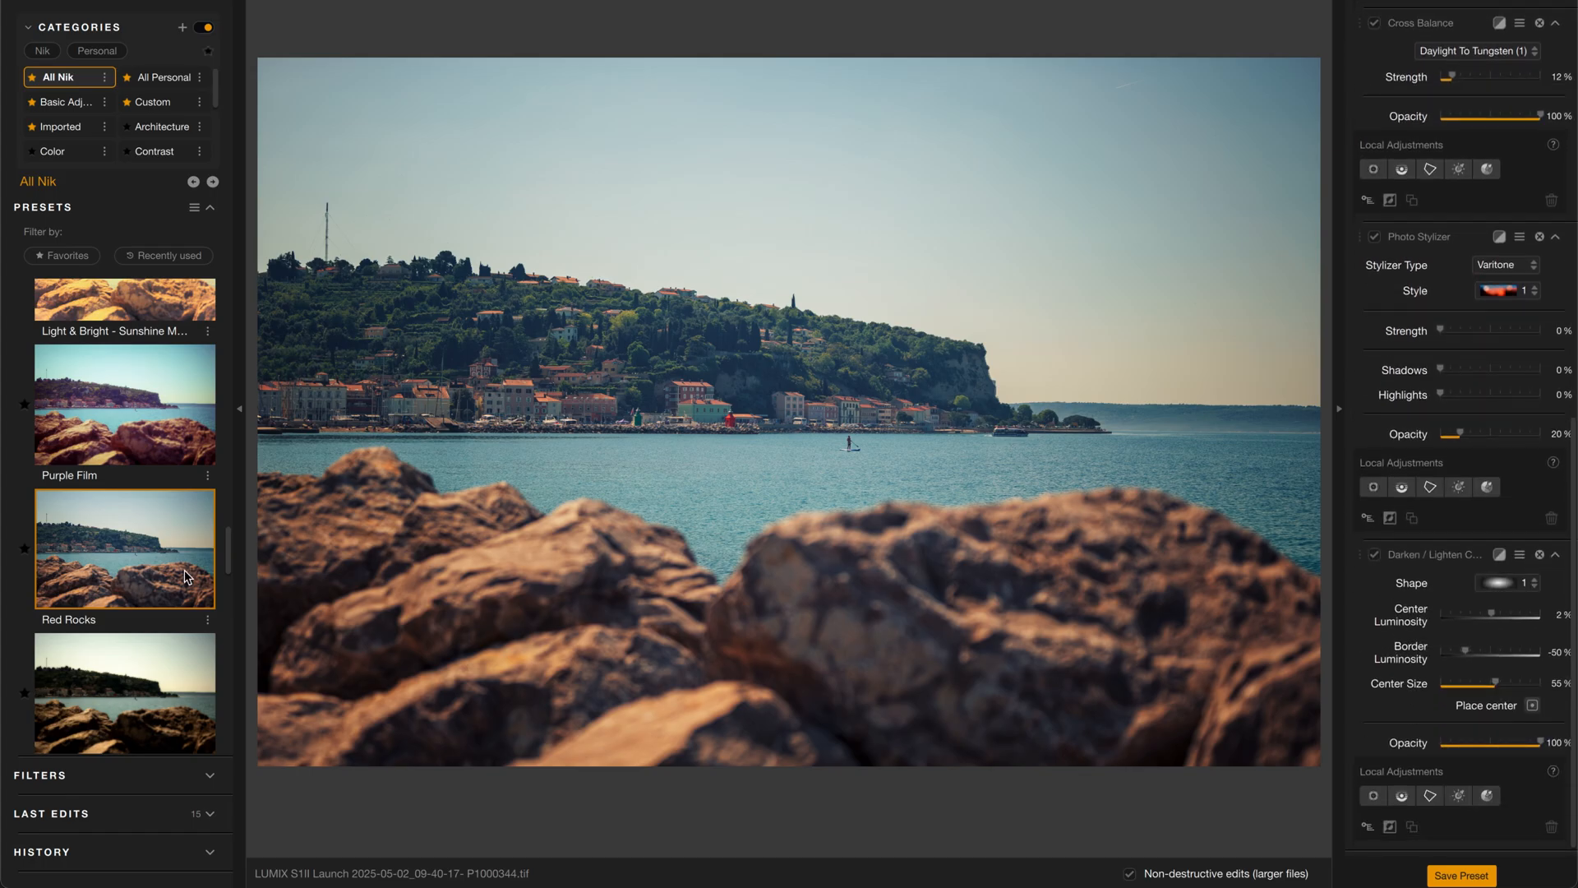
Restore the Original Image from History and show the Filters list.
click(43, 852)
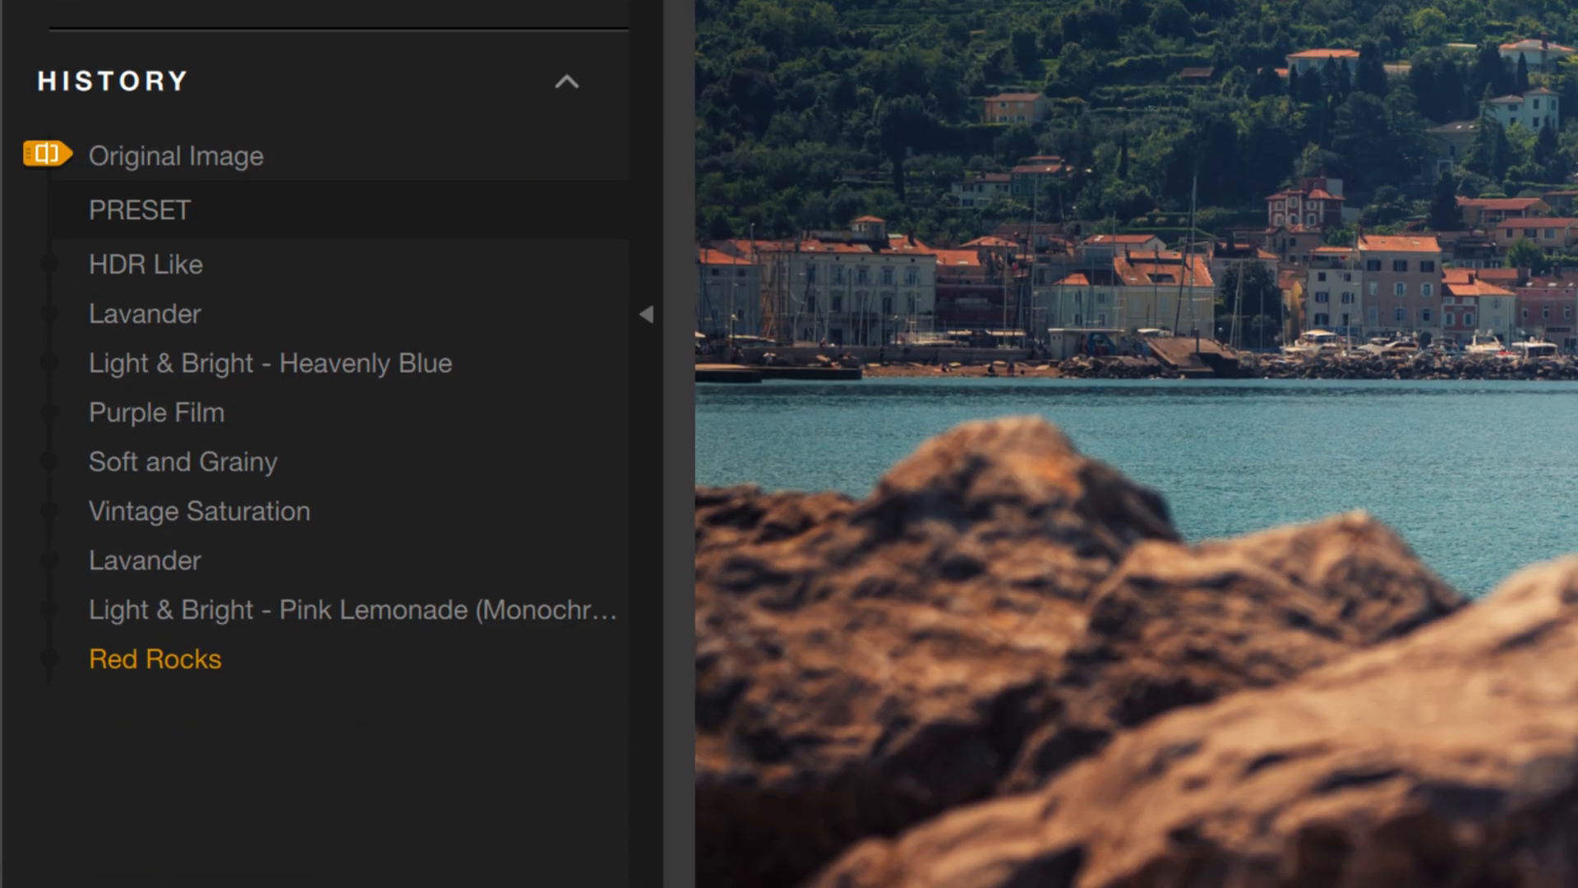
click(64, 414)
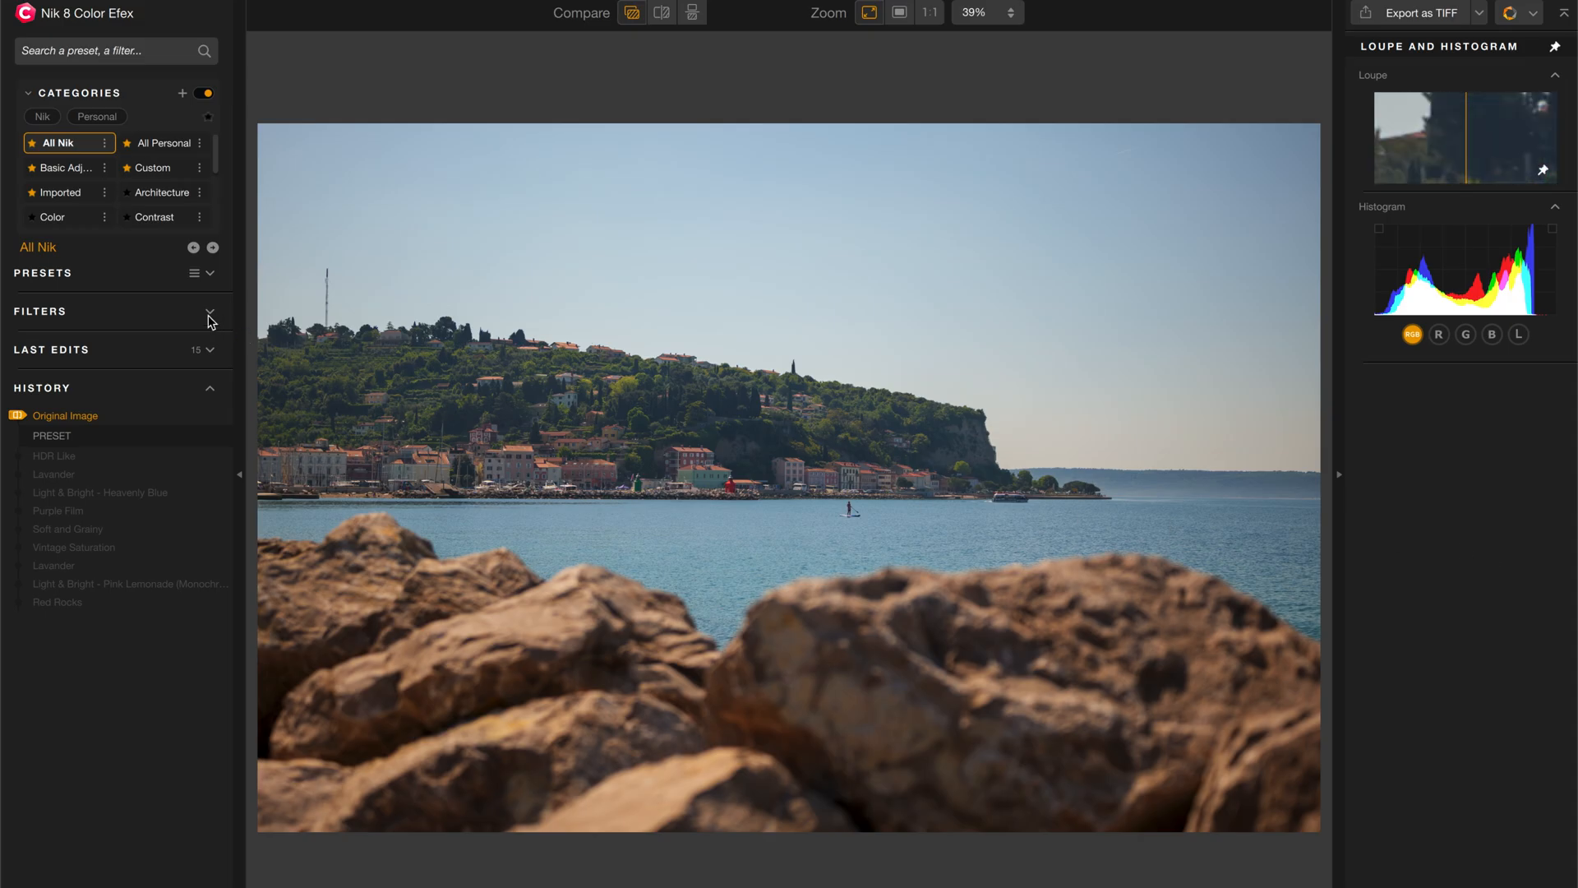
click(208, 311)
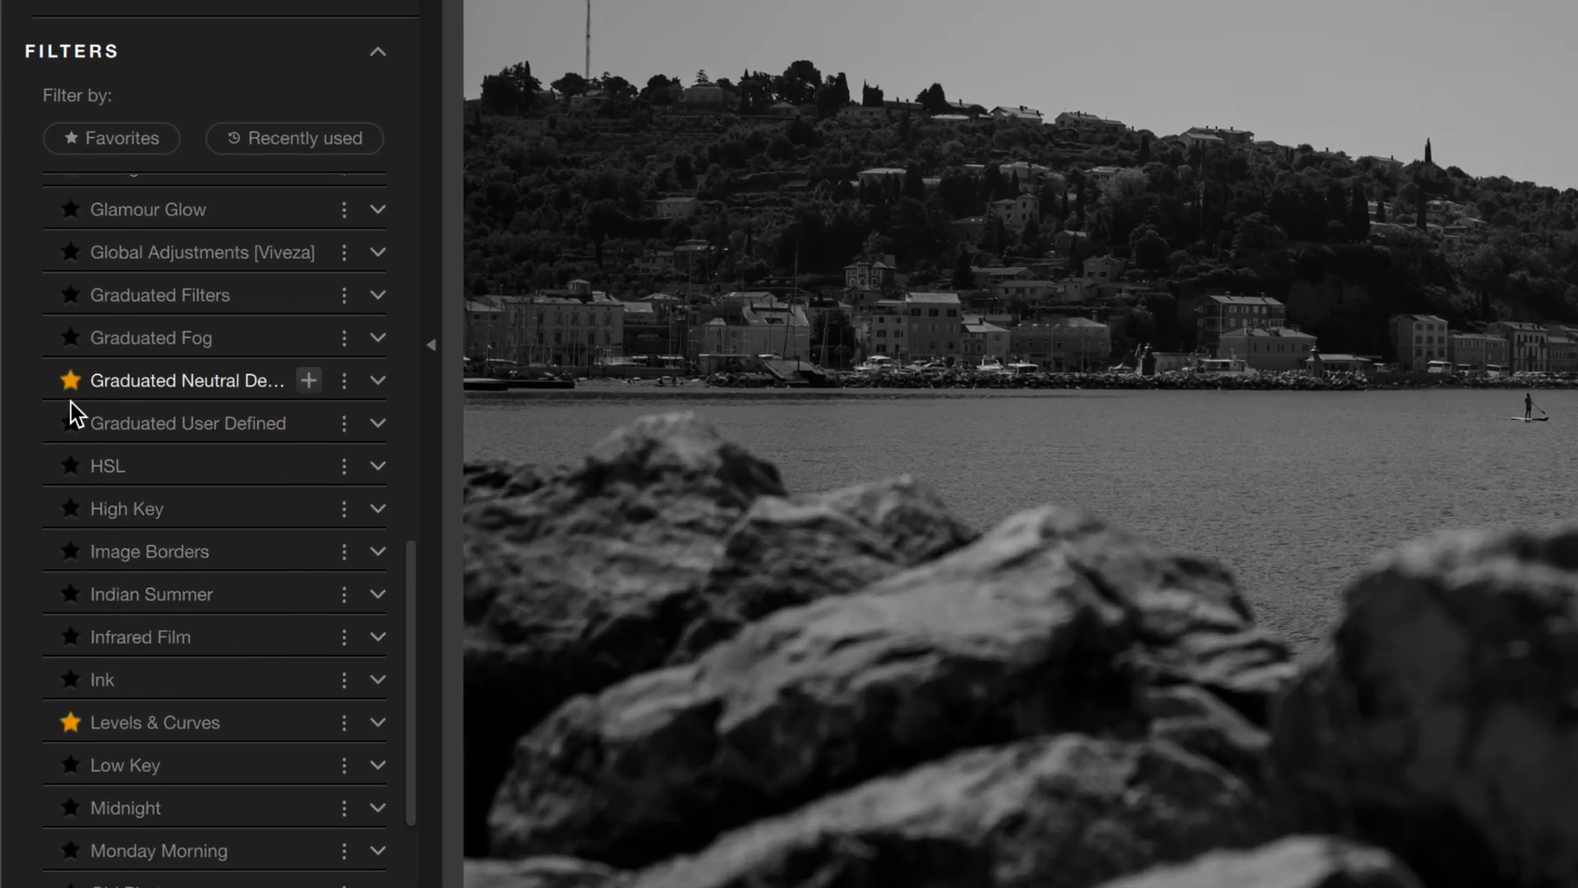
mouse_move(70, 474)
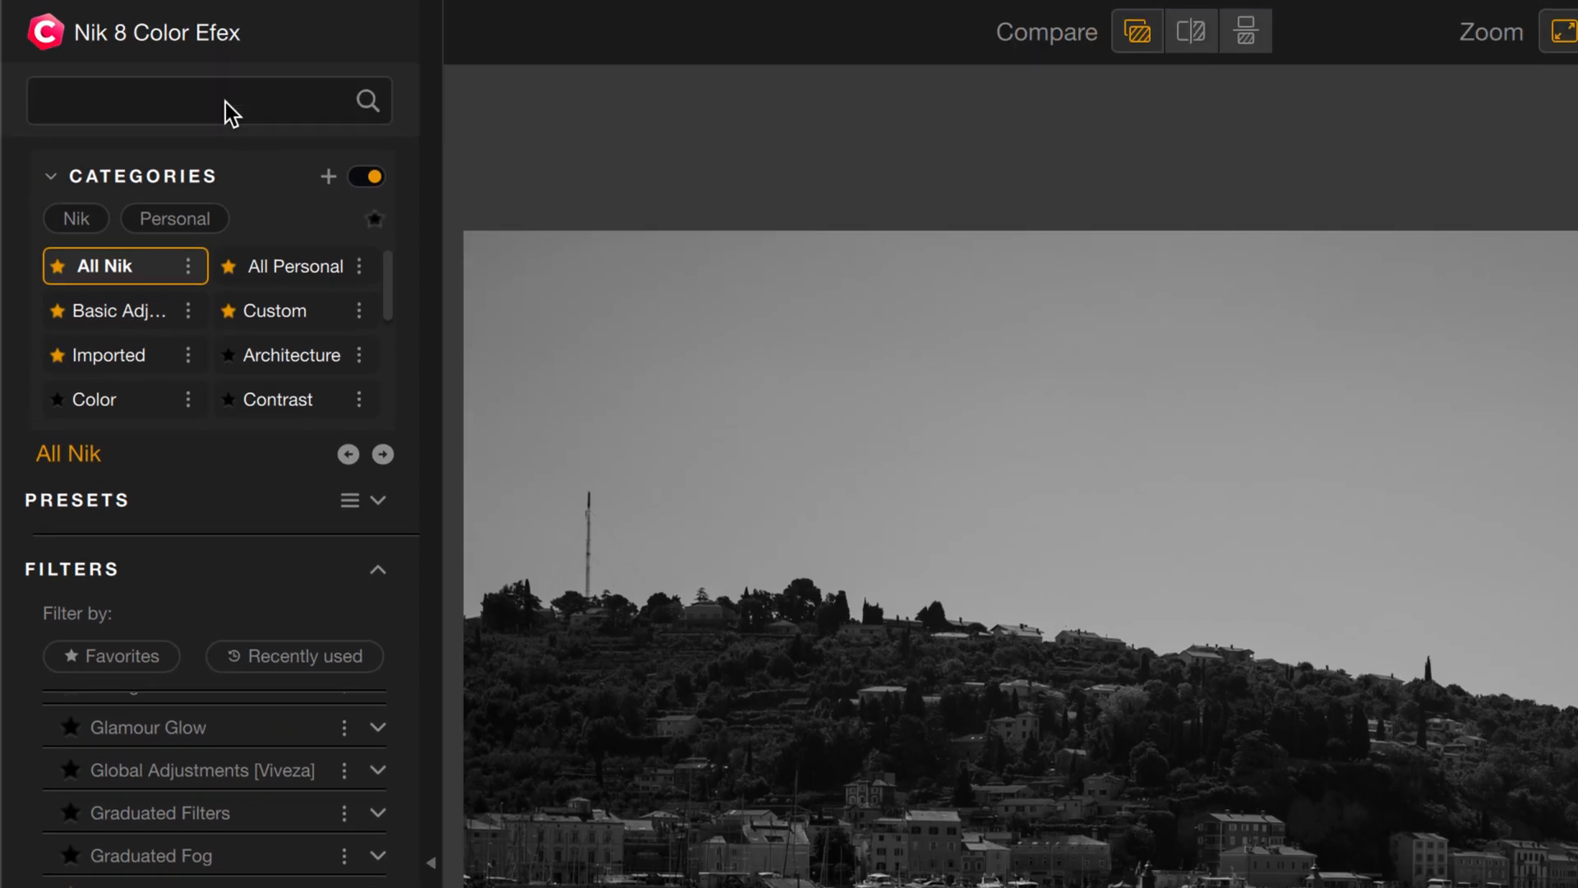
Search 'color', preview Bi-Color Filters and add it to the filter stack.
text(color)
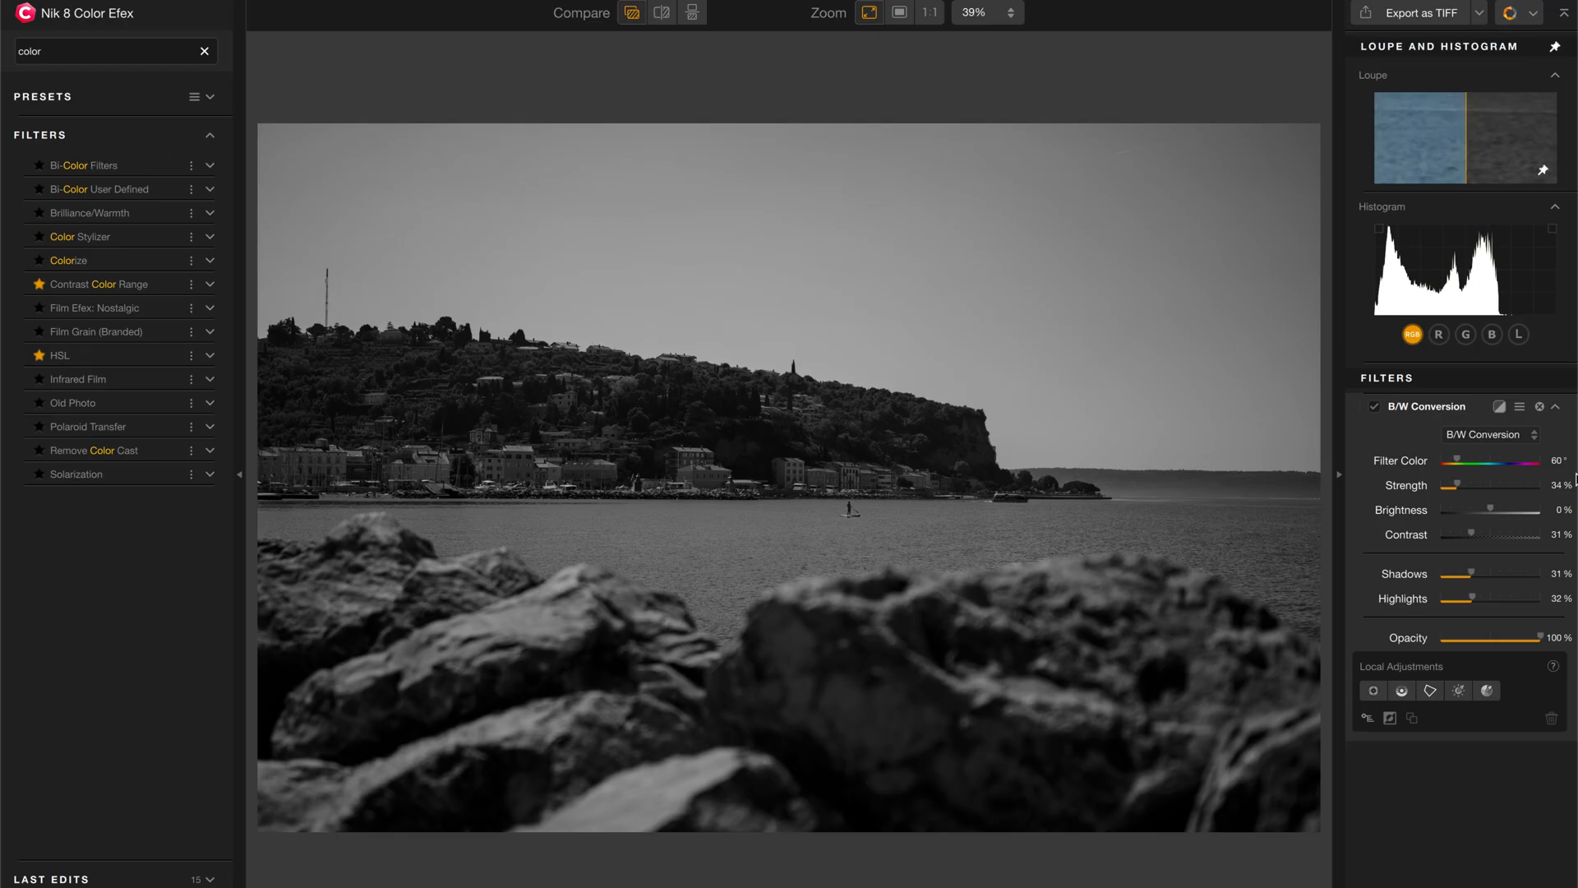
mouse_move(674, 140)
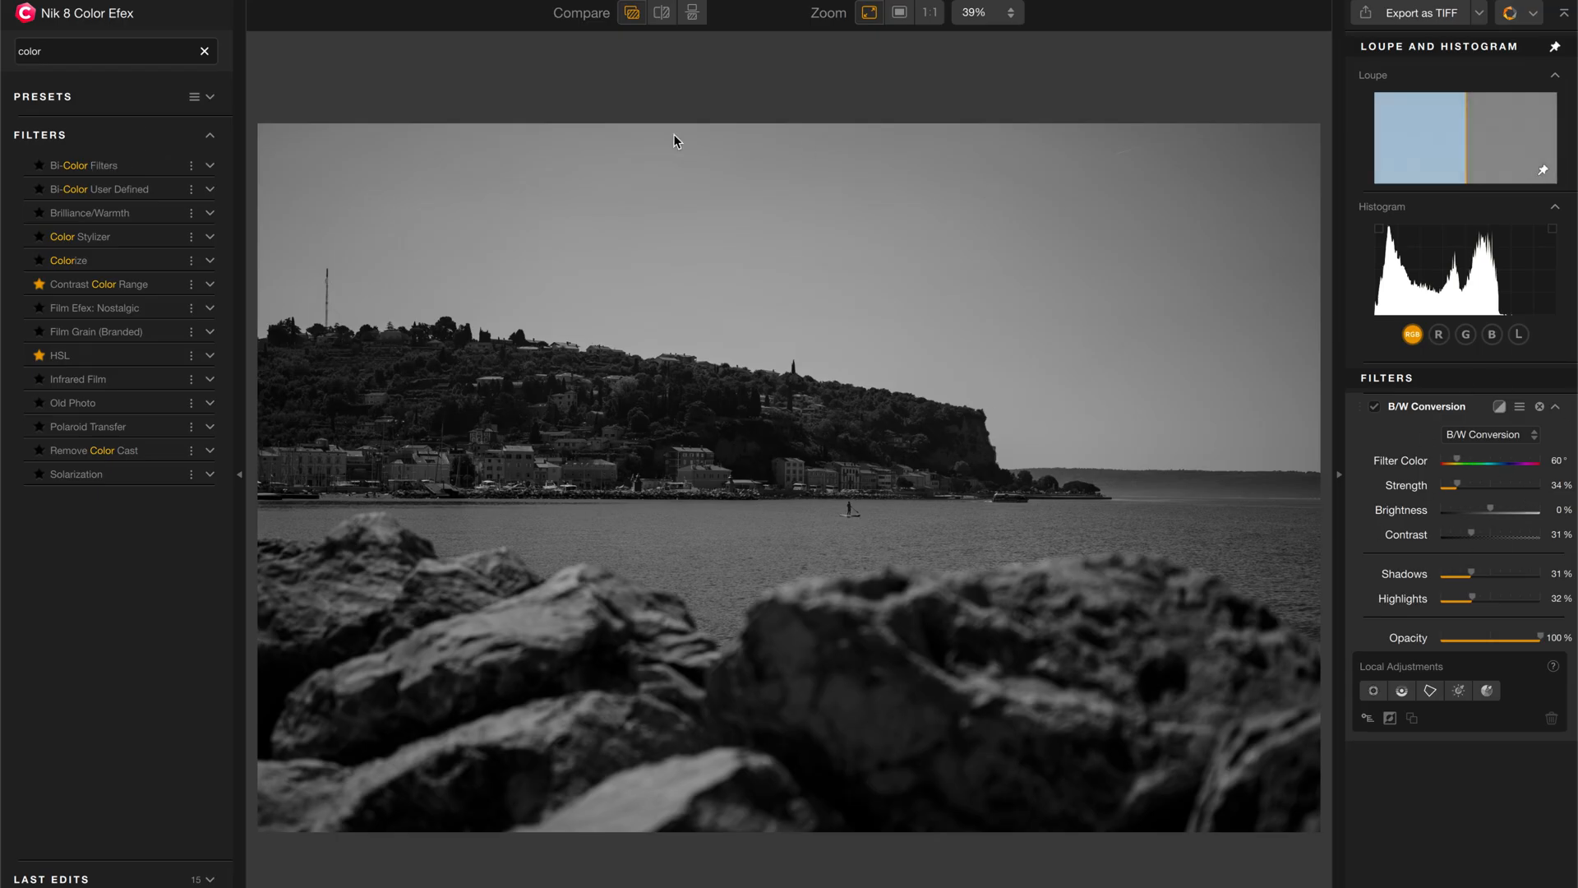
click(84, 164)
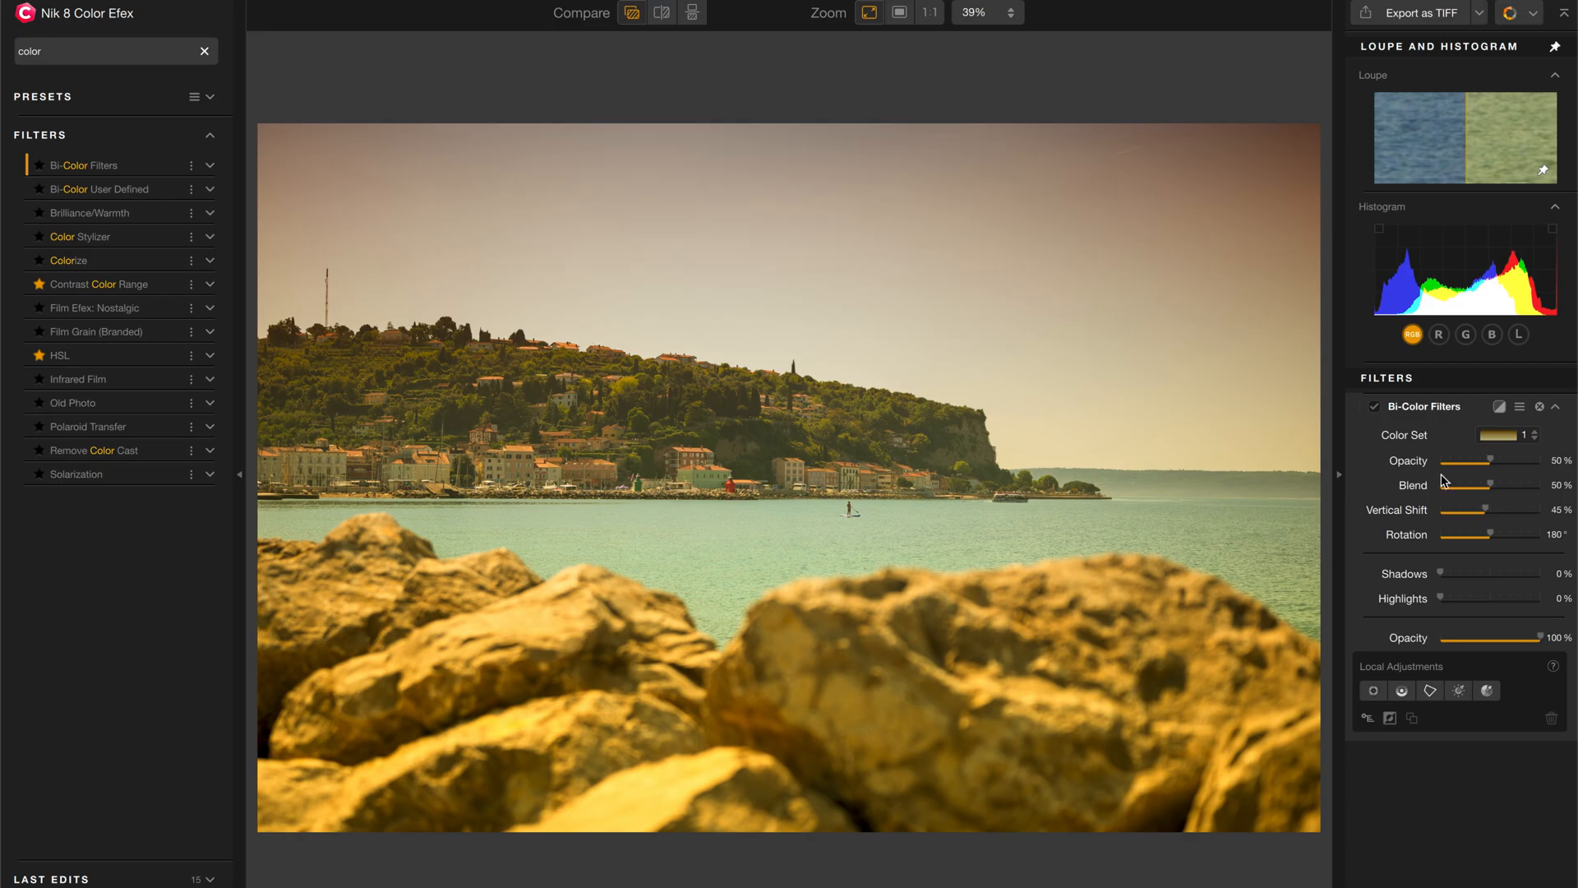
mouse_move(1443, 482)
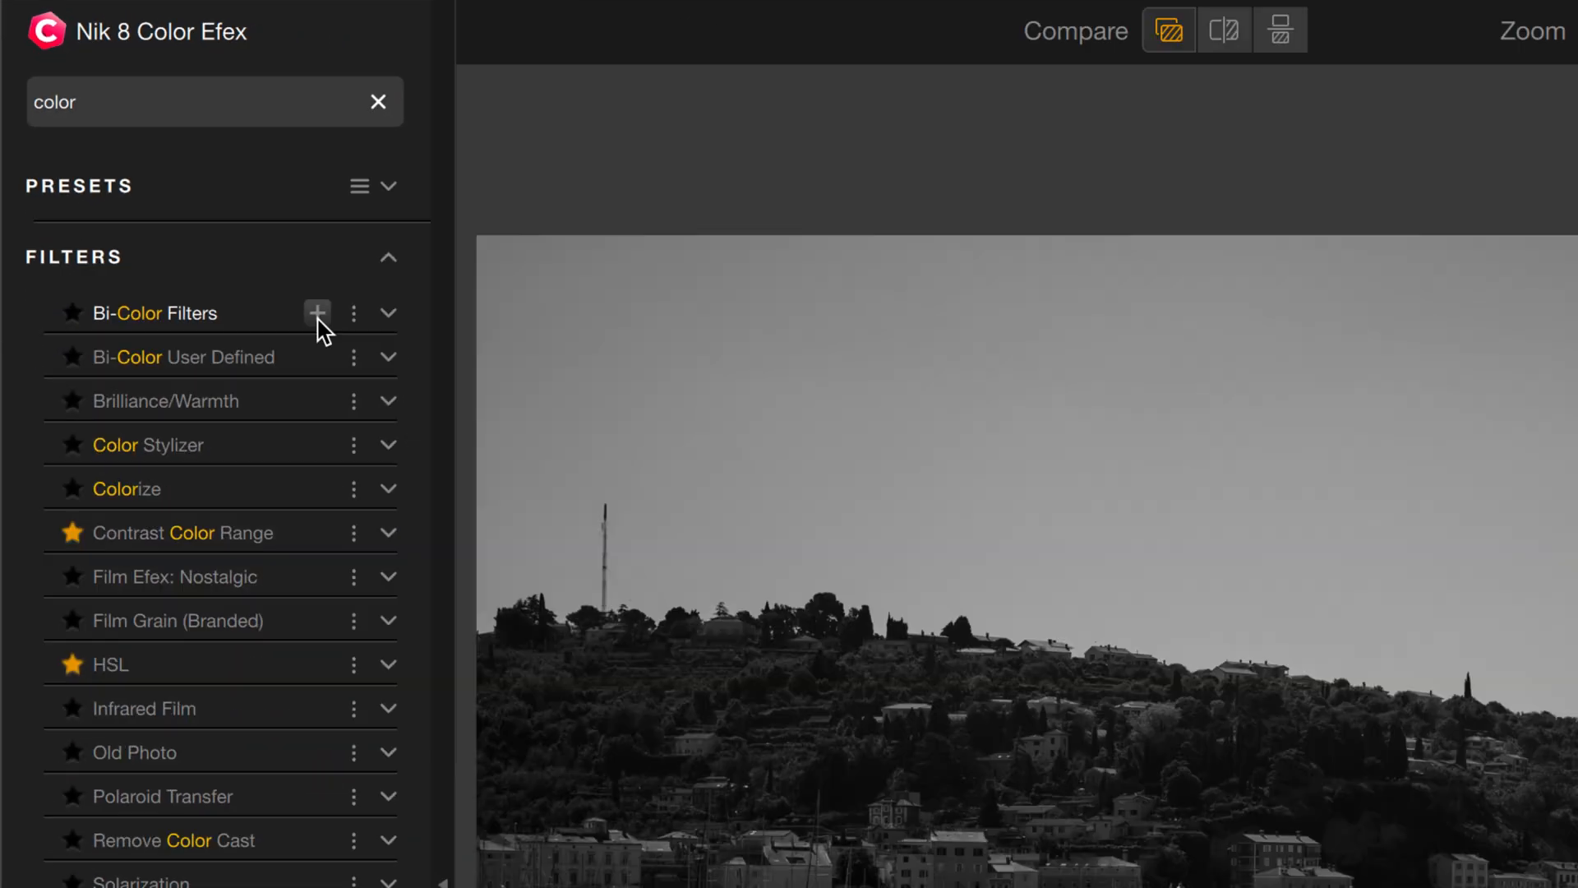
click(317, 313)
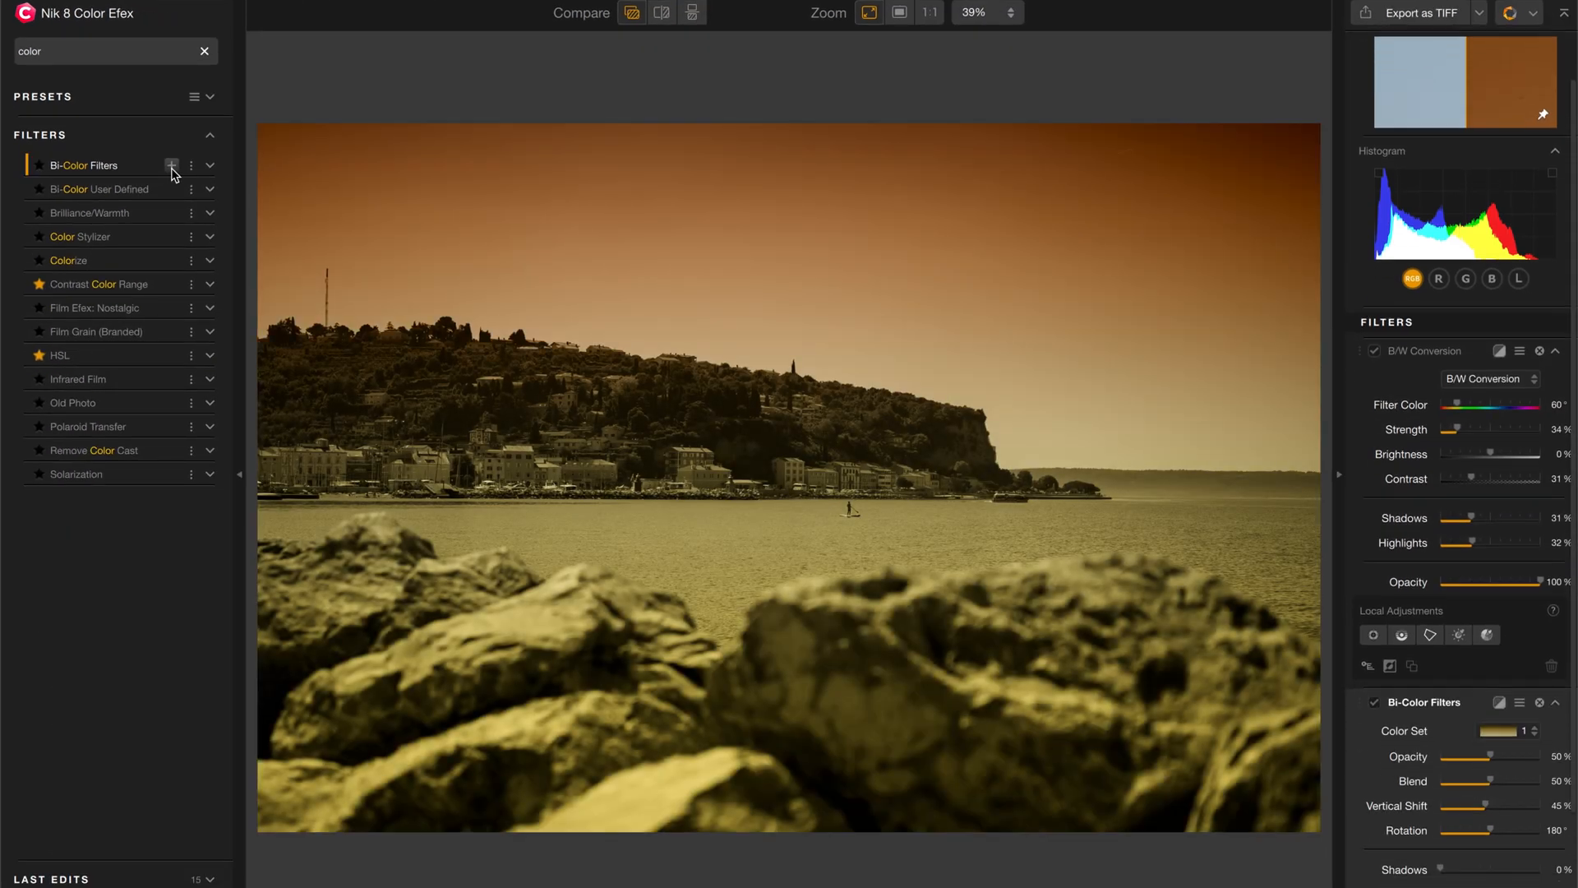
scroll(down, 3)
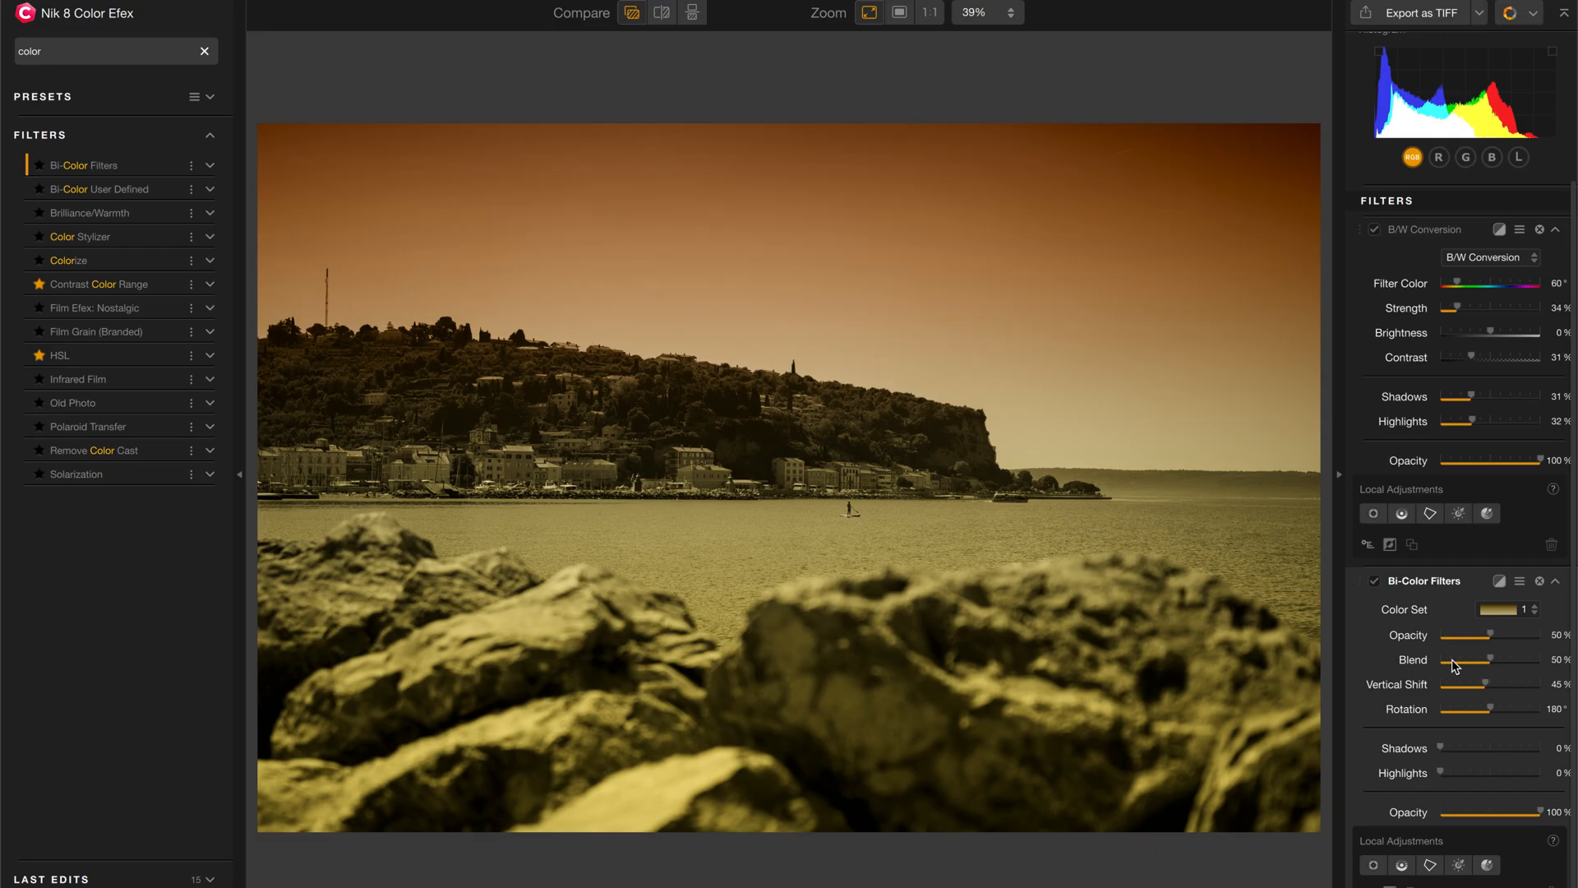
mouse_move(1476, 325)
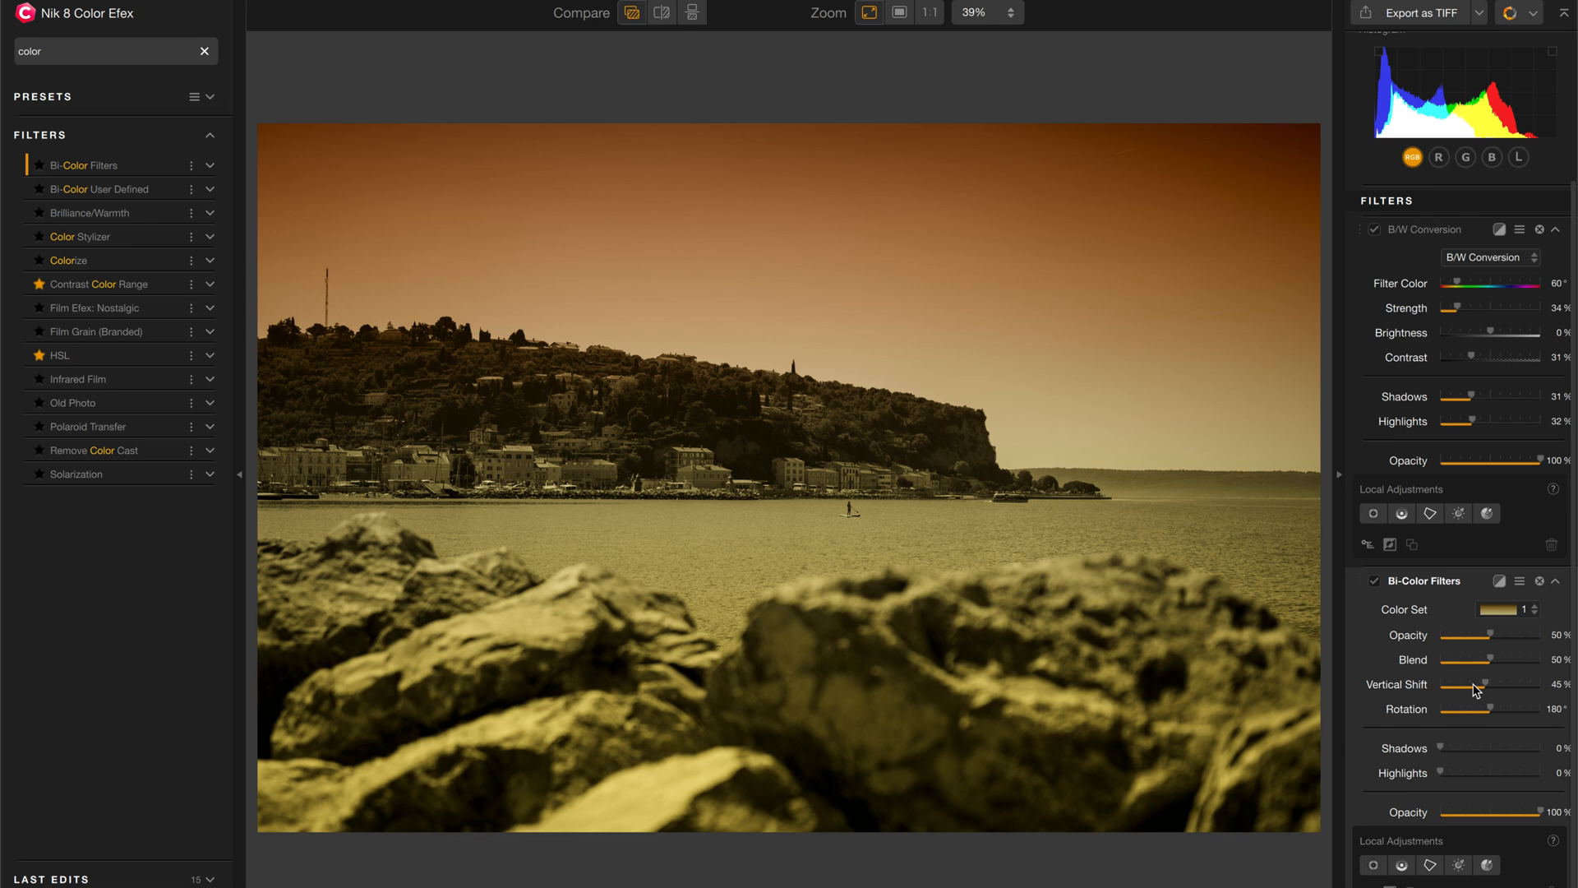
mouse_move(1456, 593)
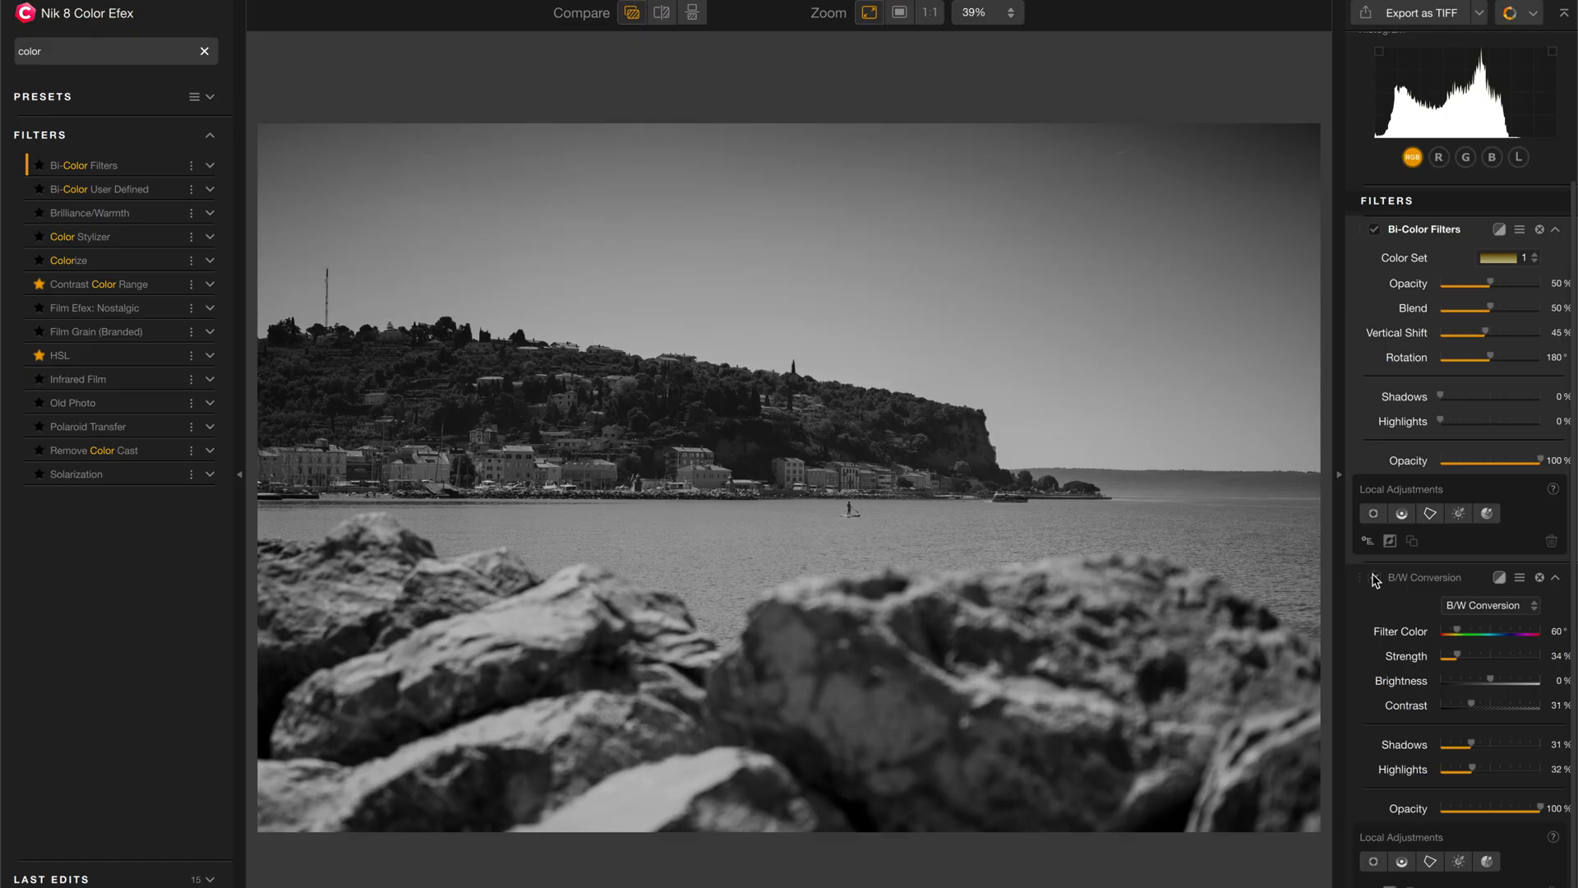
mouse_move(1371, 580)
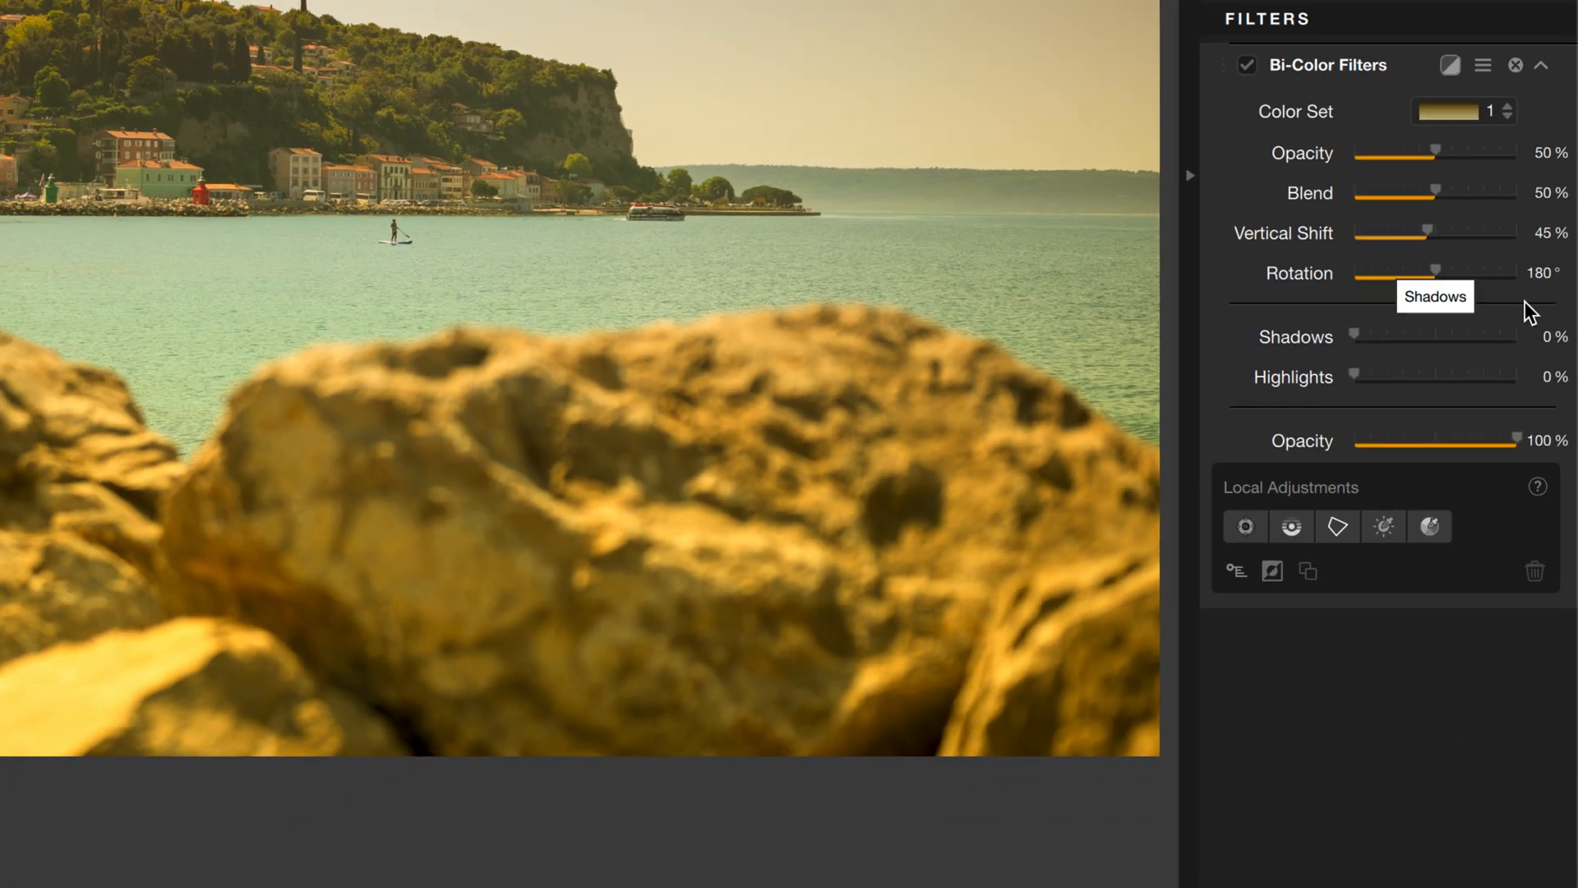
mouse_move(1324, 278)
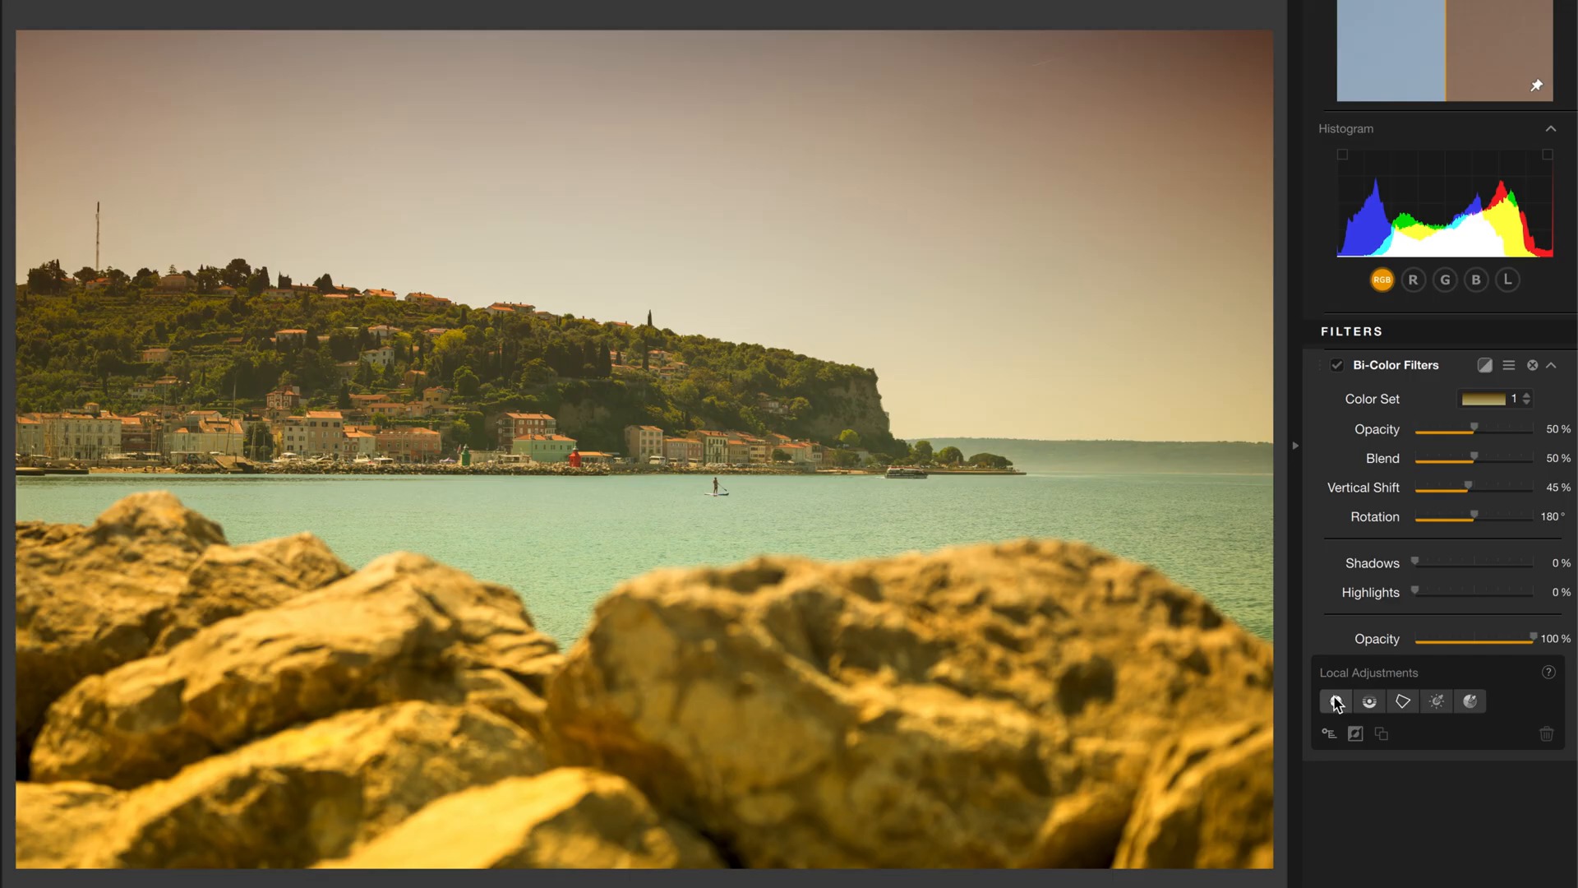
Add a control point to the Bi-Color filter, widen it and show its mask.
click(1335, 702)
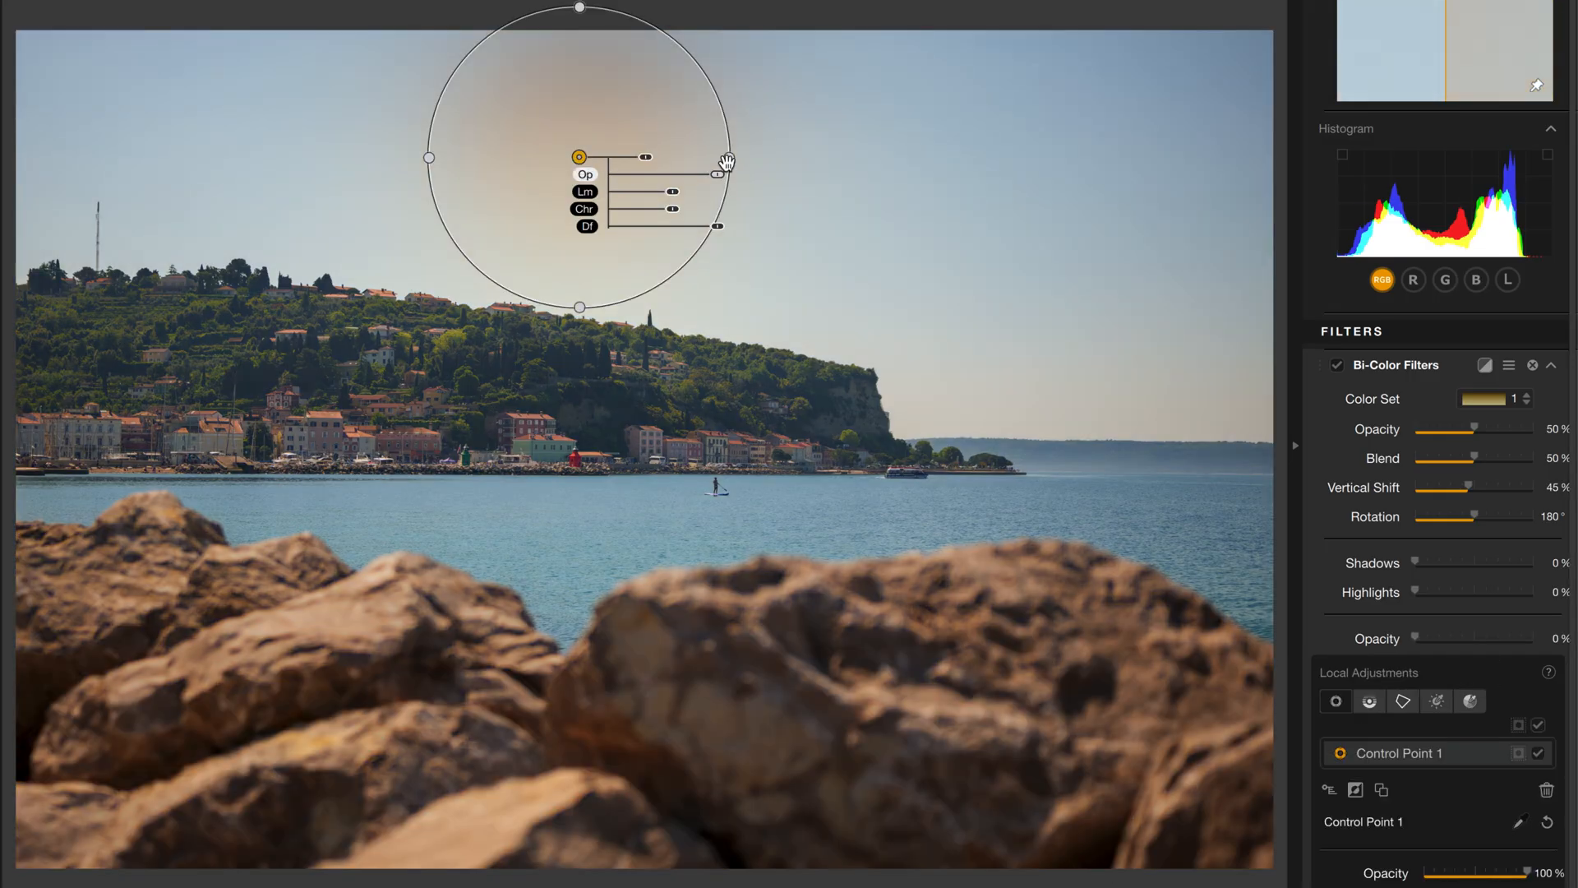
drag(727, 158, 1280, 157)
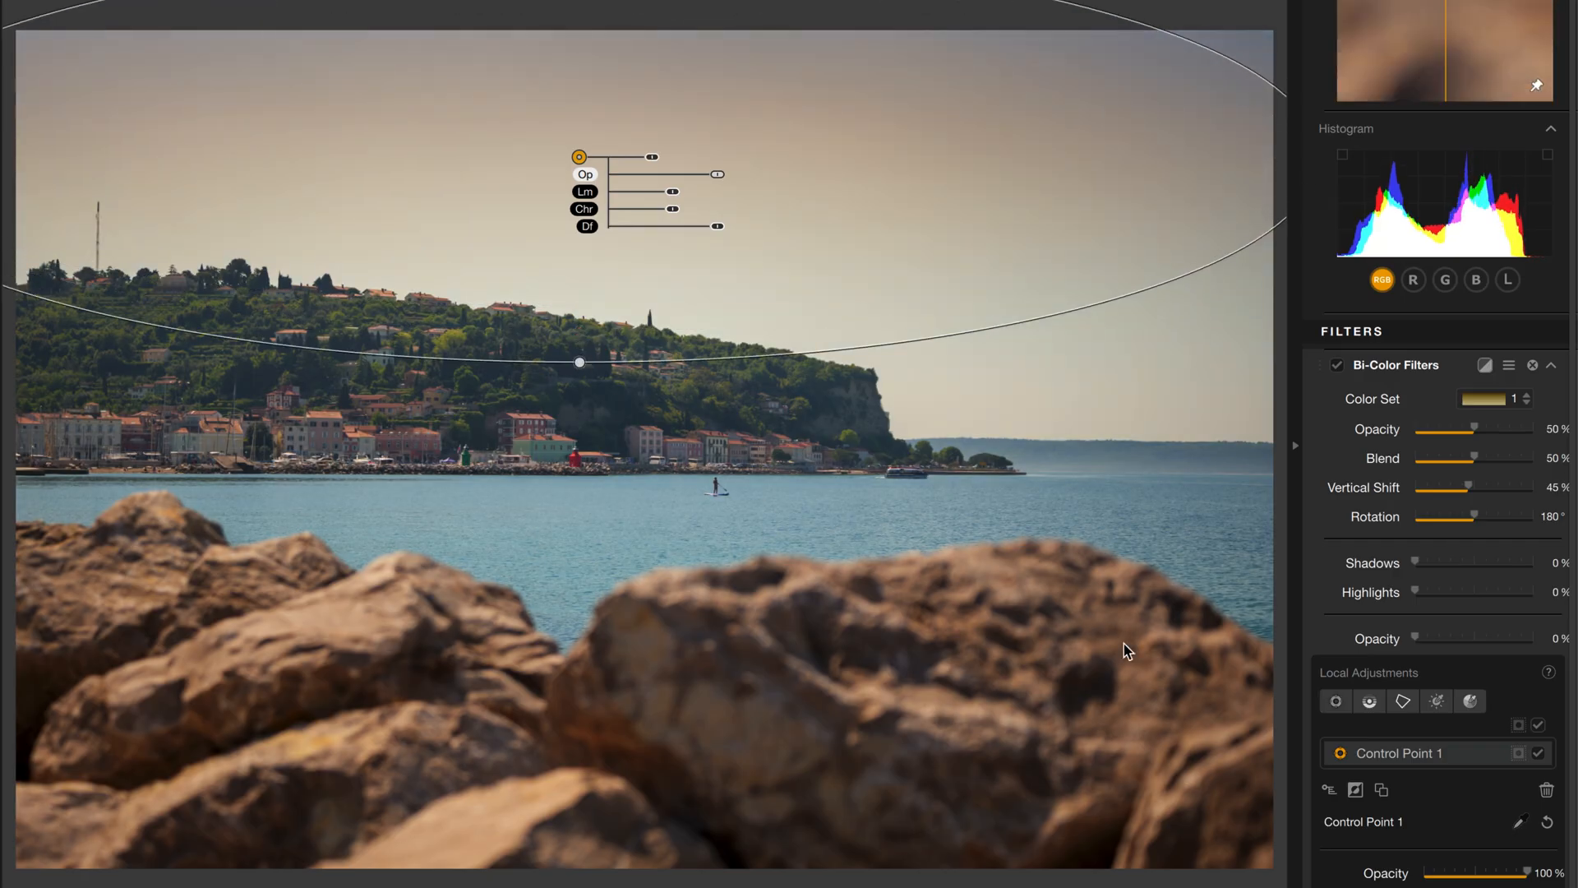
click(1519, 753)
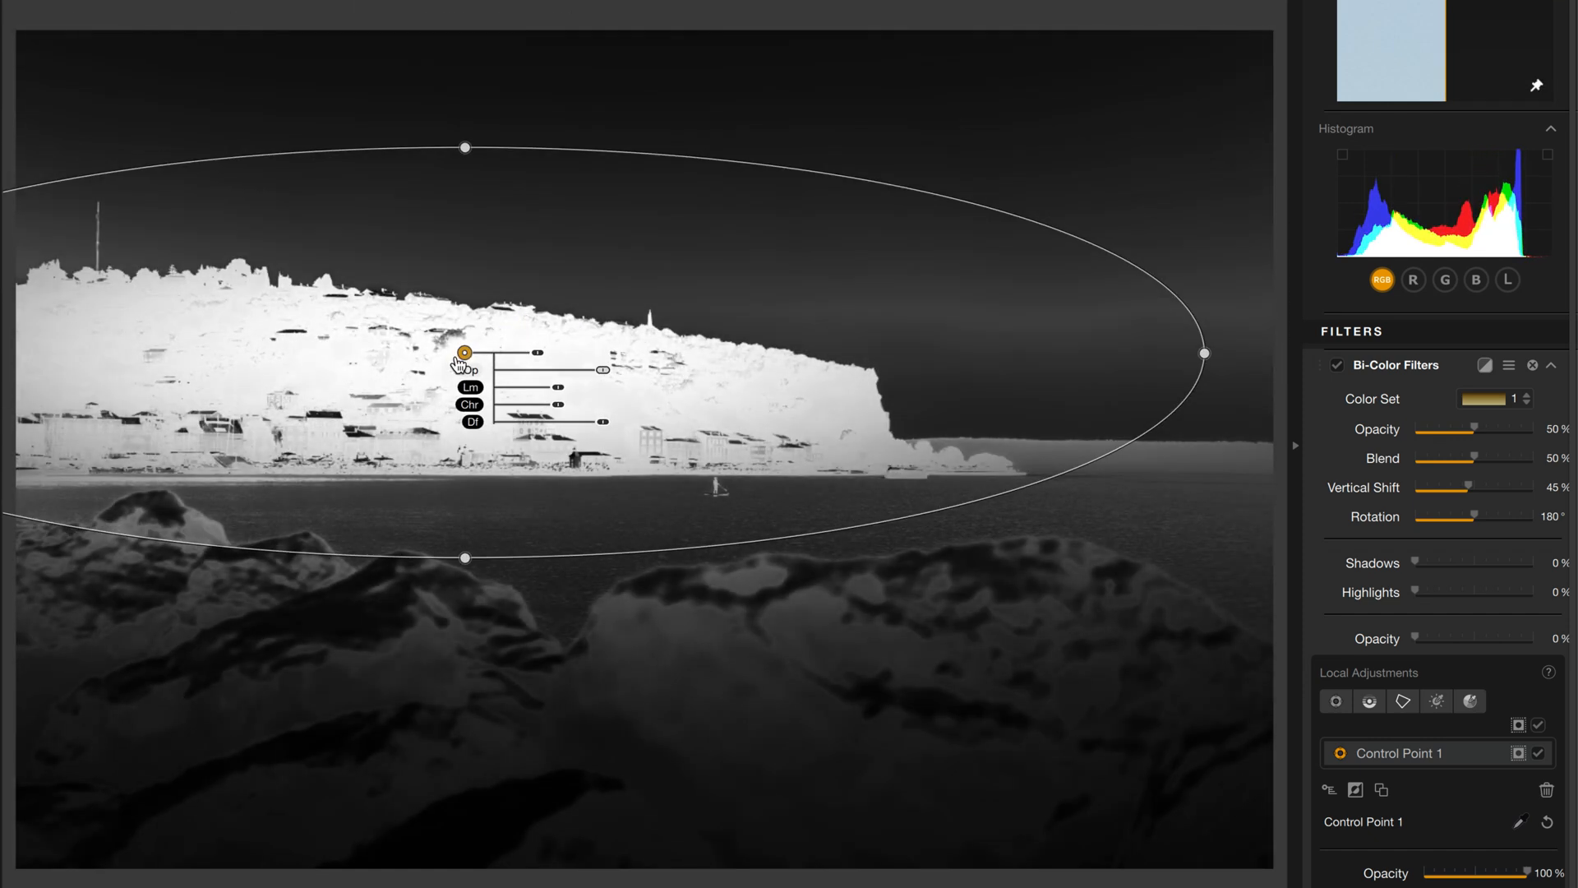
Fit the ellipse over the hillside town, hide the mask and choose a Cool/Warm colour set.
drag(464, 367, 515, 405)
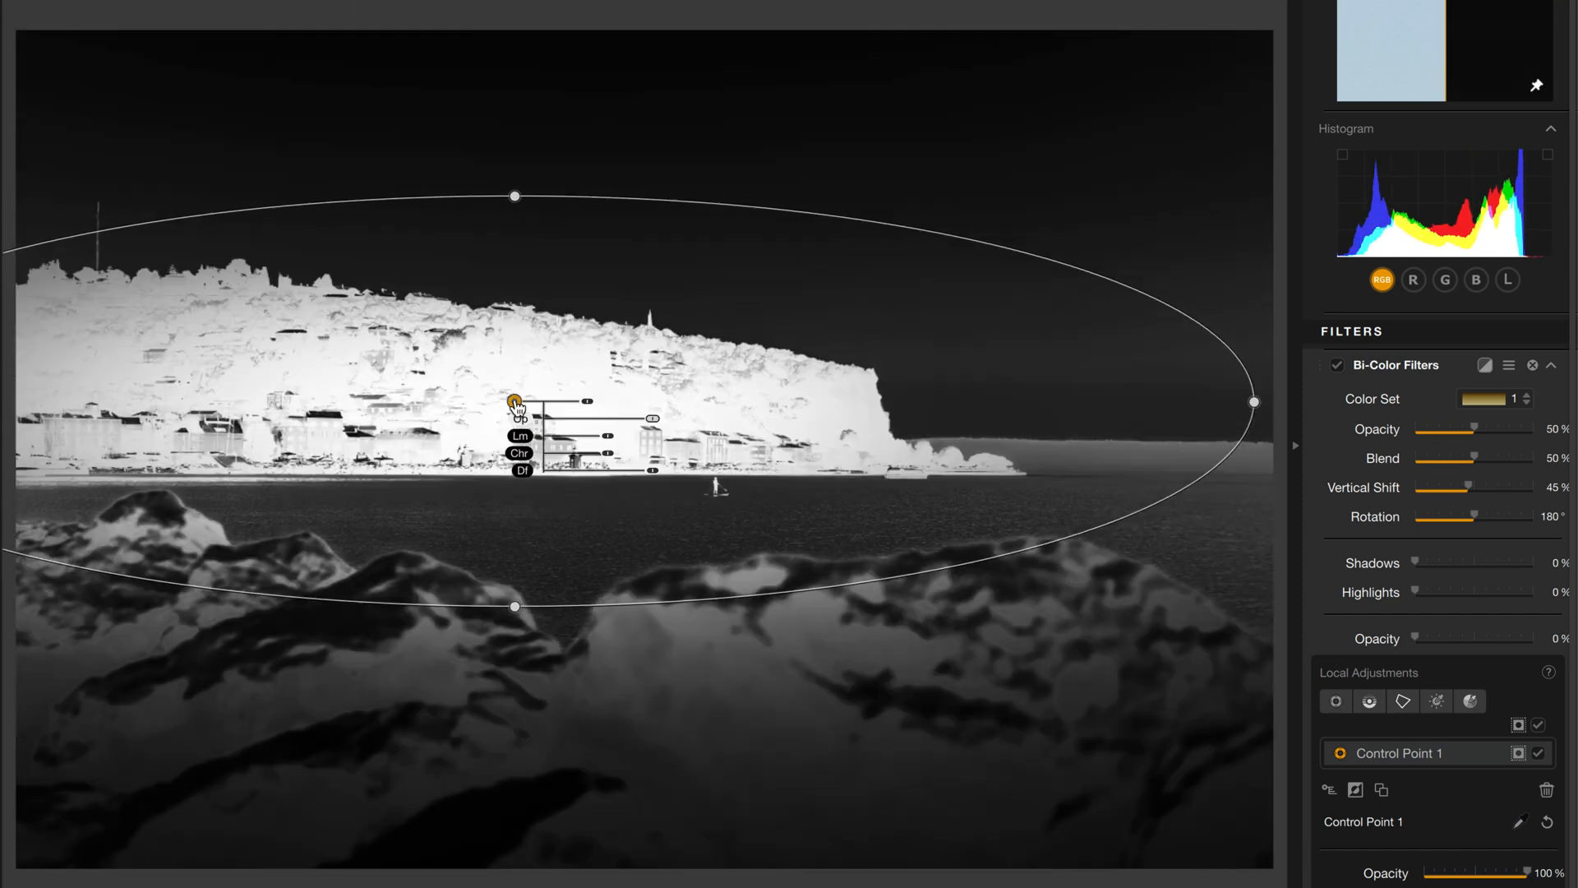
drag(514, 401, 468, 388)
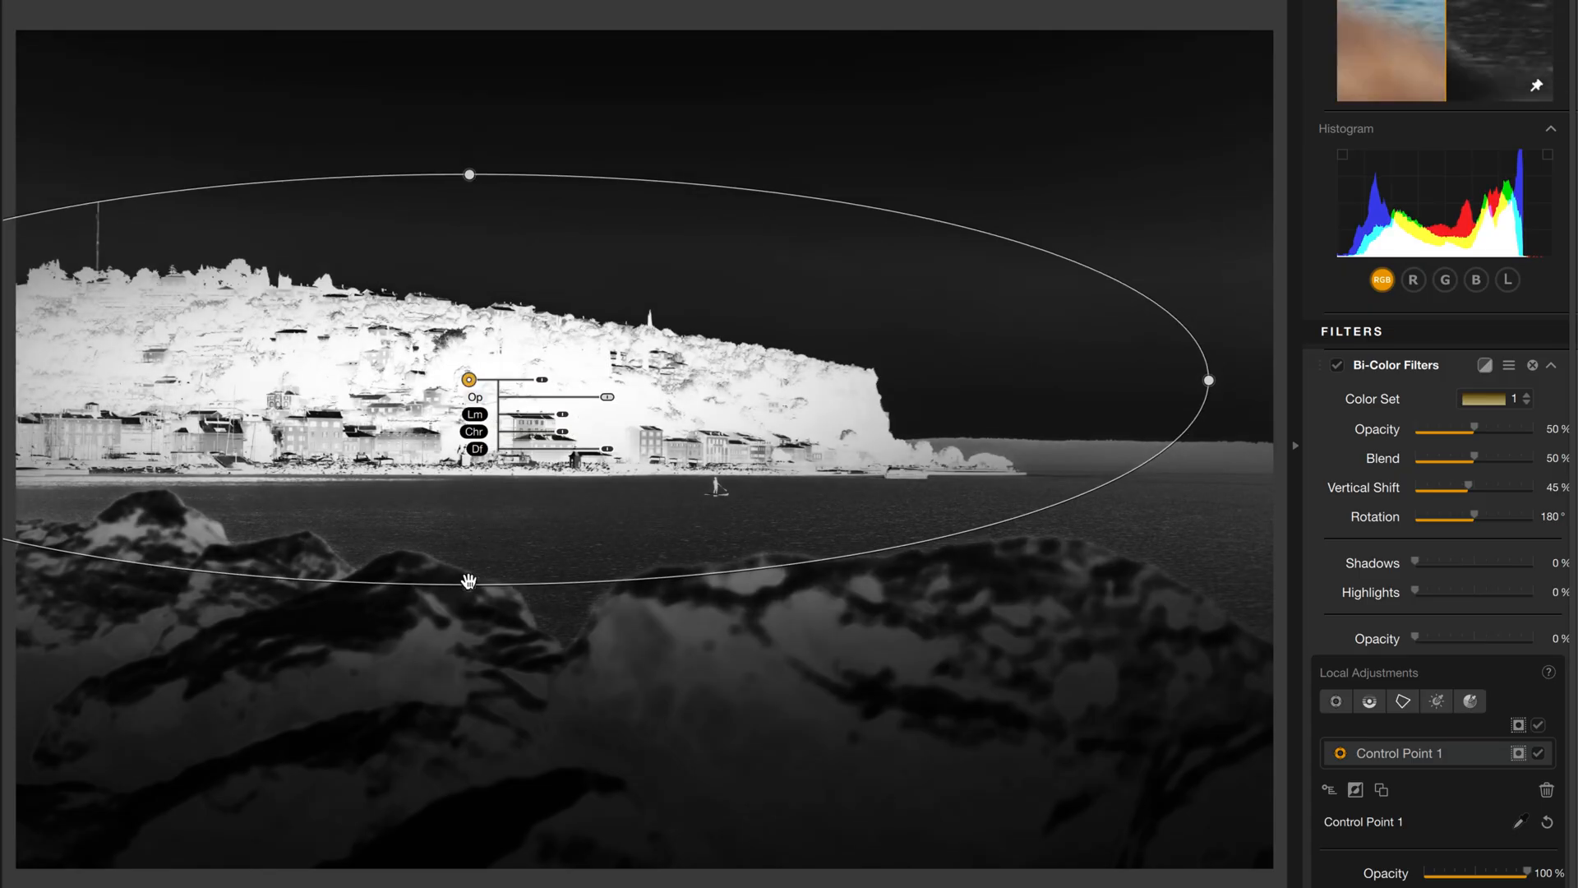
drag(468, 580, 469, 508)
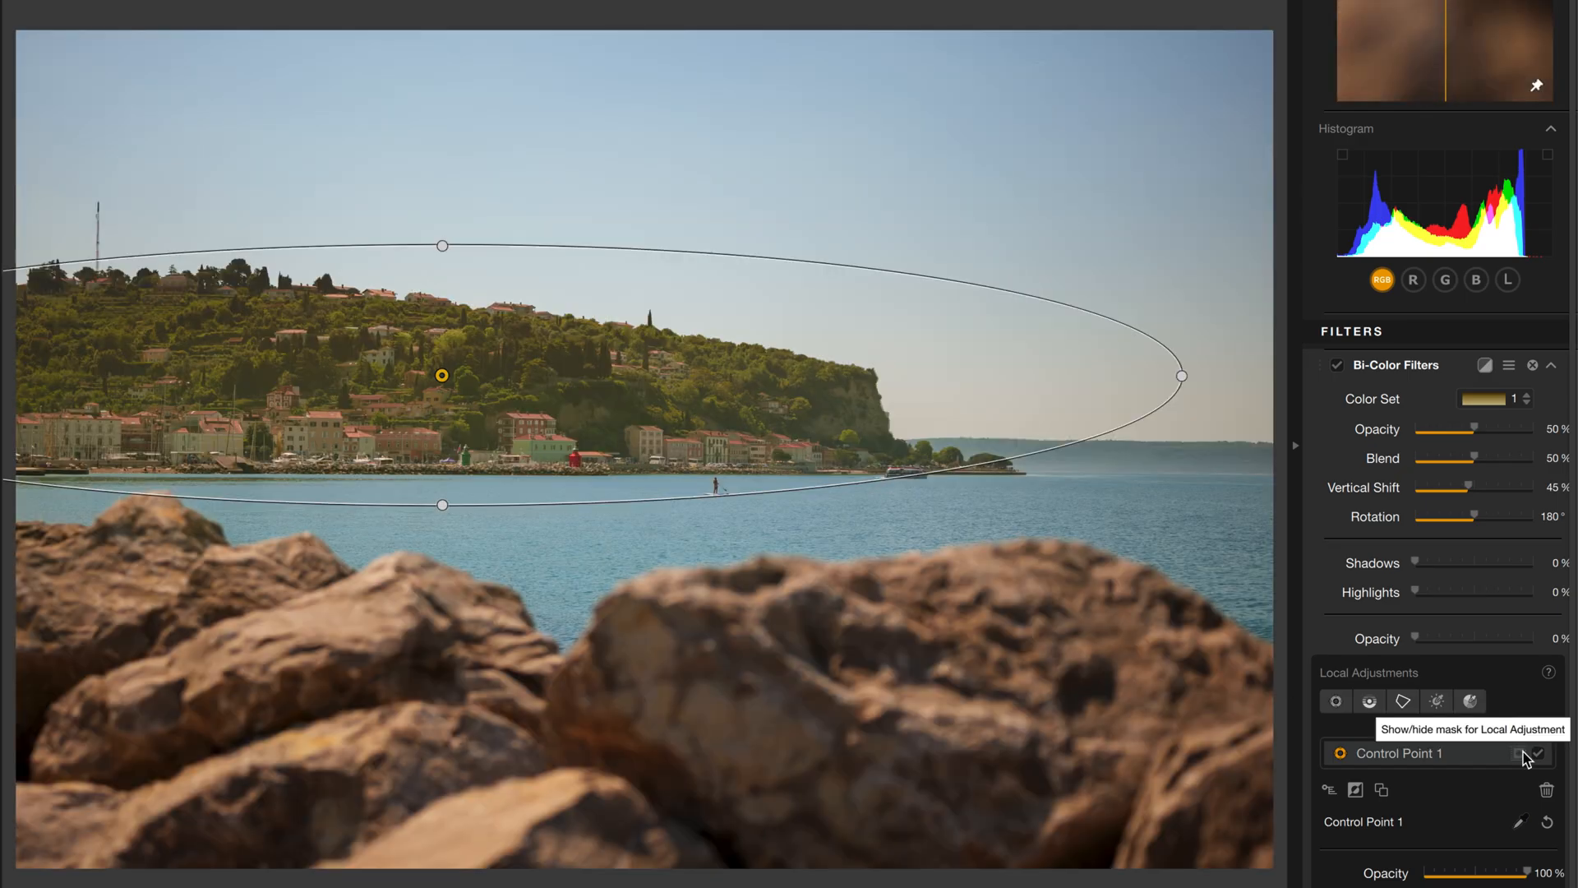
click(1523, 398)
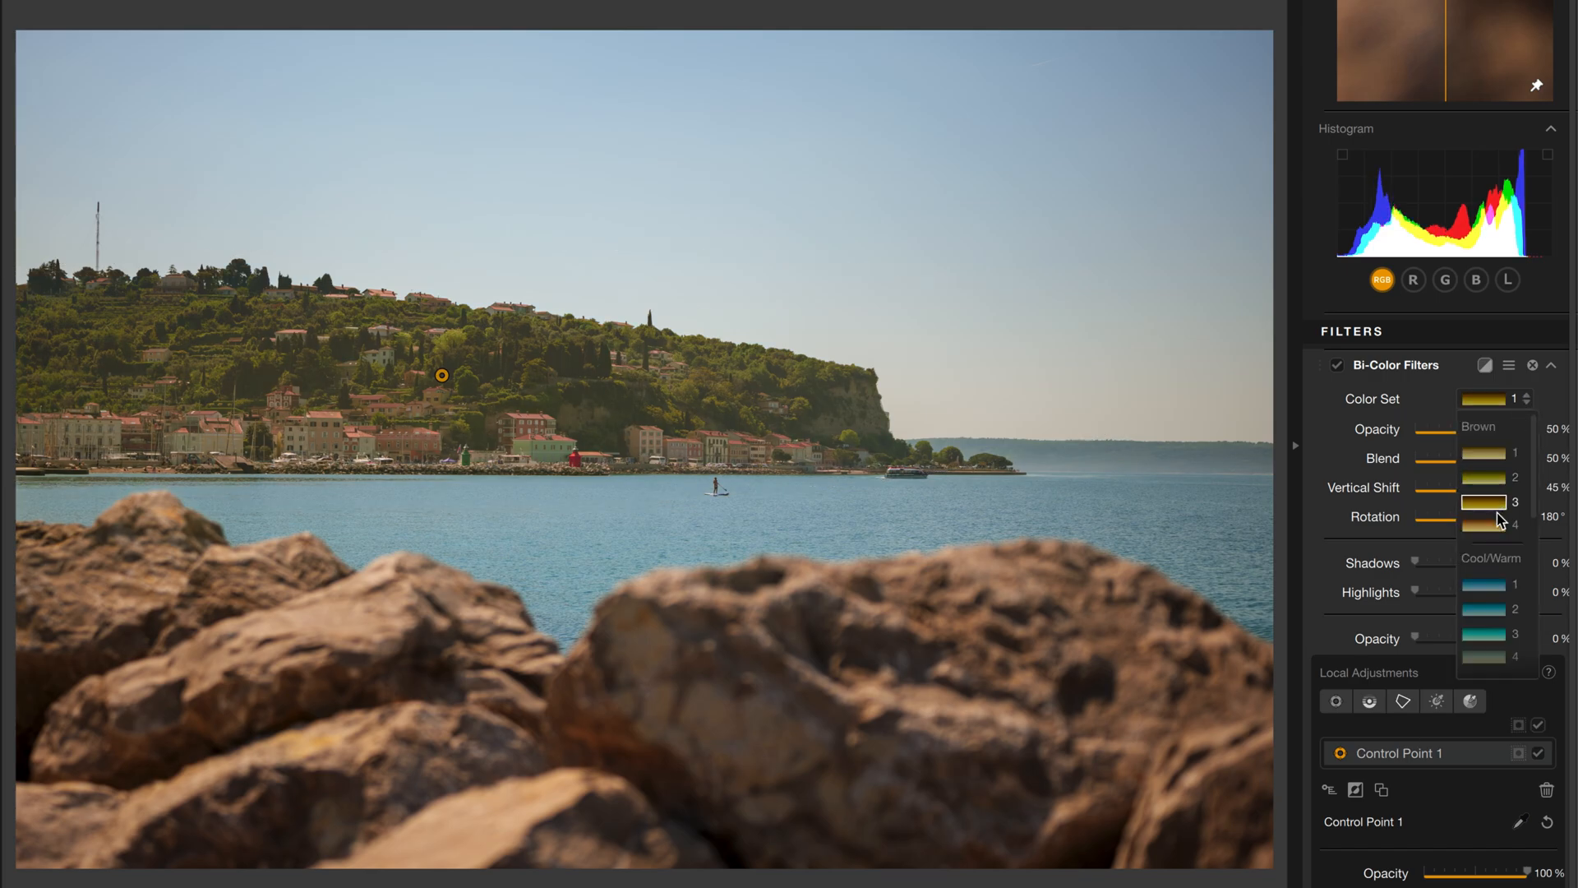
click(1483, 638)
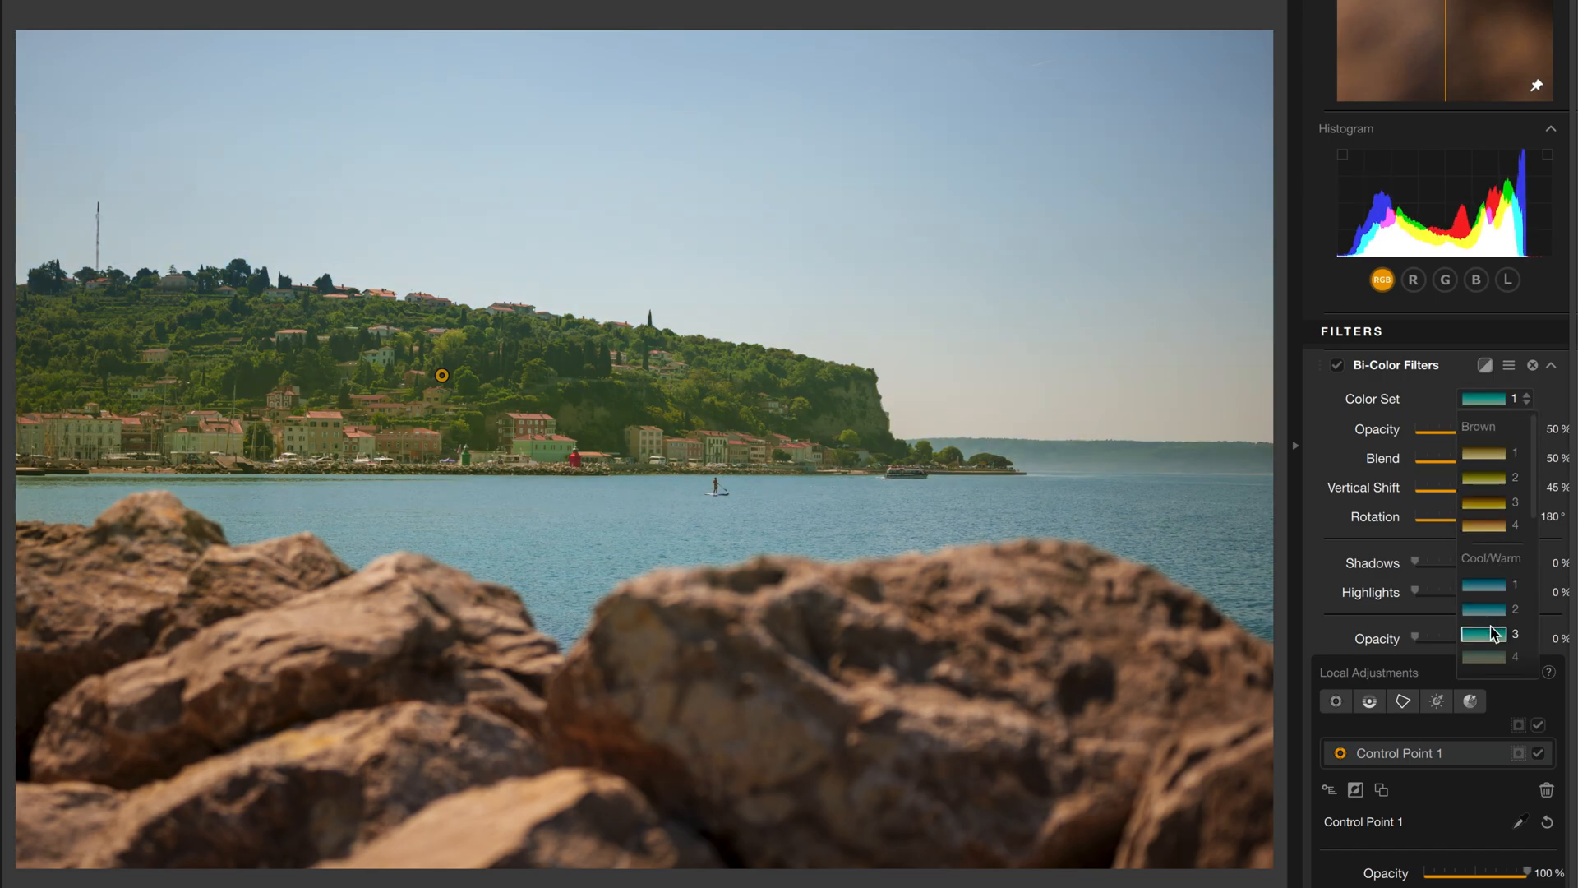